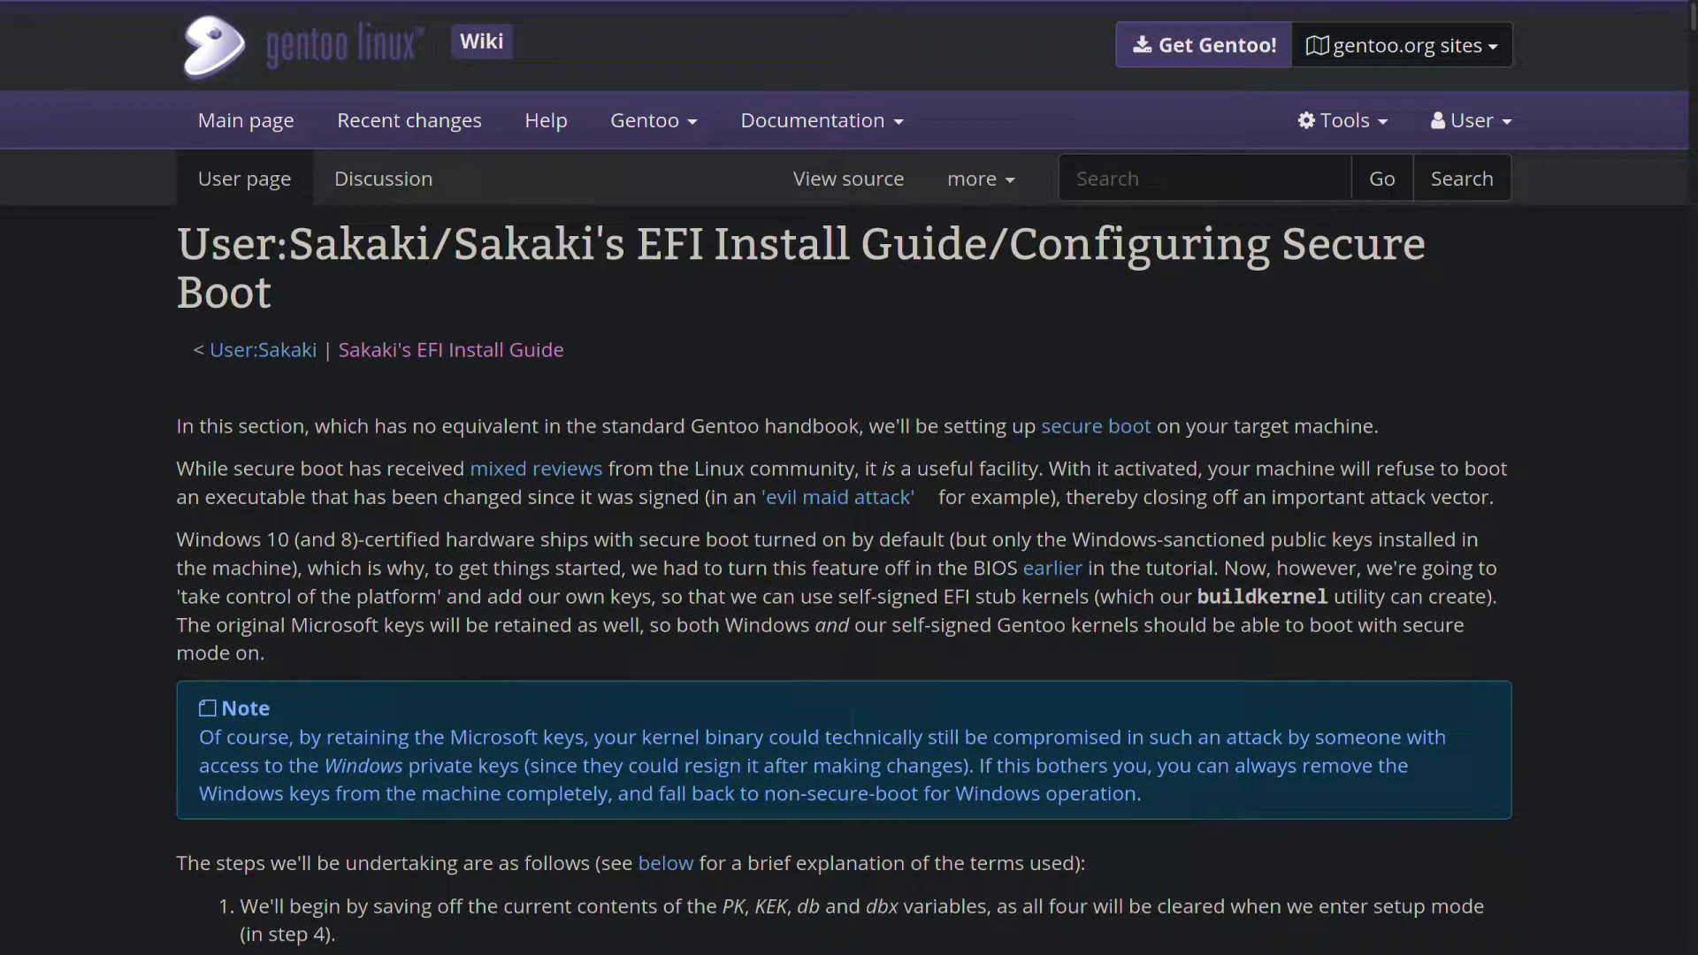
Step: Create /etc/efikeys, move into it and restrict it to owner-only (chmod 700)
type("mk")
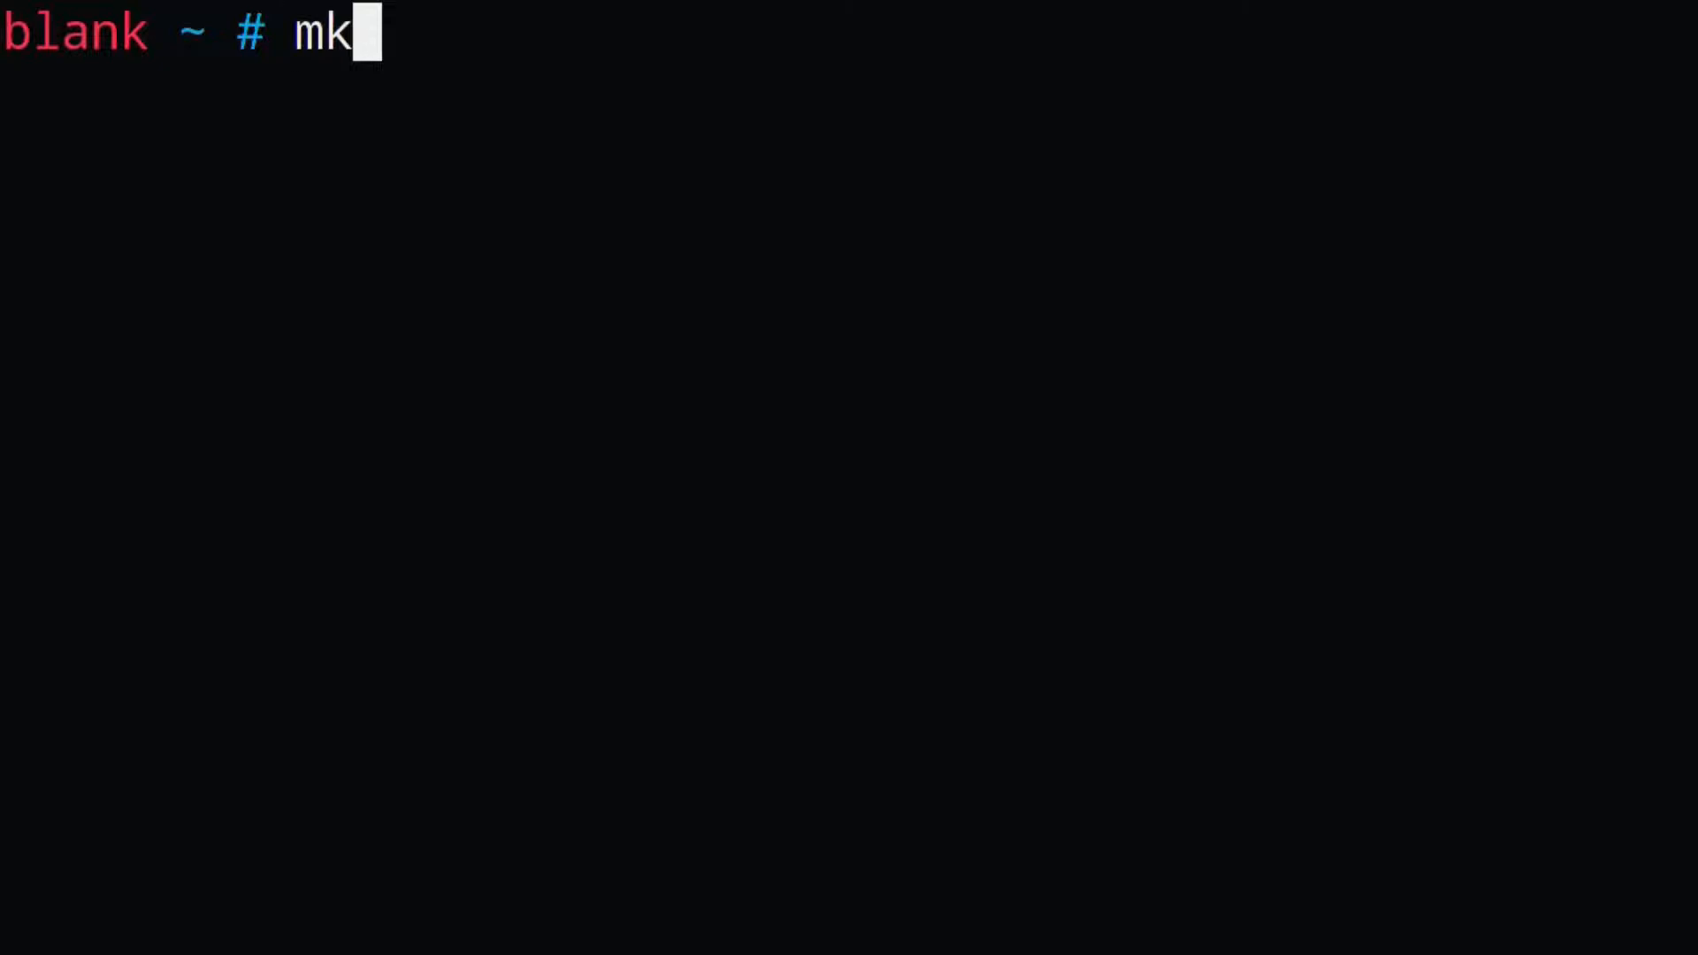
type("dir -p")
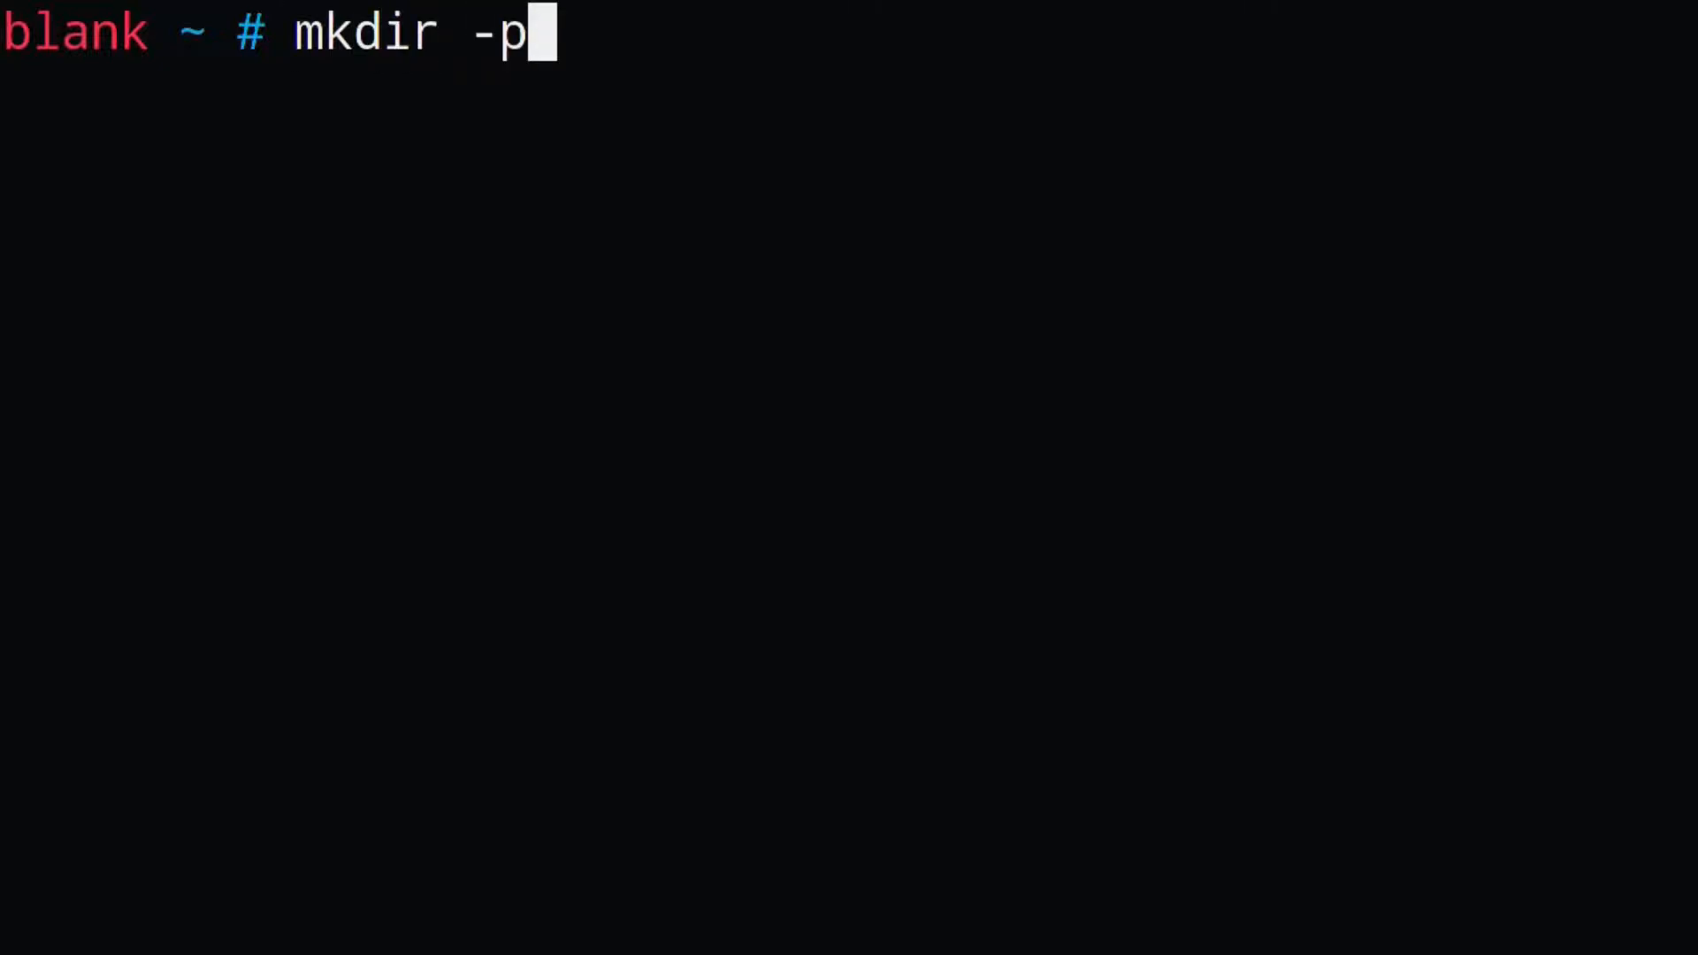
type("-v /etc/efikeys")
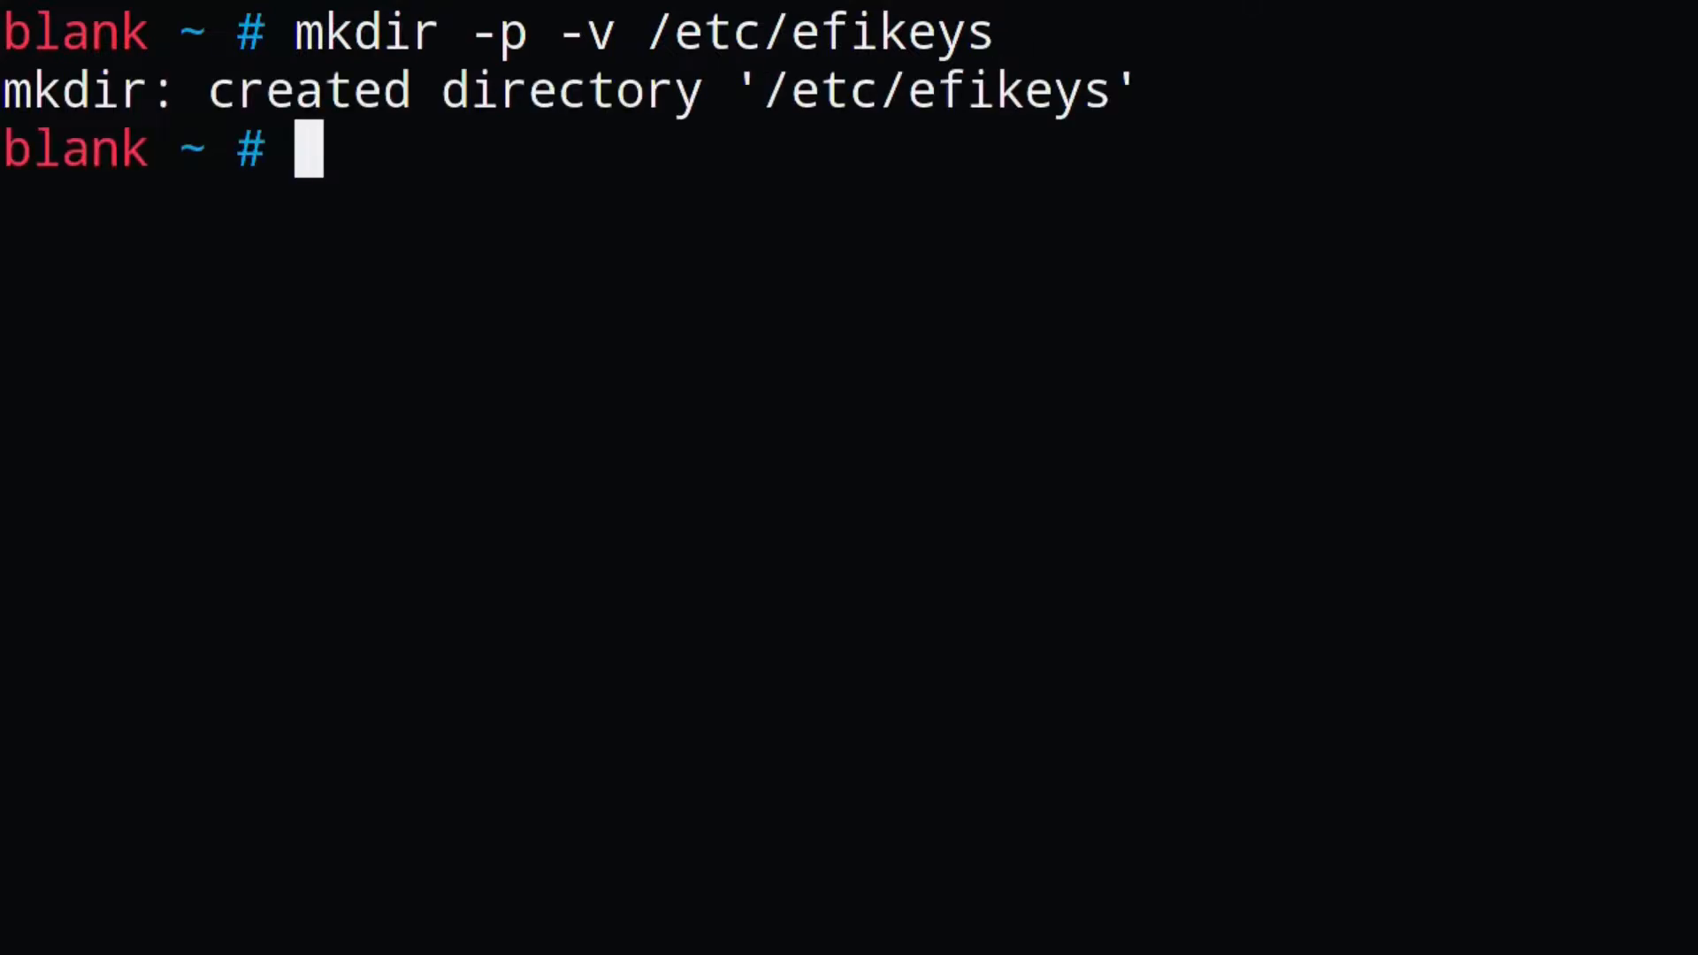
type("cd /etc/efikeys")
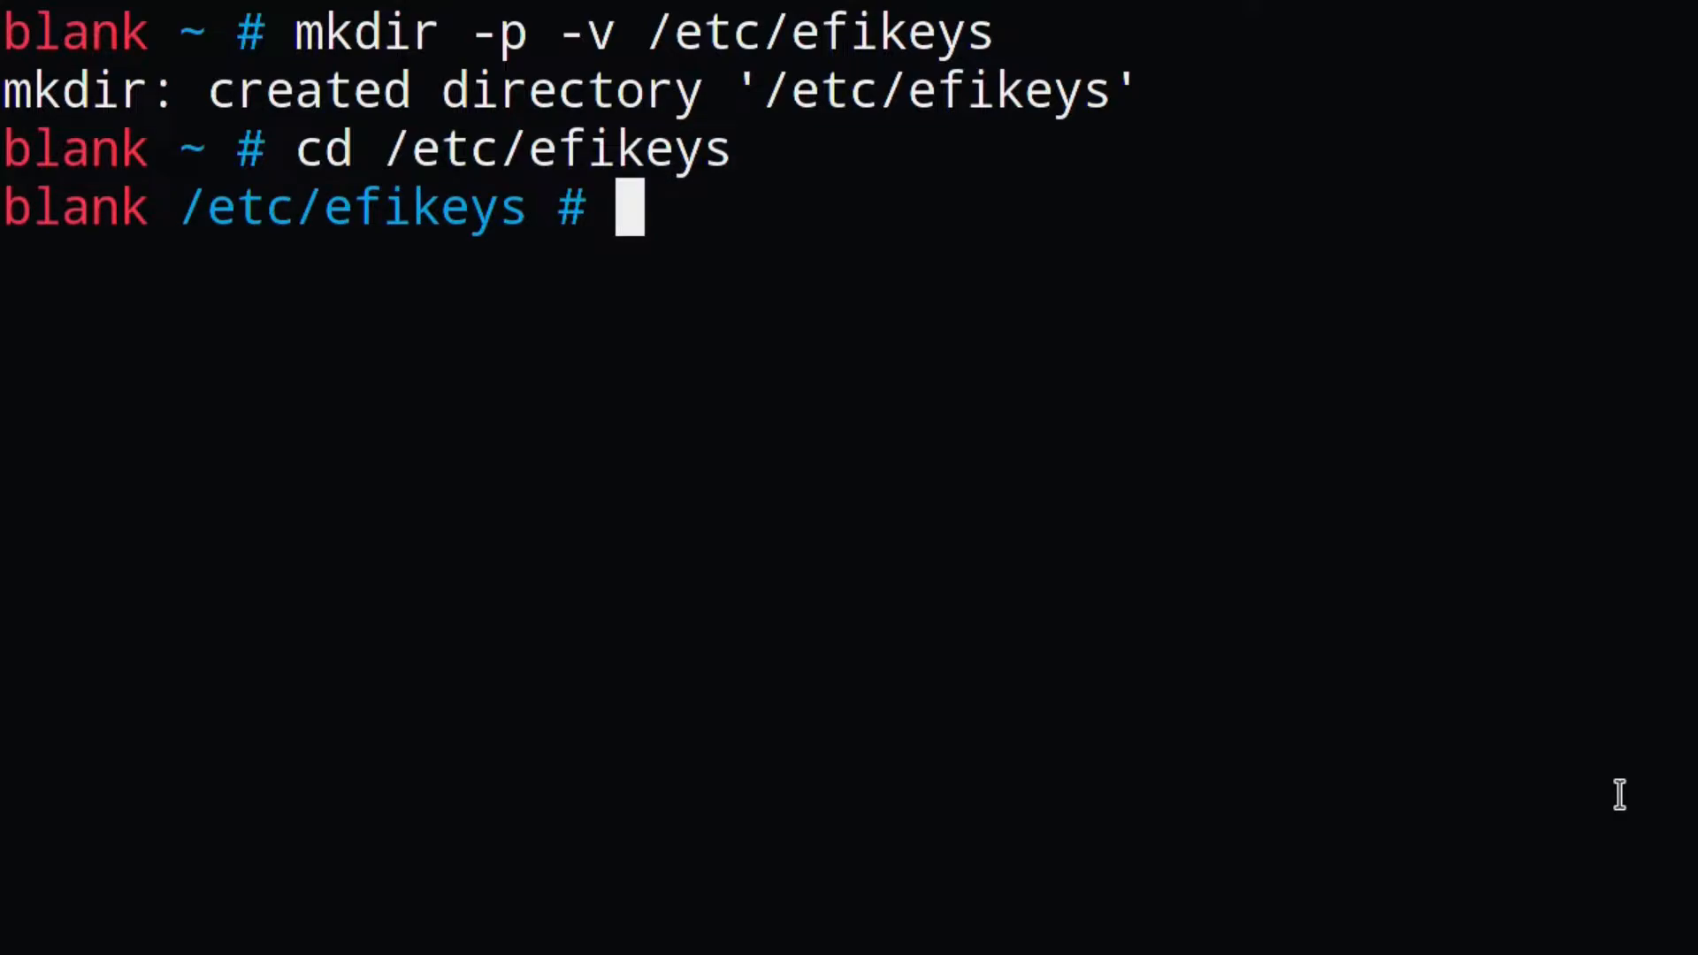
type("chmod 700")
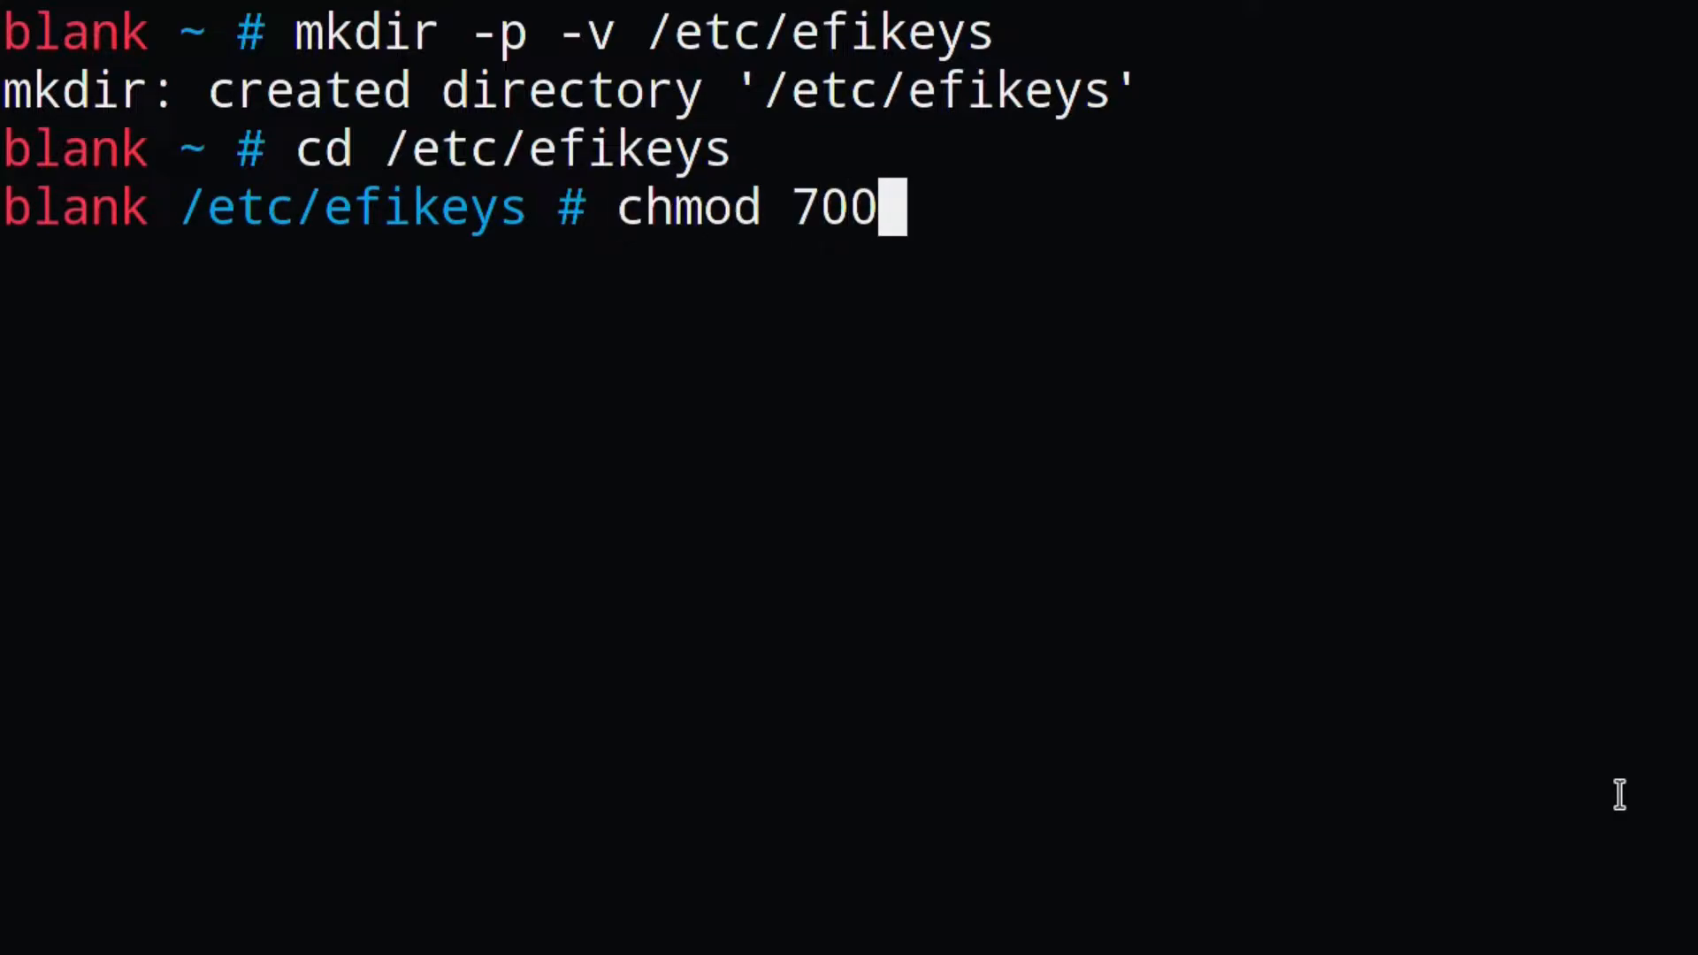
type("/etc/efik")
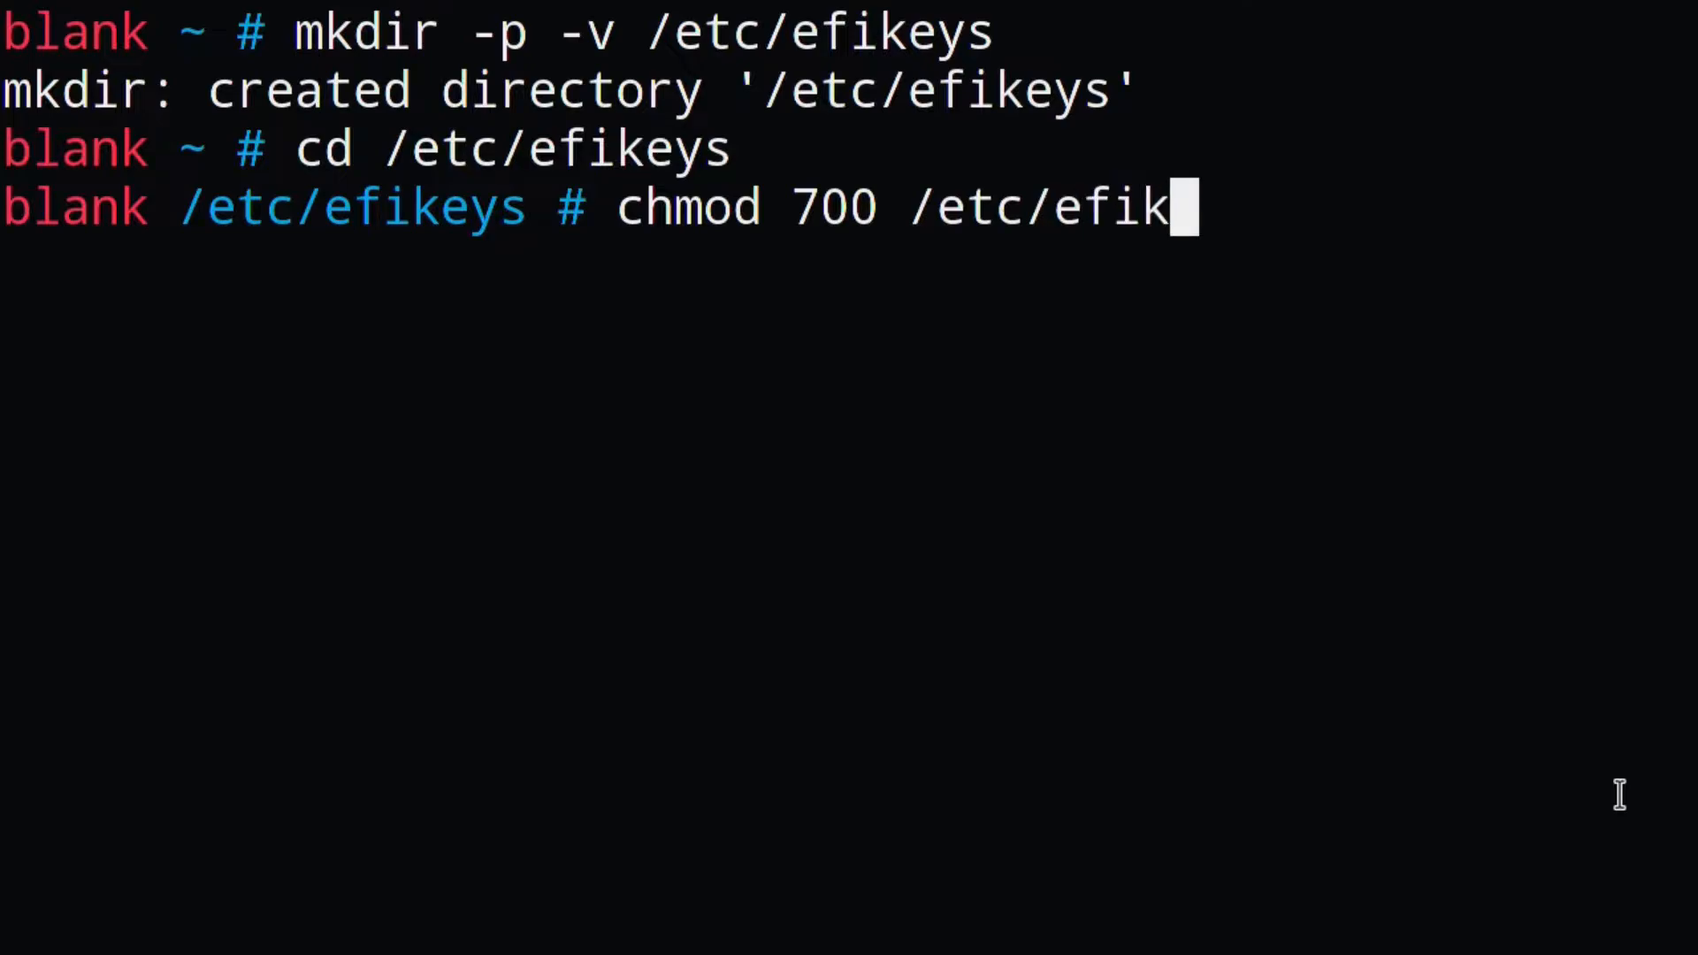
Step: Back up the PK and KEK variables to old_PK.esl and old_KEK.esl with efi-readvar, then clear the screen
type("efi-re")
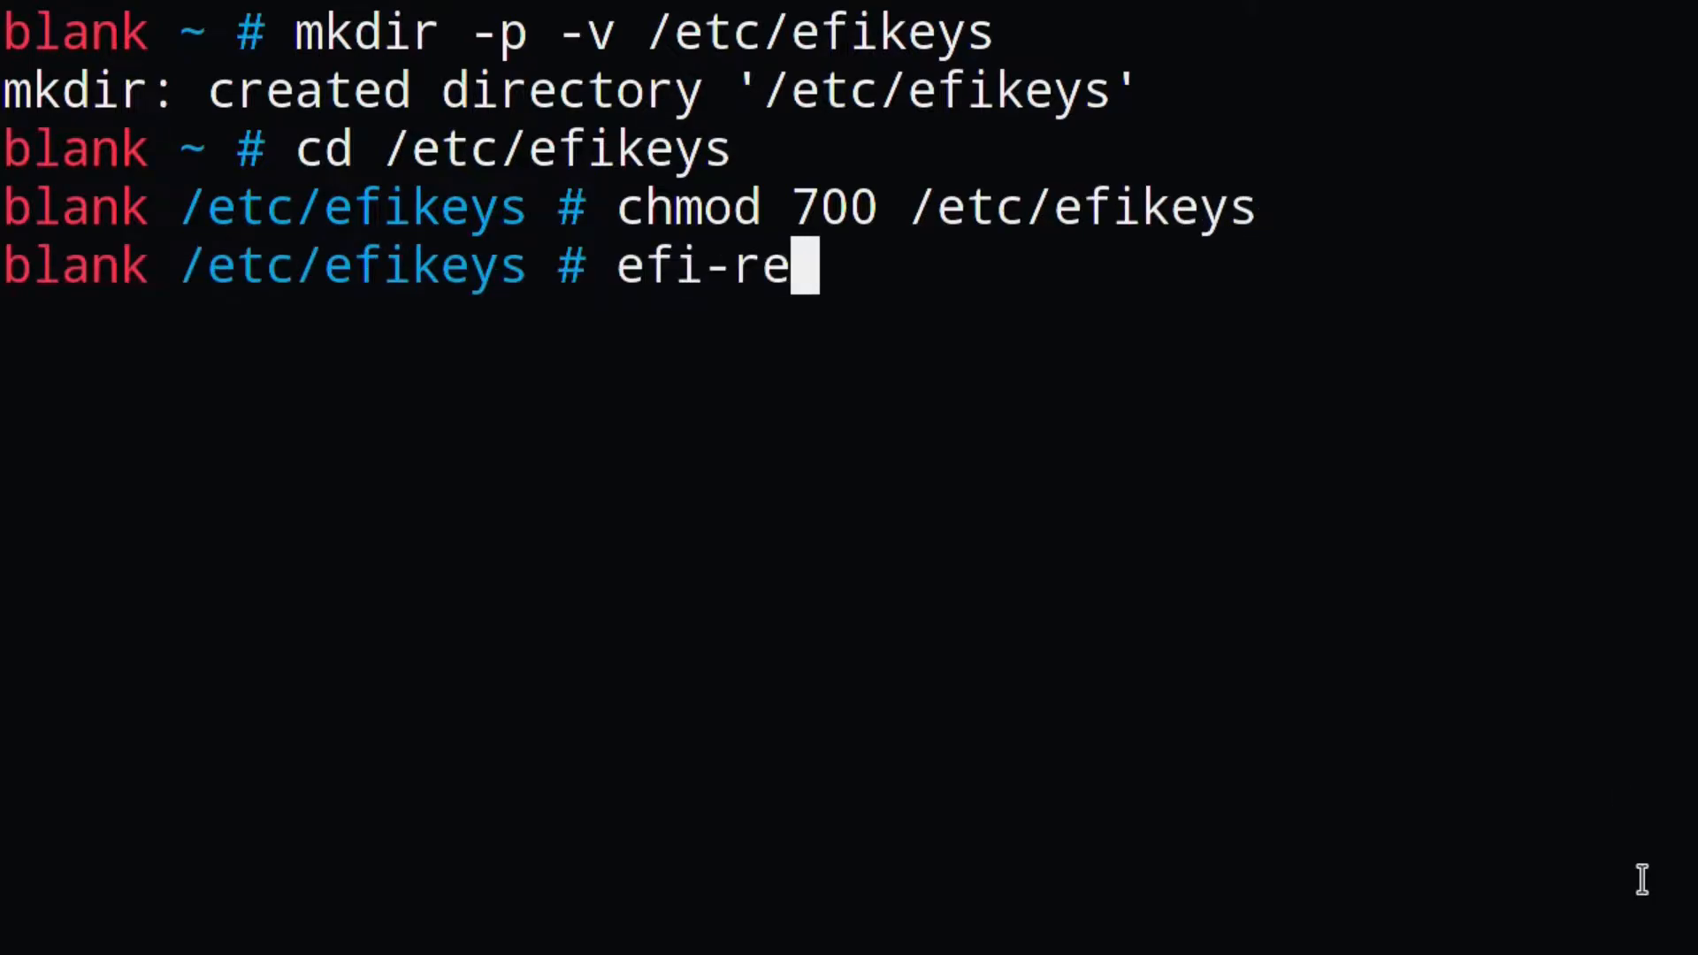
type("advar -v")
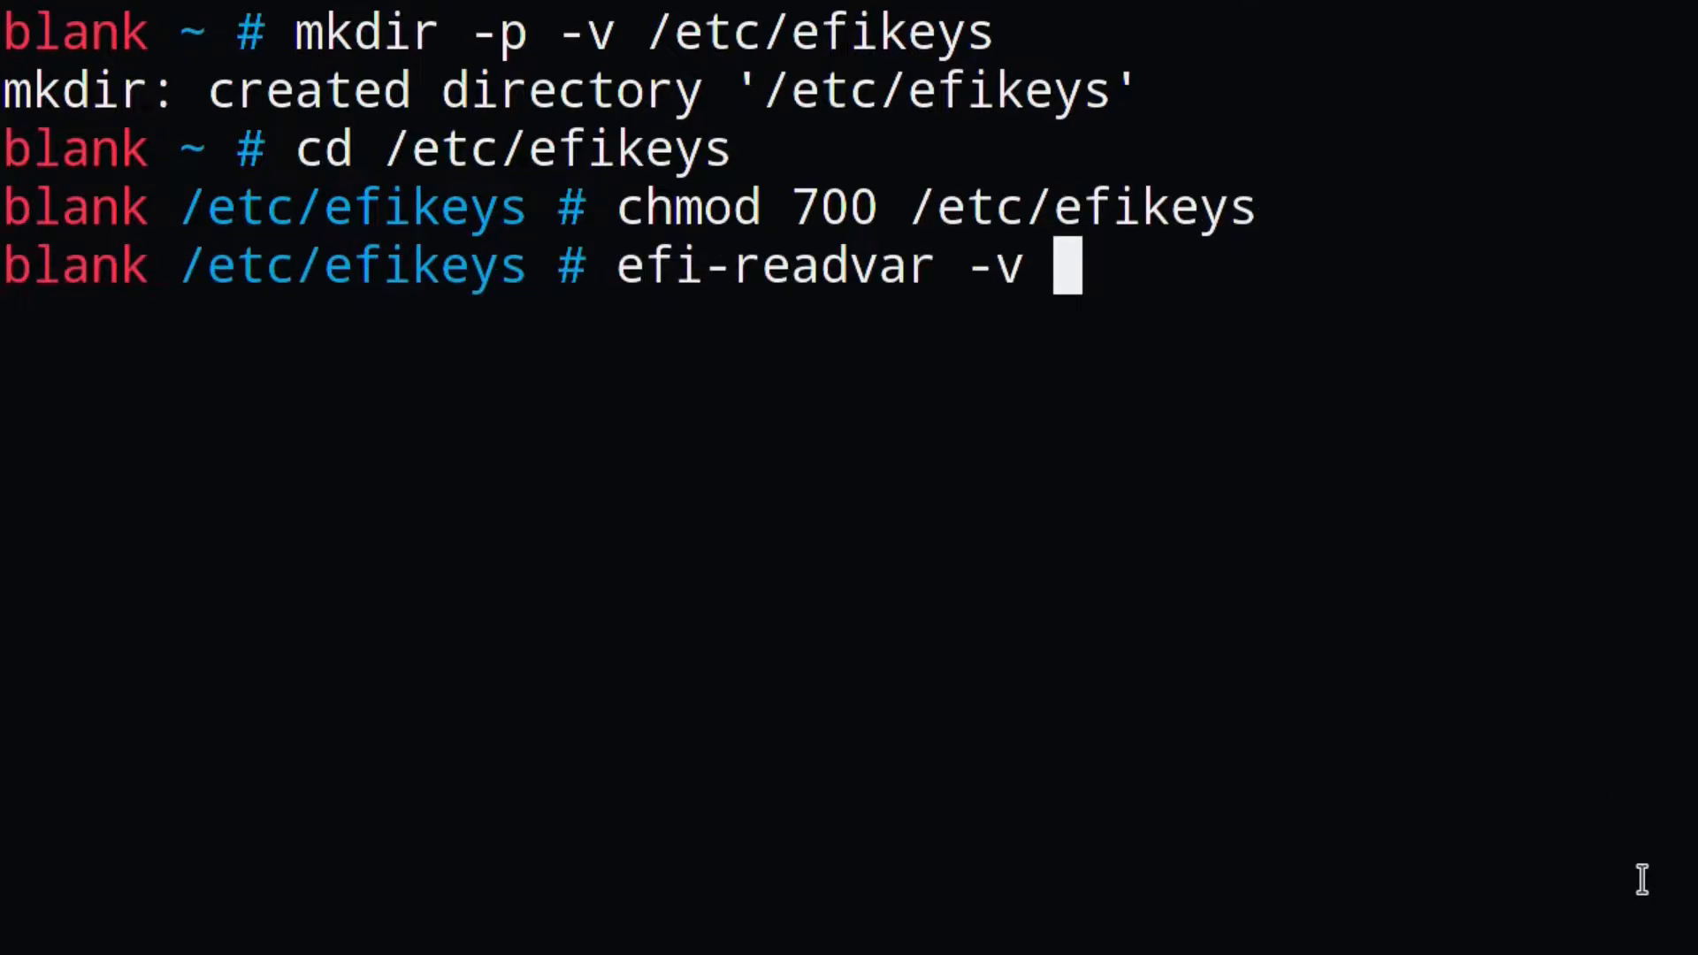
type("PK -o old_PK.esl")
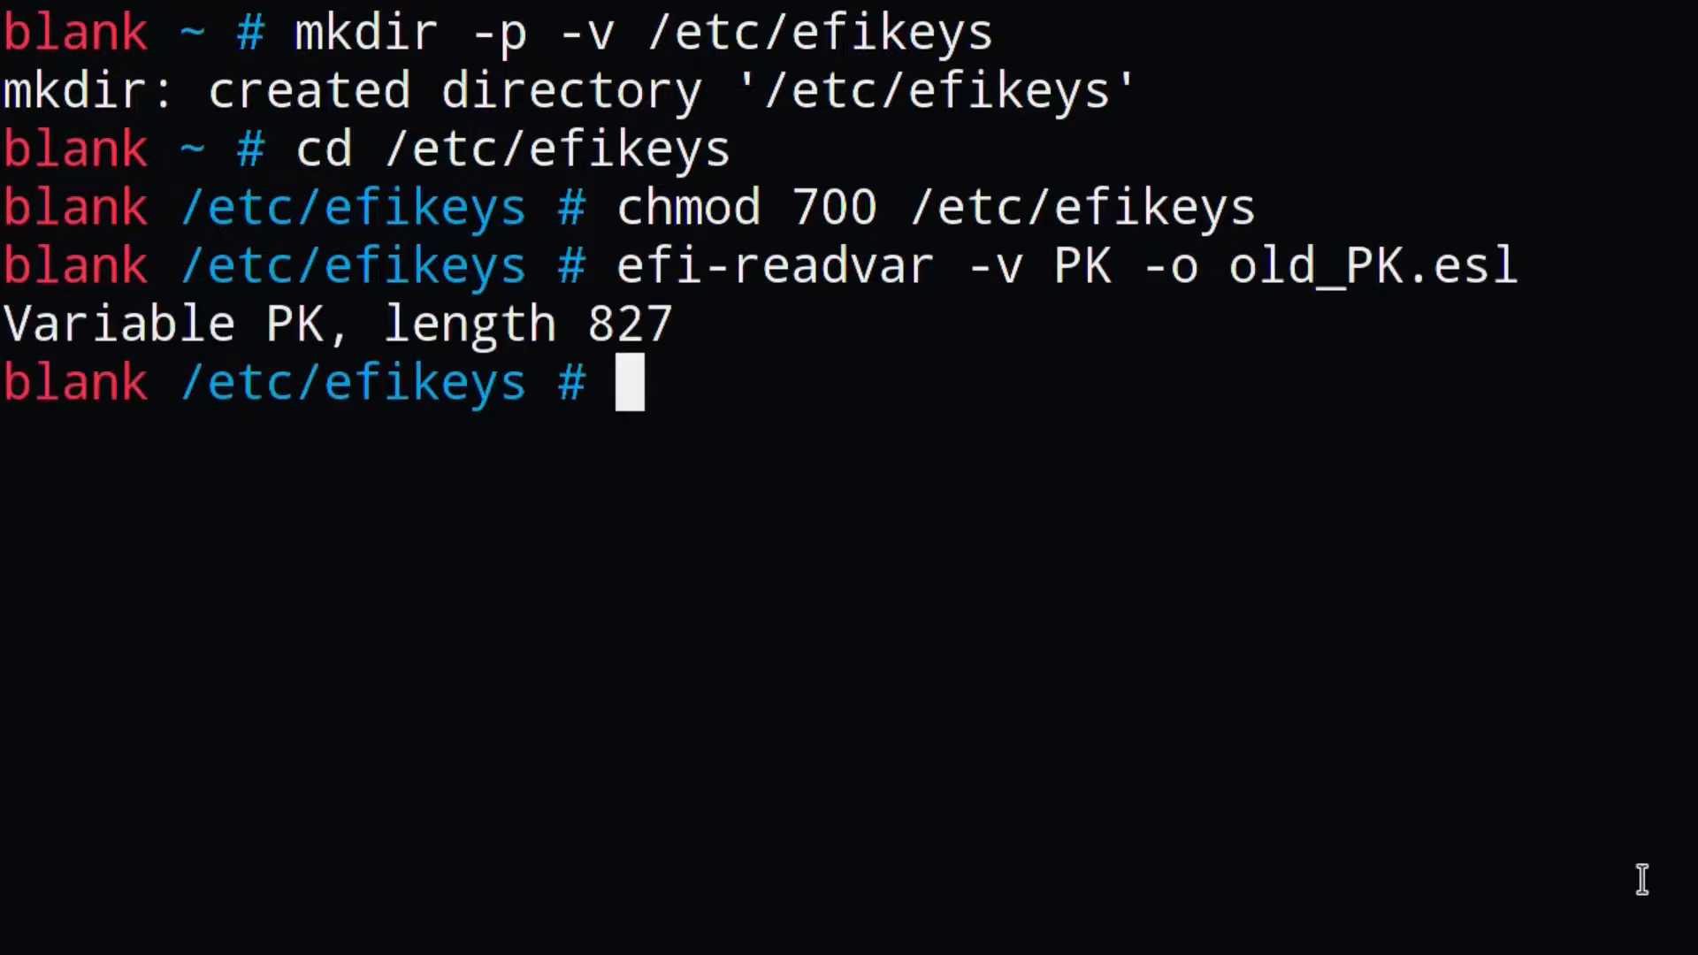
type("efi-readvar -v")
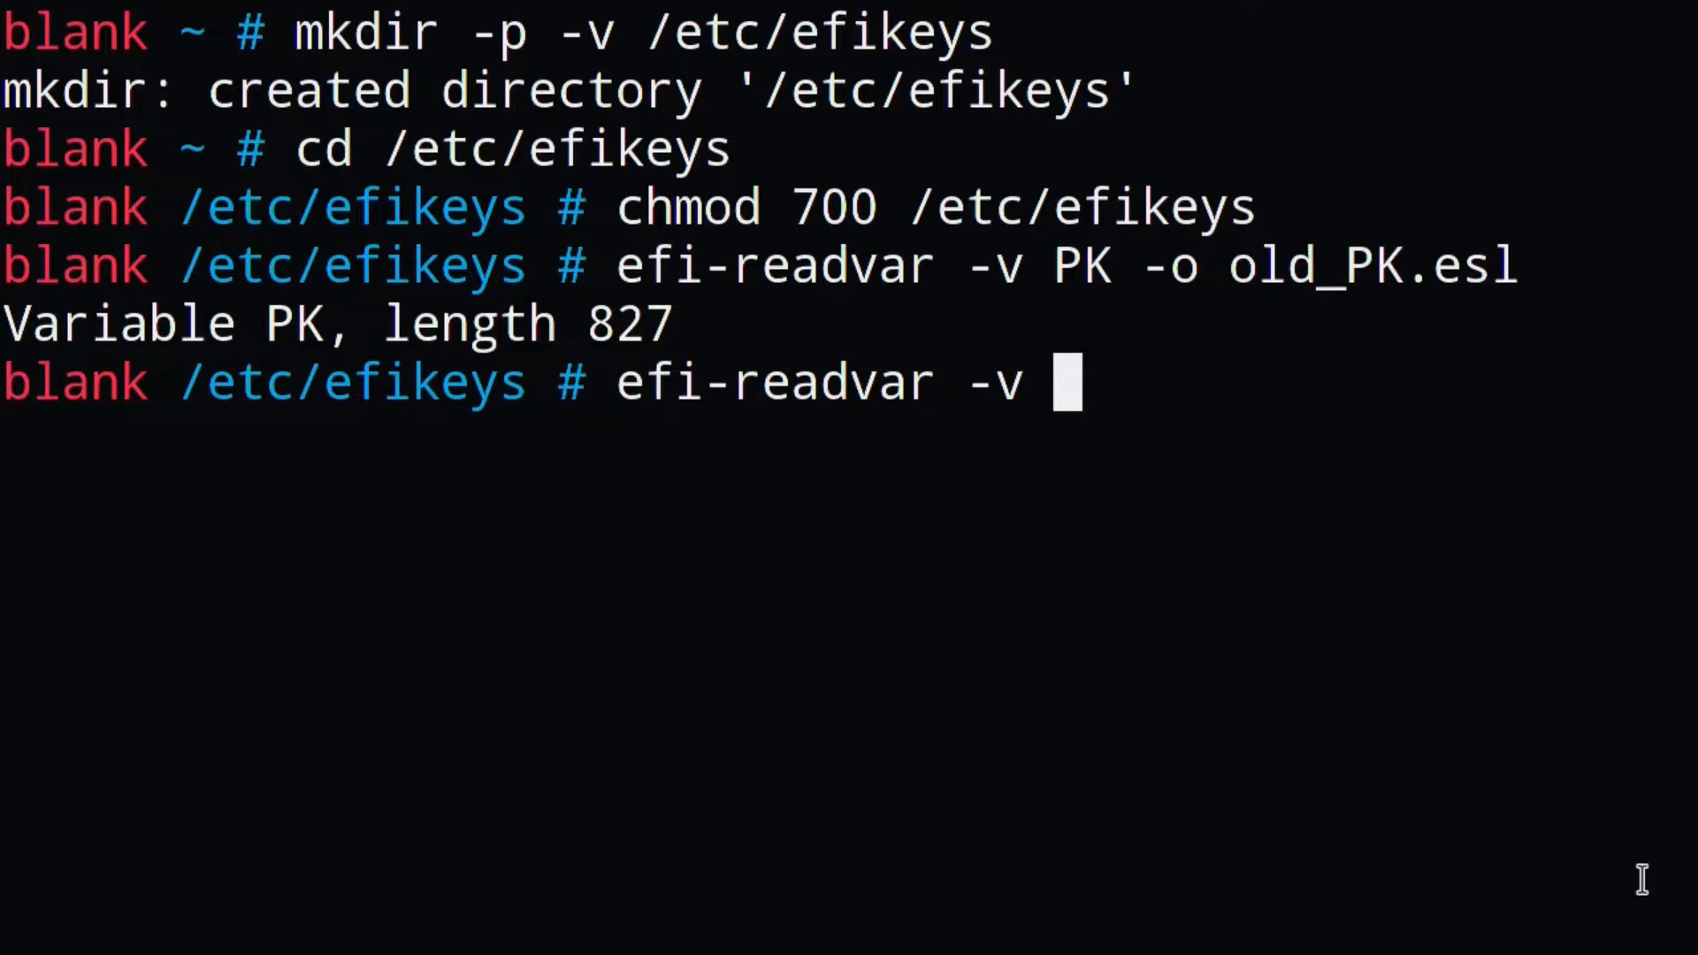
type("KEK -o old_KEK.esl")
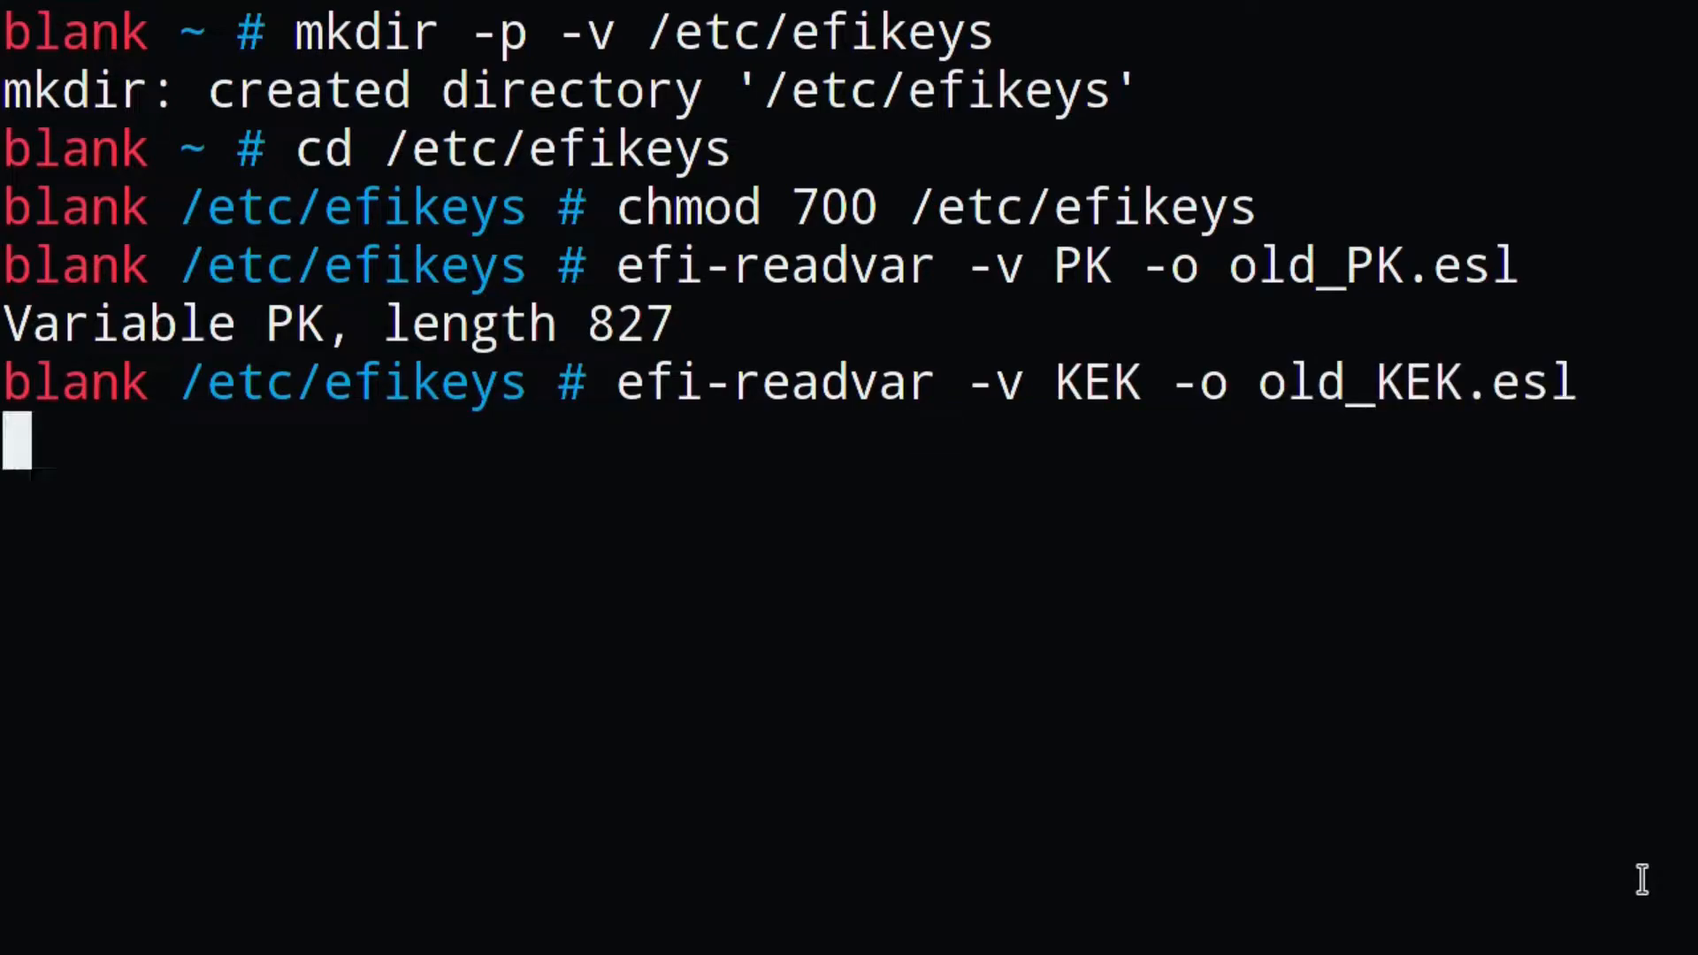
key("Return")
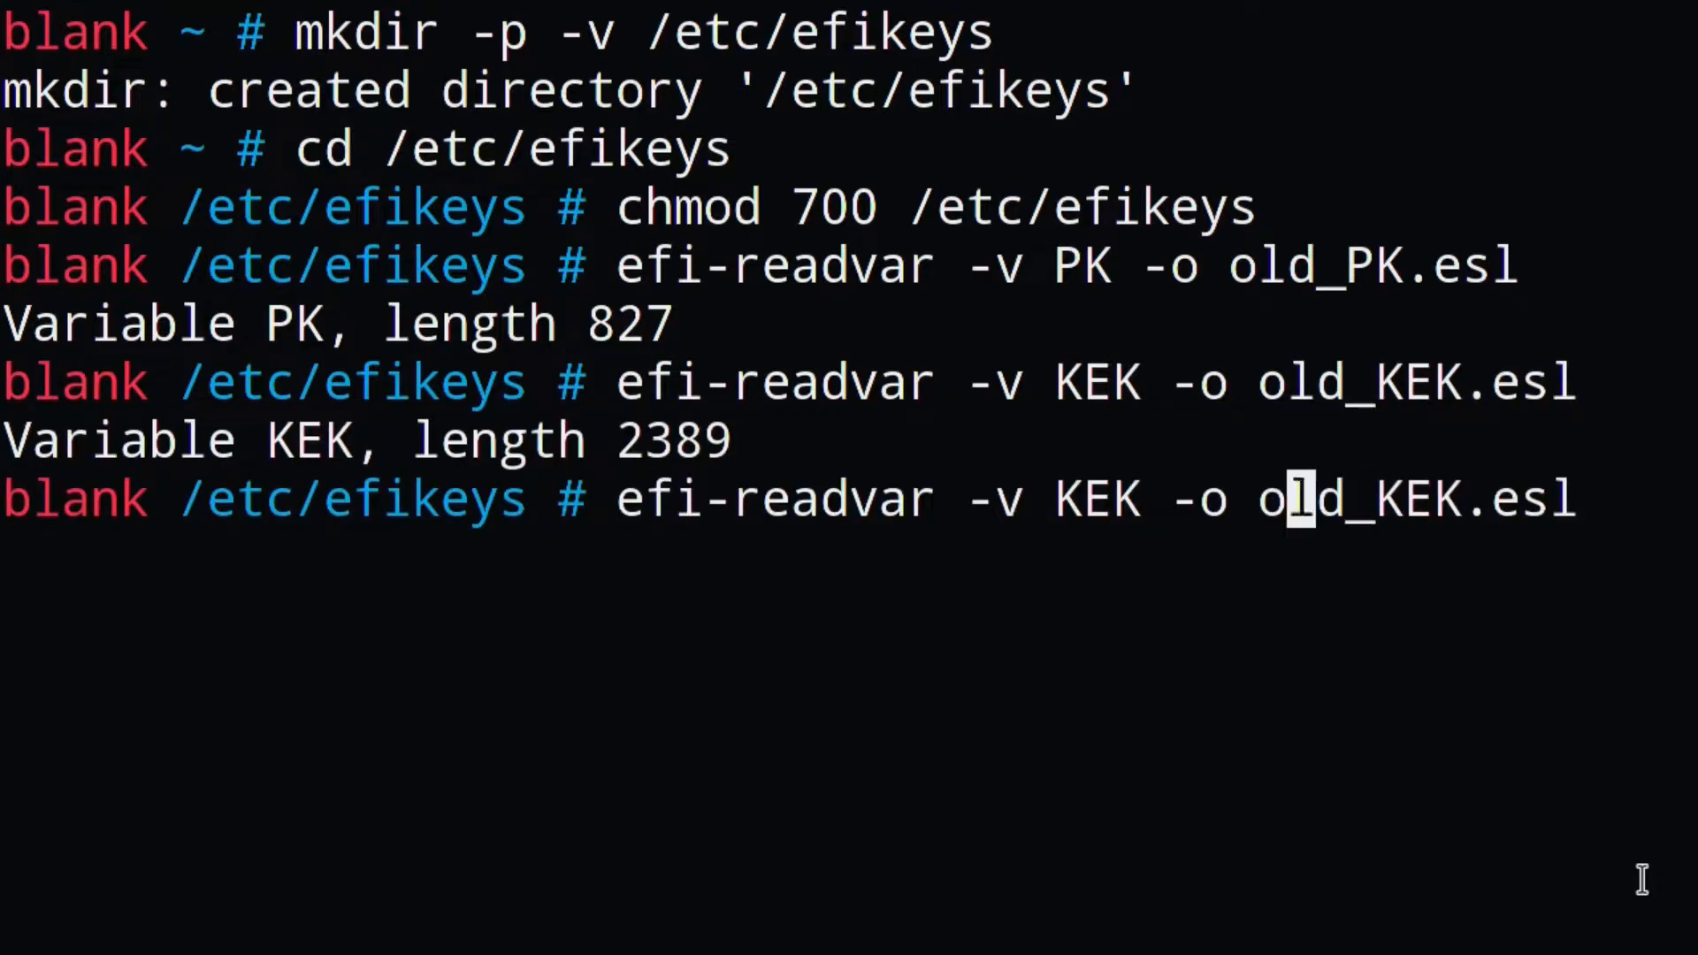
key("Enter")
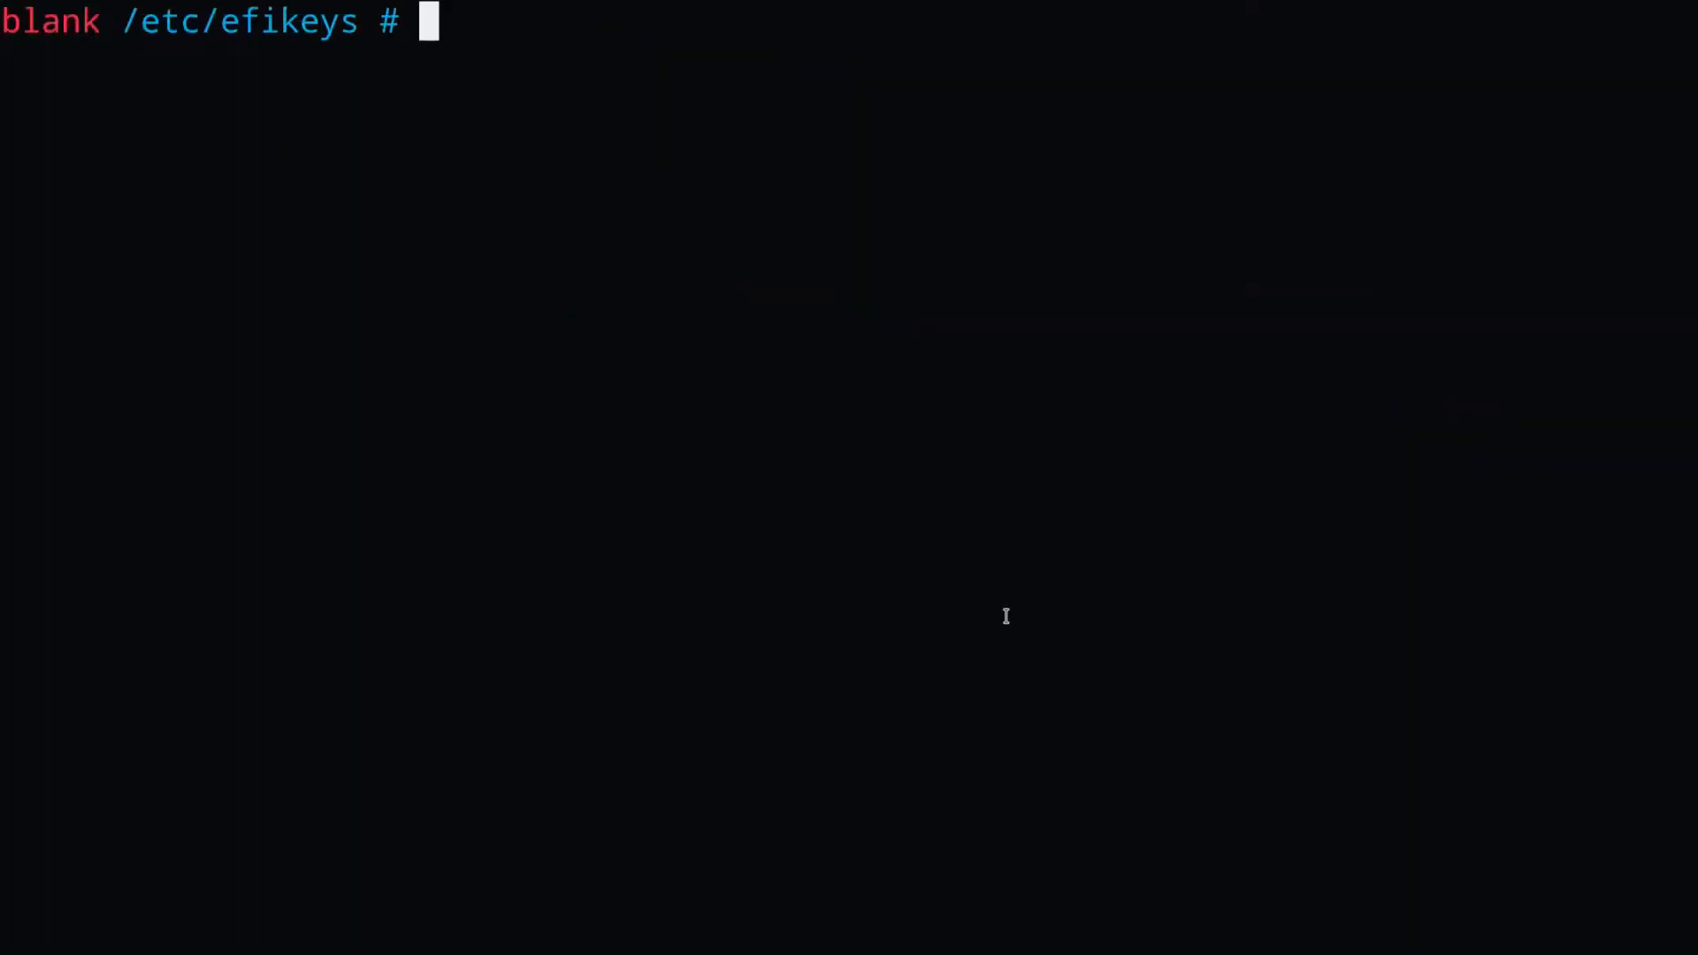
Step: Generate a self-signed RSA-2048 platform key PK.key with a 3650-day certificate via openssl req
type("openssl req -new -x509 -")
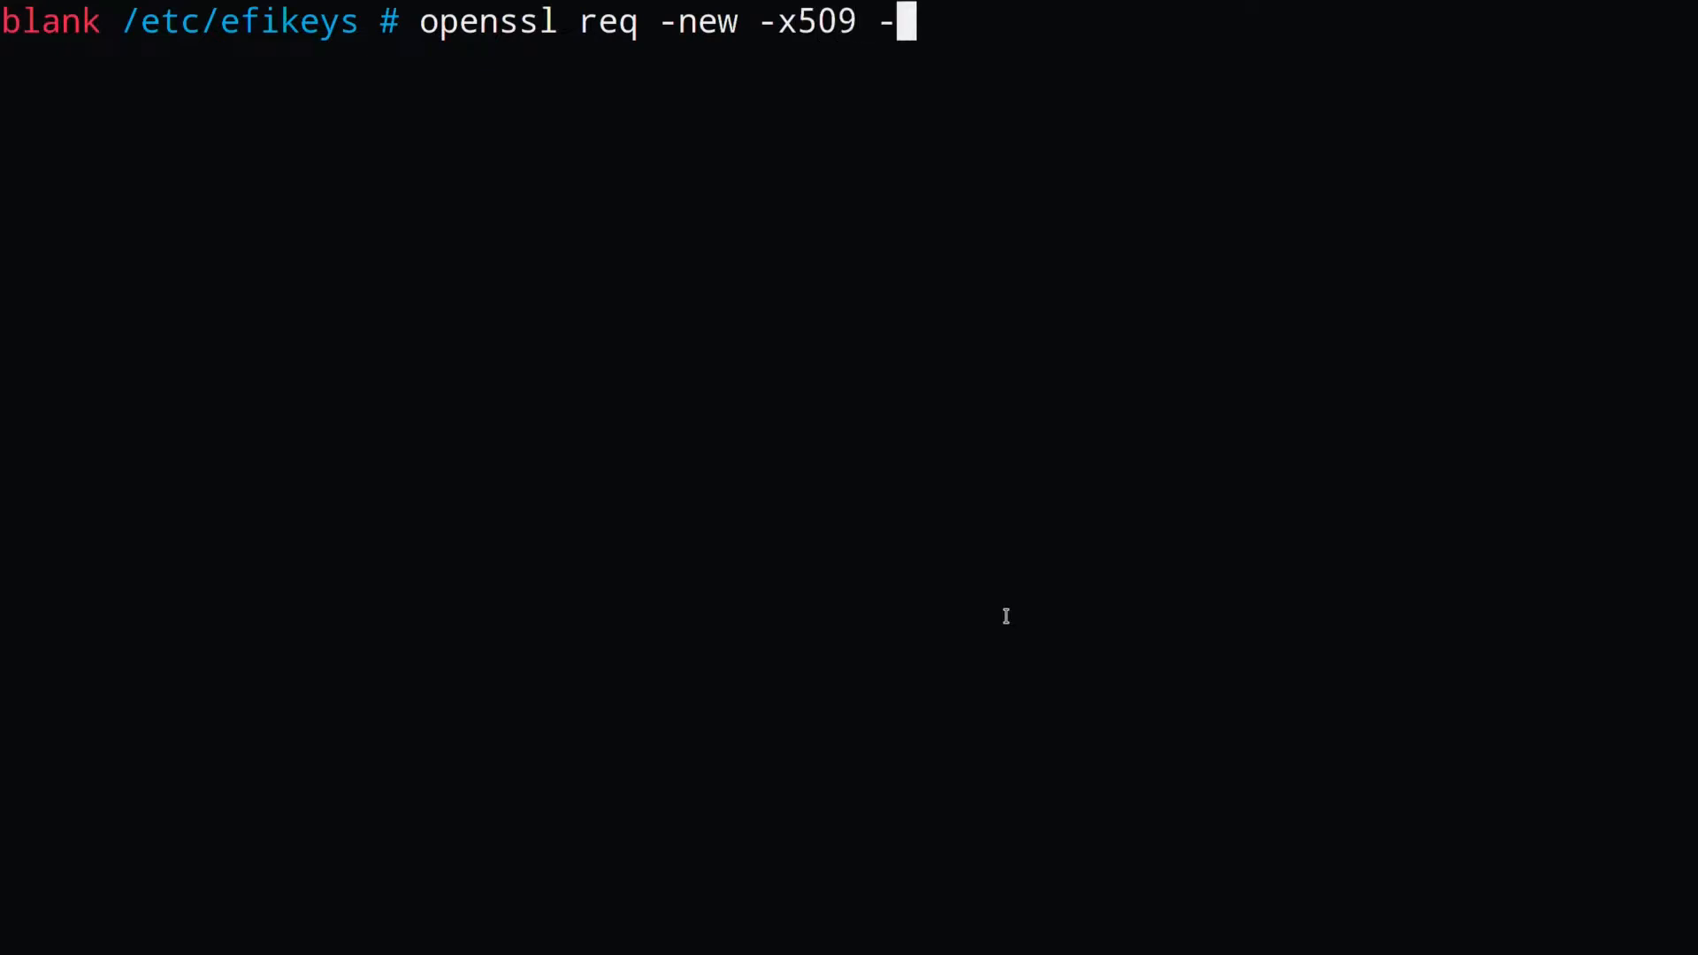
type("newkey rsa:2048 -subj")
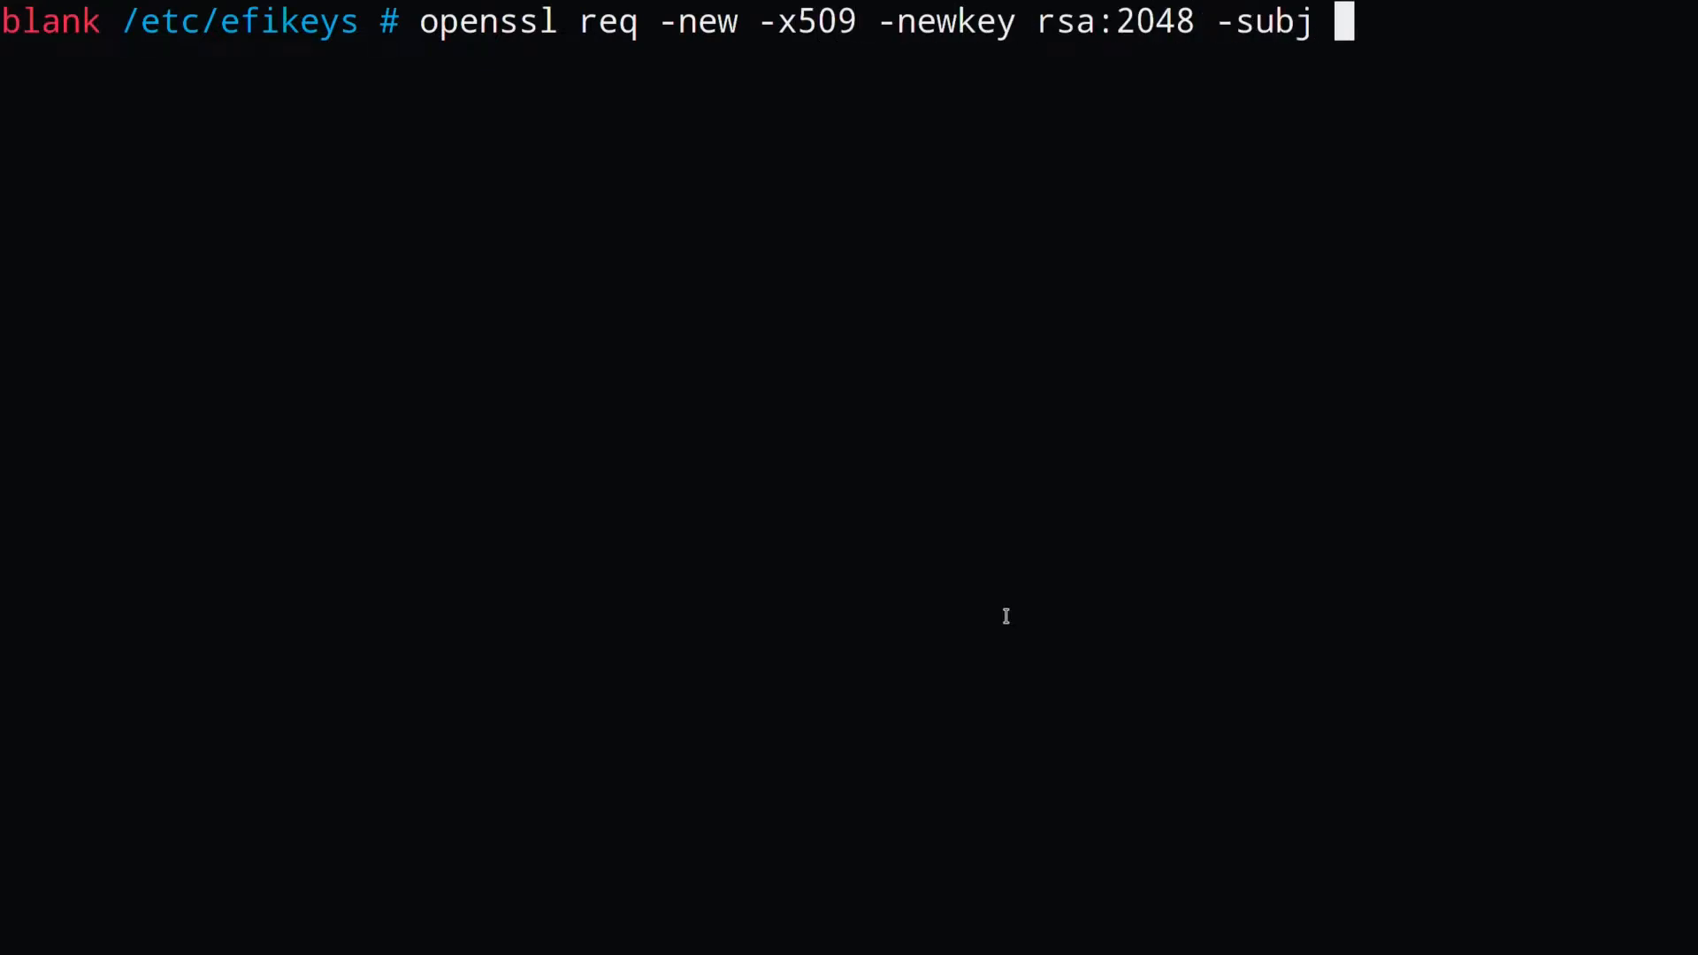
type("\"/CN=kamiyaa's platform key")
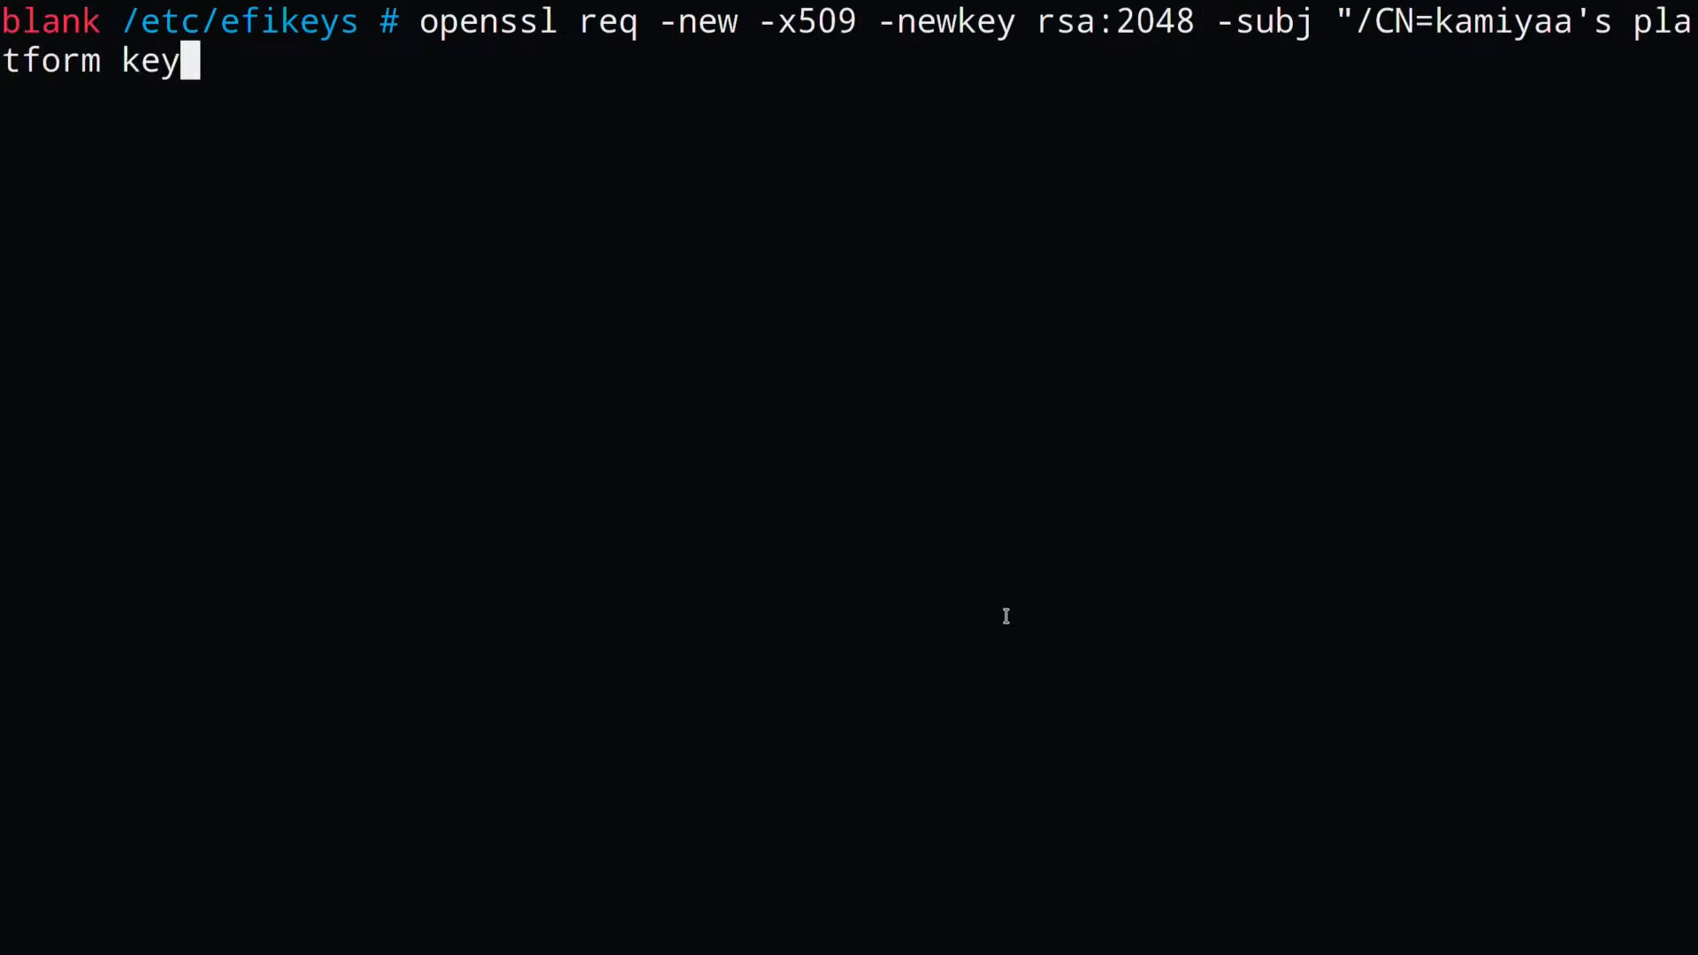
type("/\" -keyout PK.key -out PK.crt -")
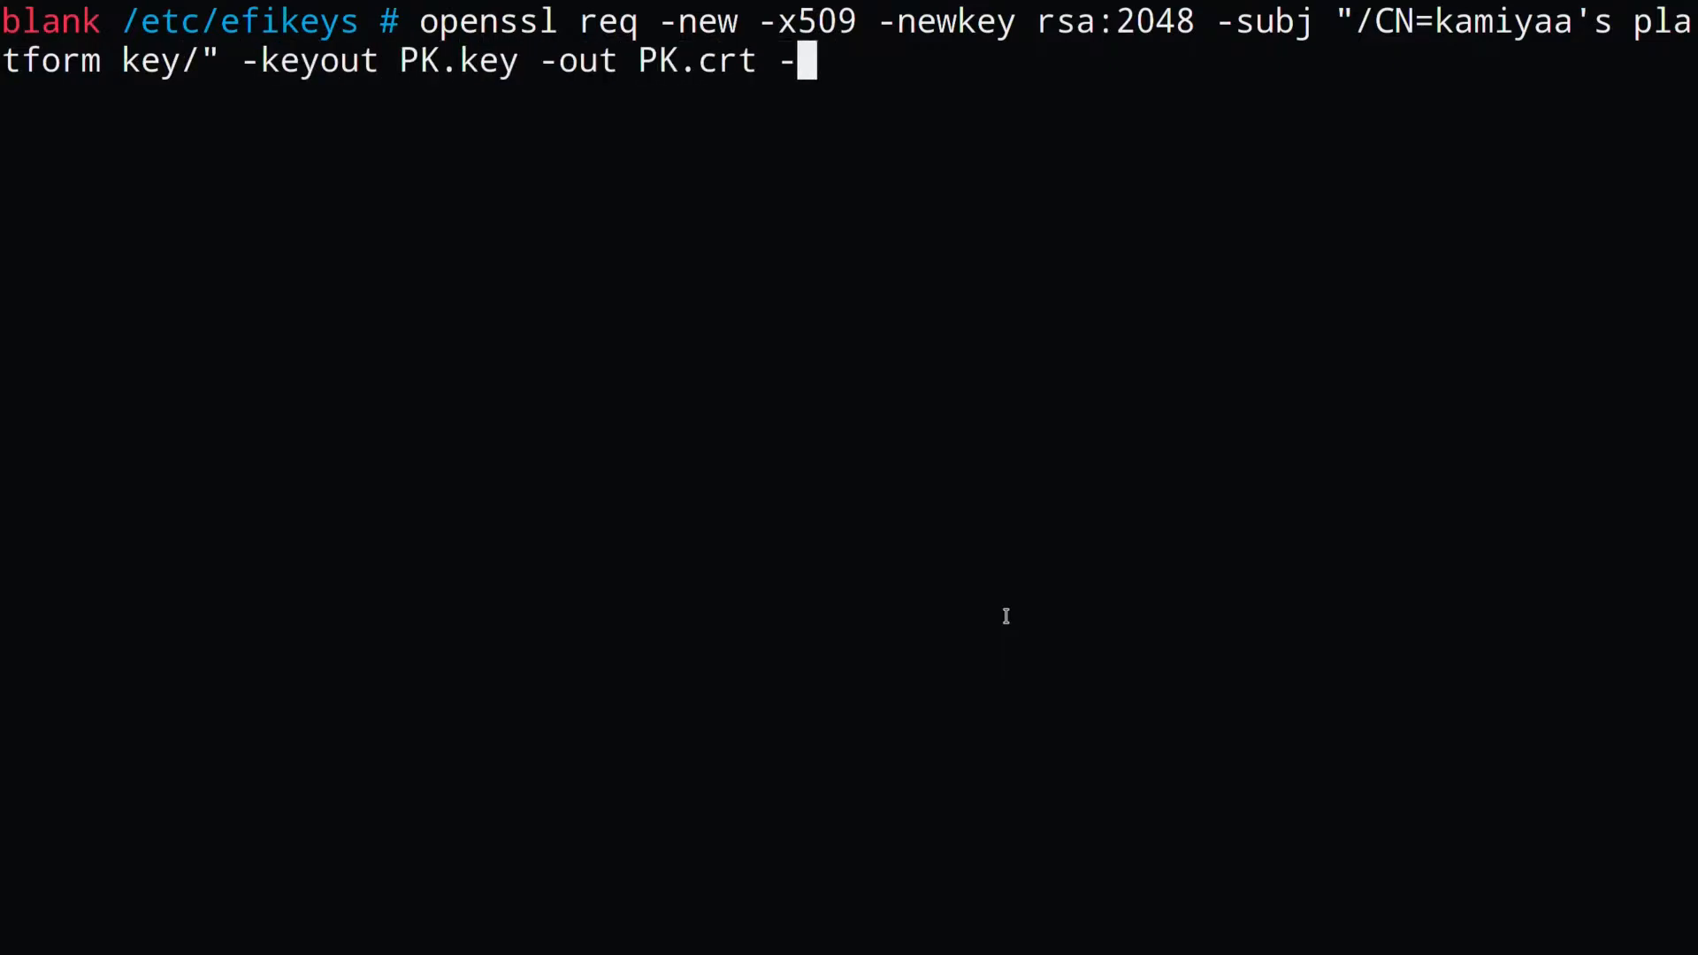
type("days 3650 -nodes -sha256")
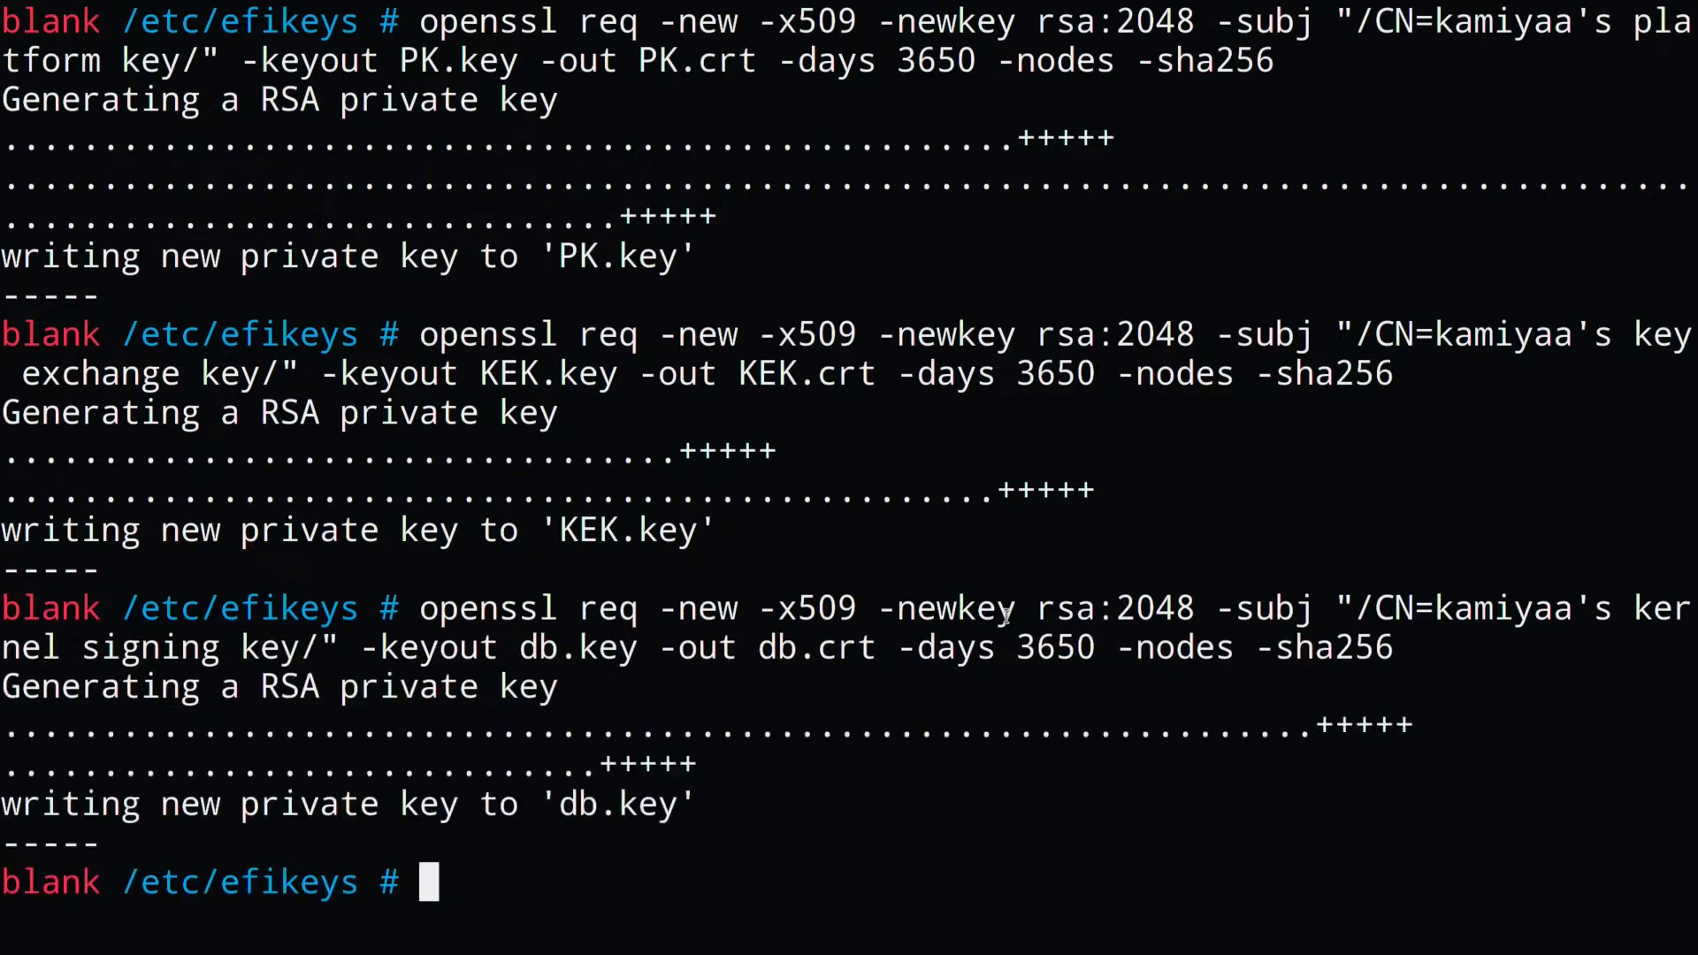
Step: Make the .key files read-only (chmod 400) and set a UUID variable with uuidgen
type("chmod -v 400 *.key")
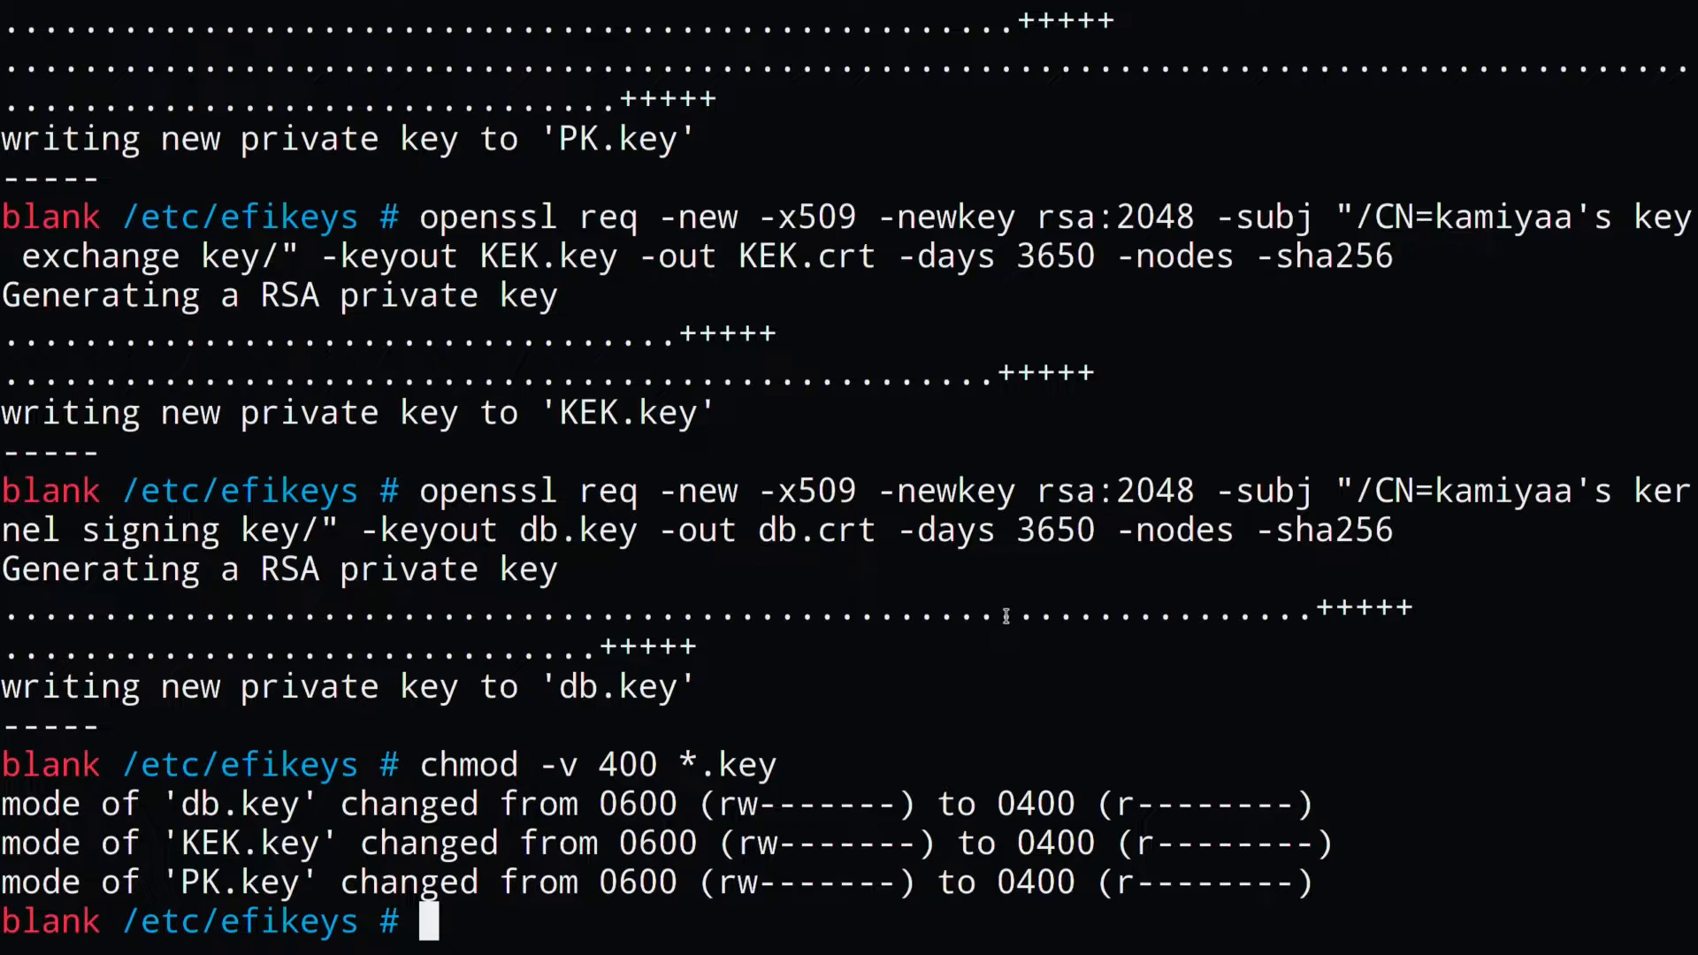
type("UUID=$(uuidgen")
type("cert-to-efi-sig-list")
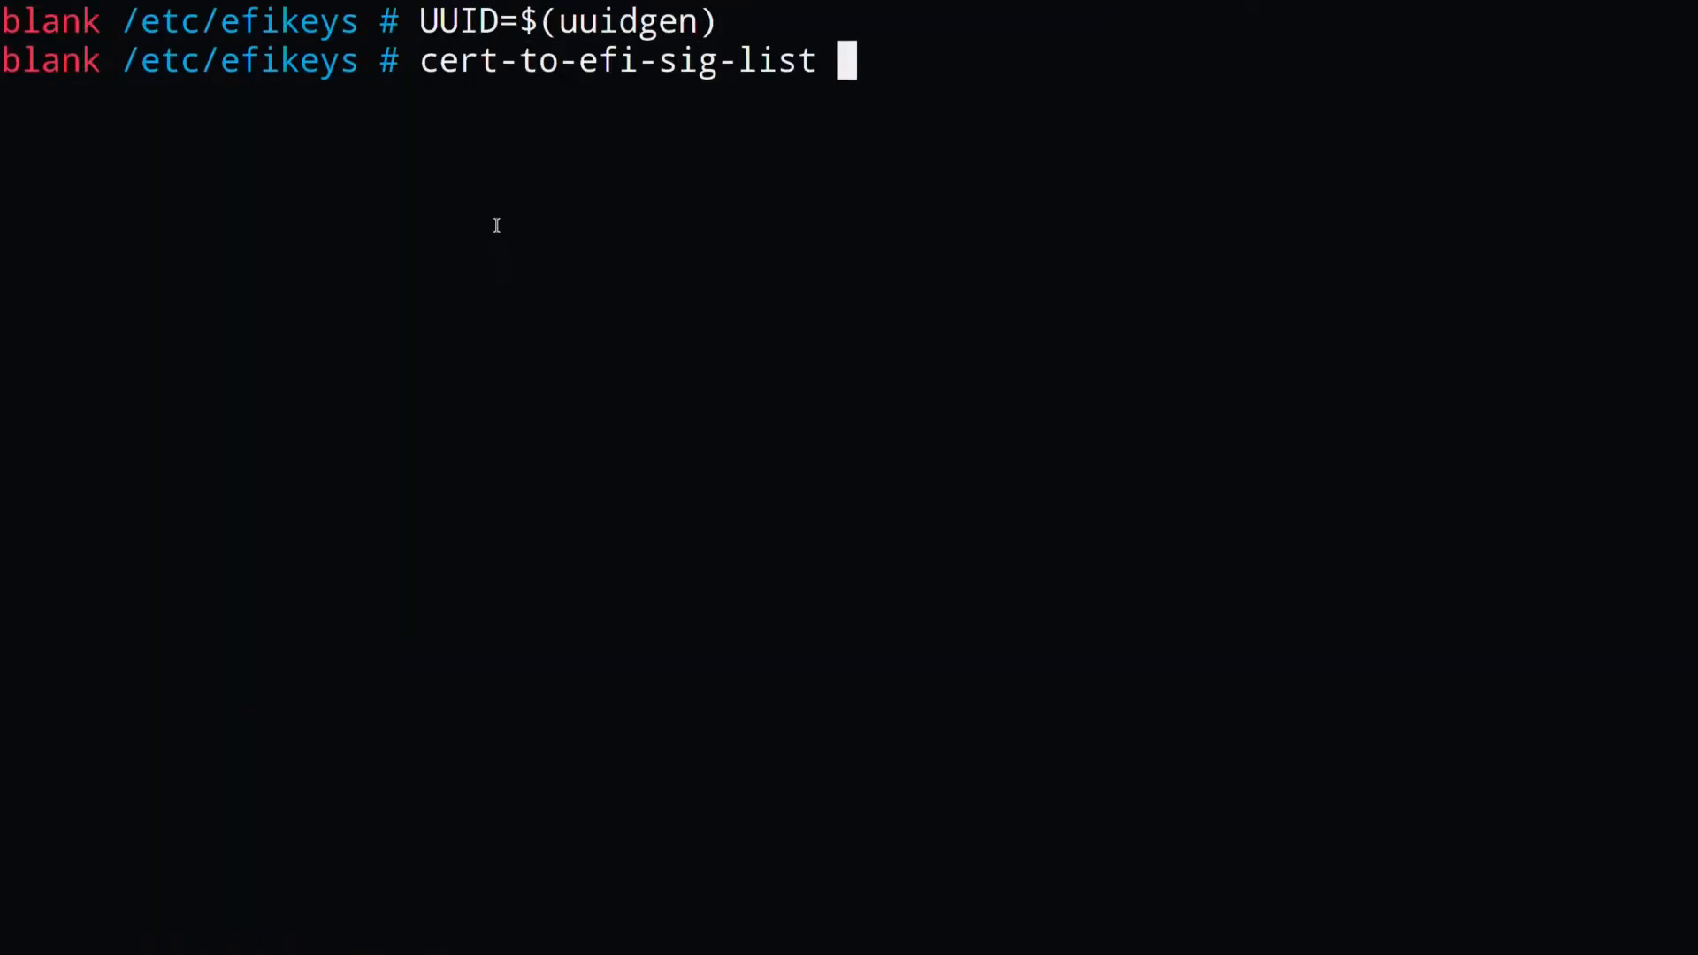
Step: Build PK and KEK signature lists with cert-to-efi-sig-list and sign them with PK.key/PK.crt
type("-g $UUID PK.crt PK.esl")
type("sign-efi-sig-list")
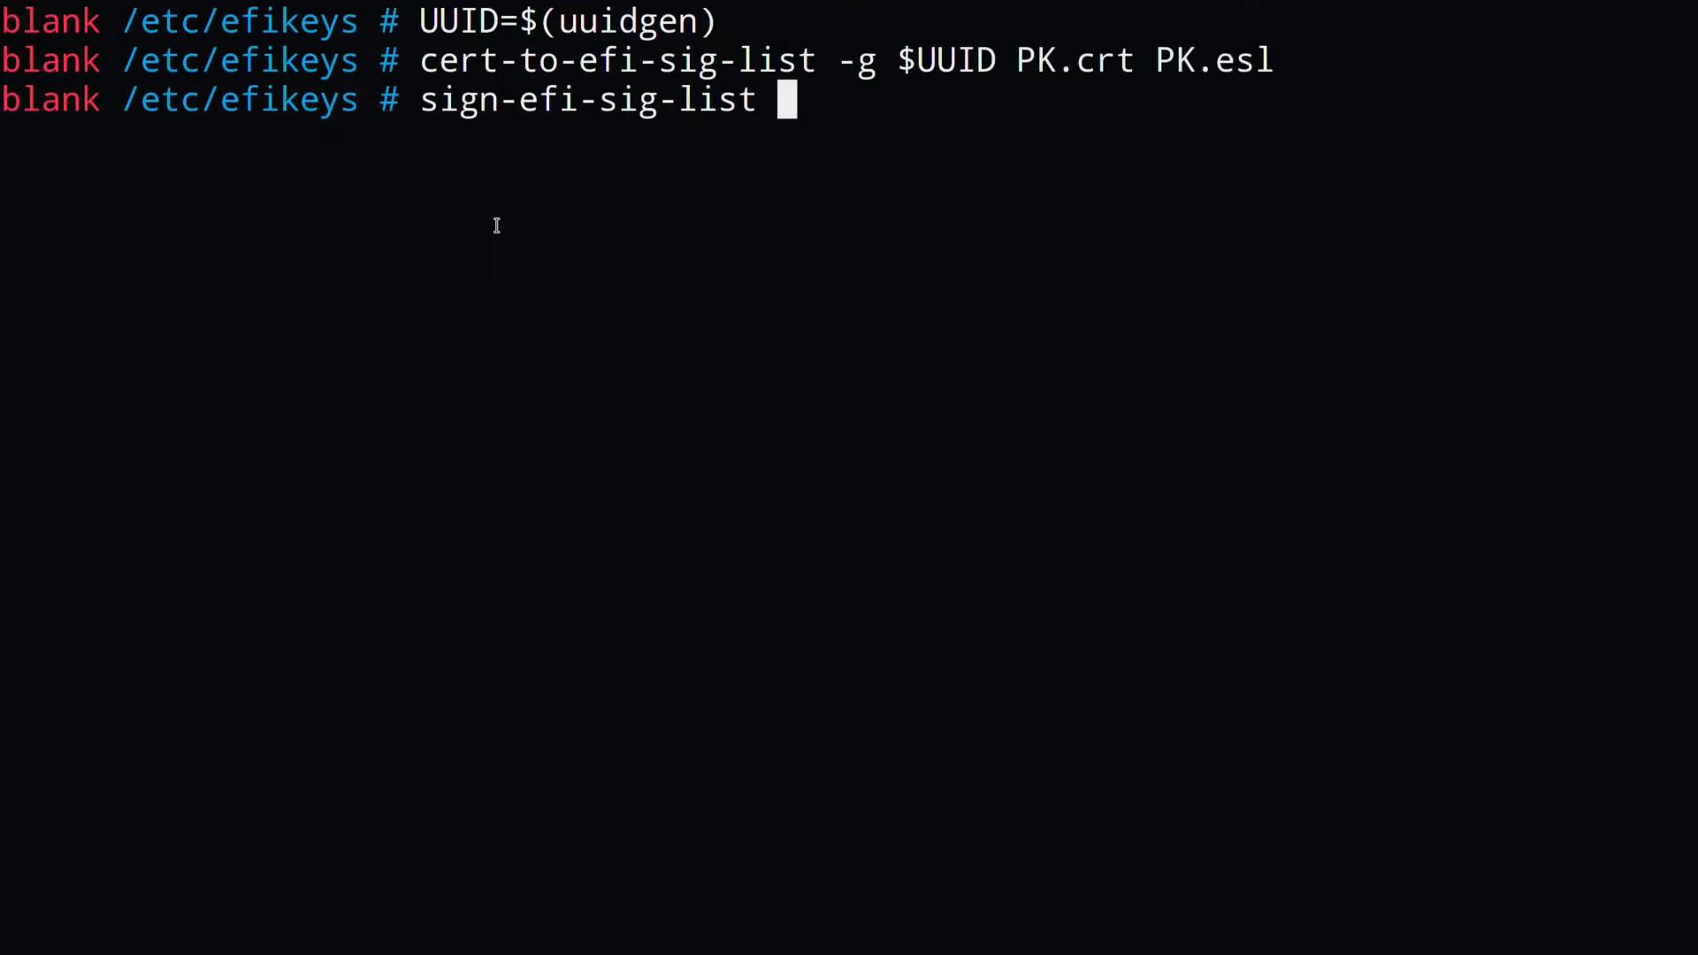
type("-k PK.key -c PK.crt PK PK.esl PK.auth")
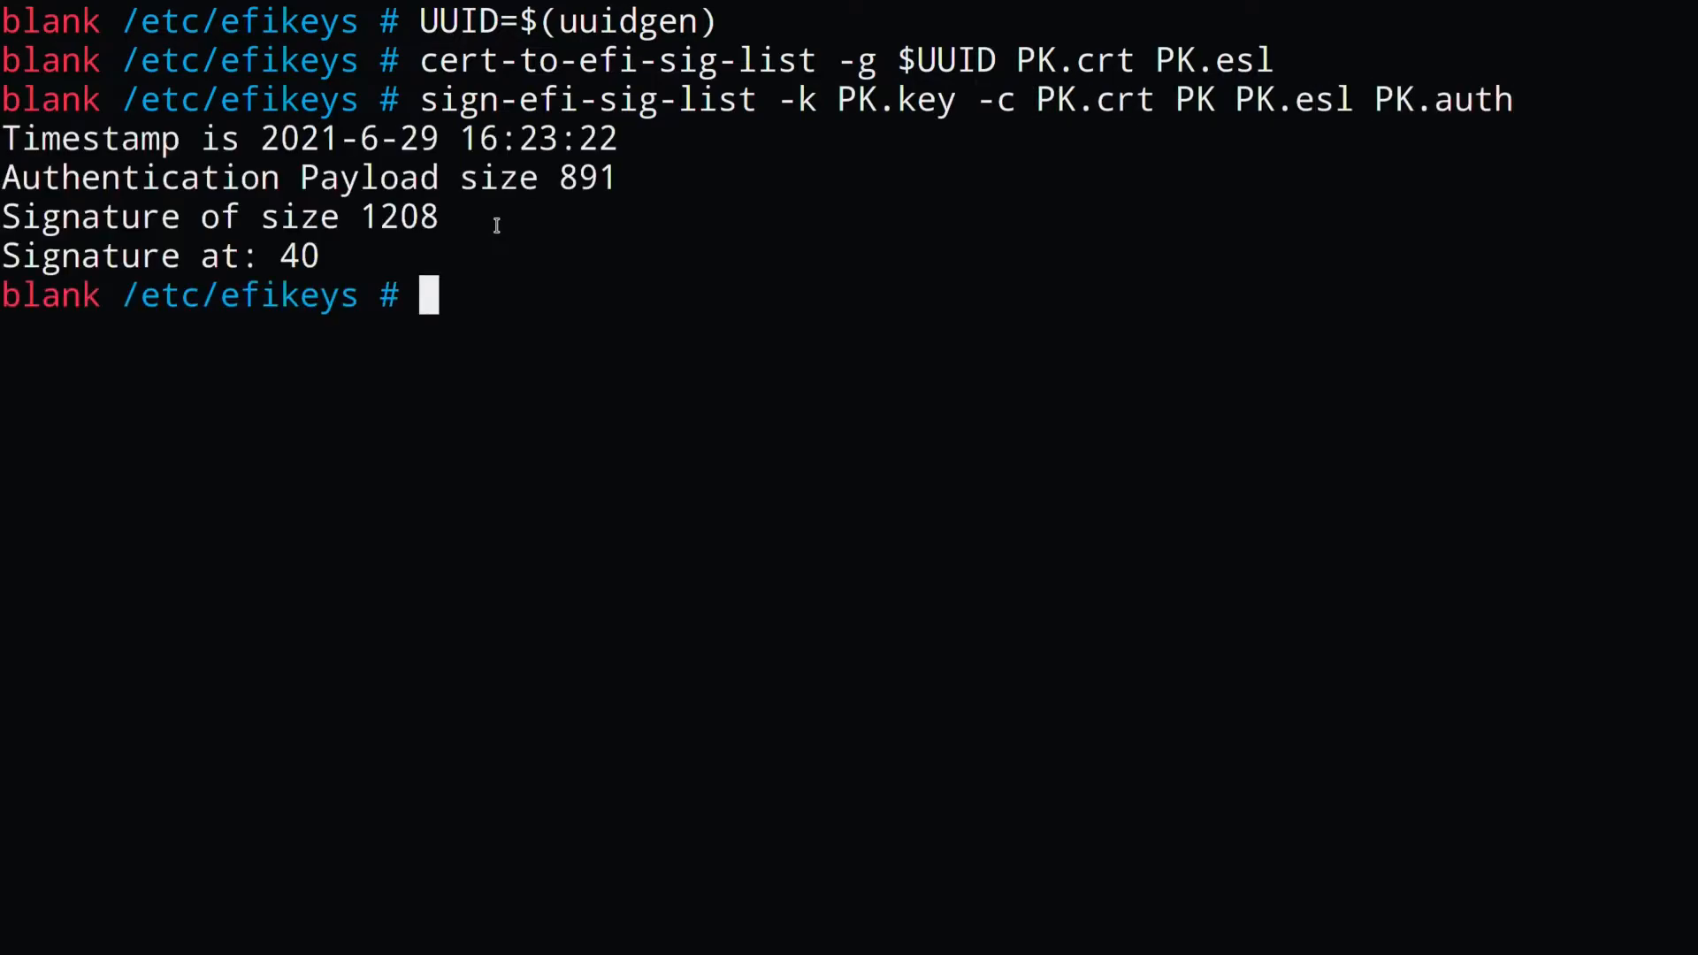
type("cert-to-efi-sig-list -g")
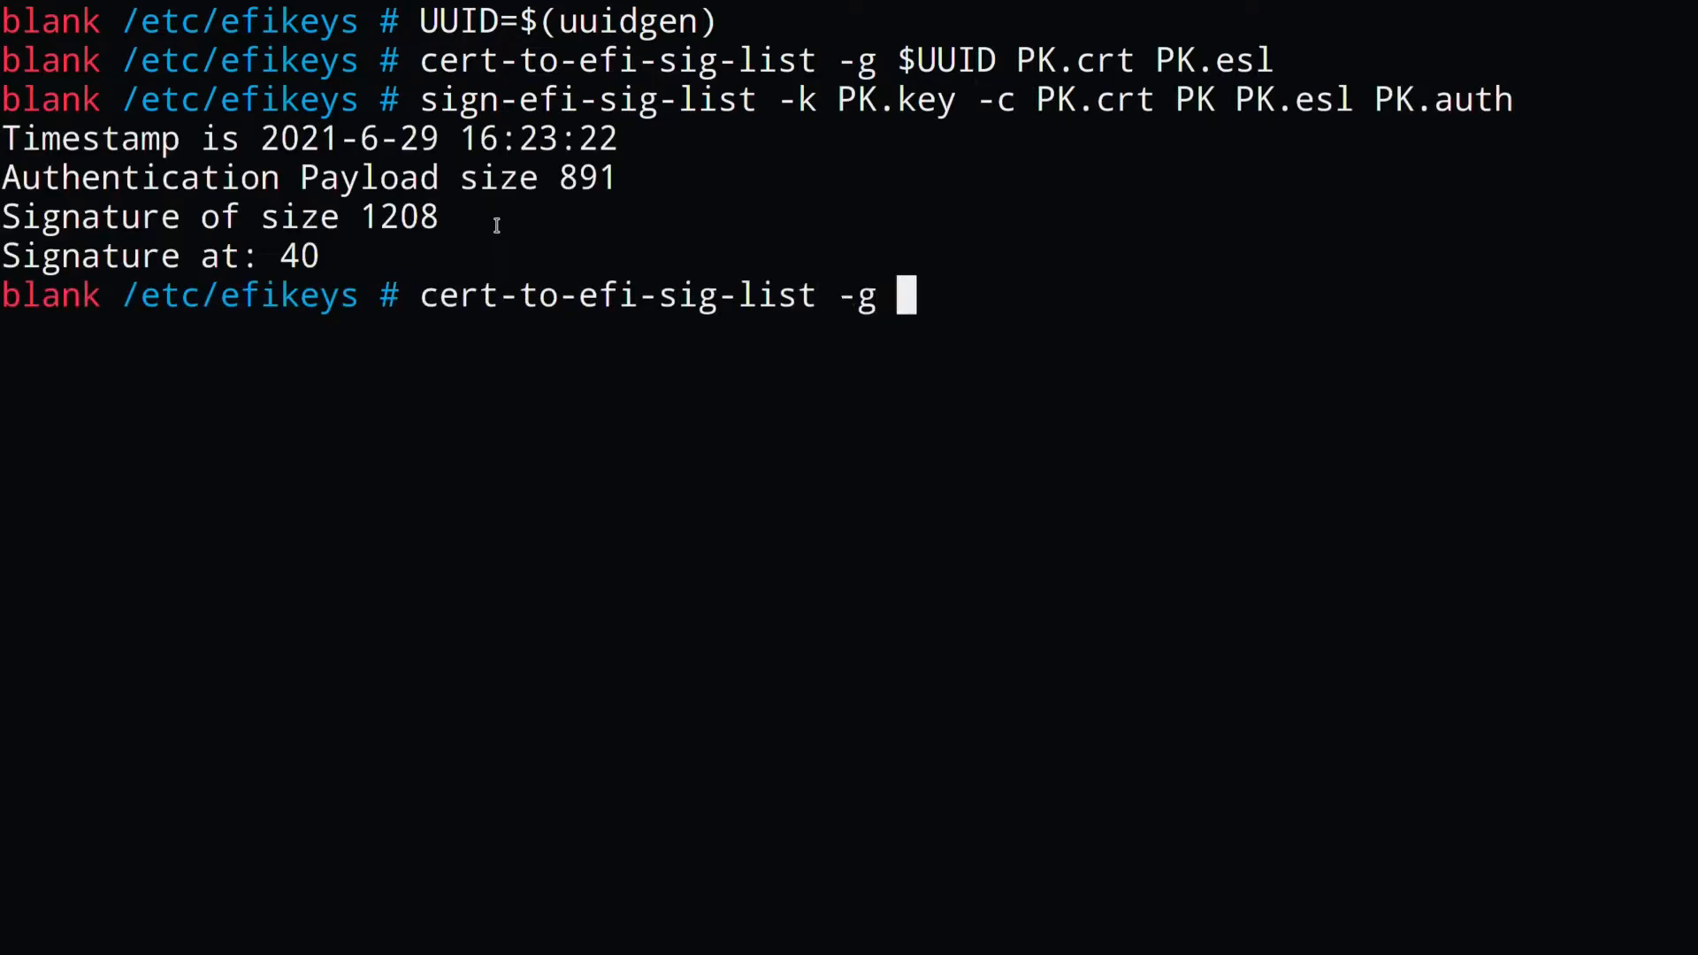
type("$UUID KEK.crt KEK.esl")
type("sign-efi-sig-list -a -k")
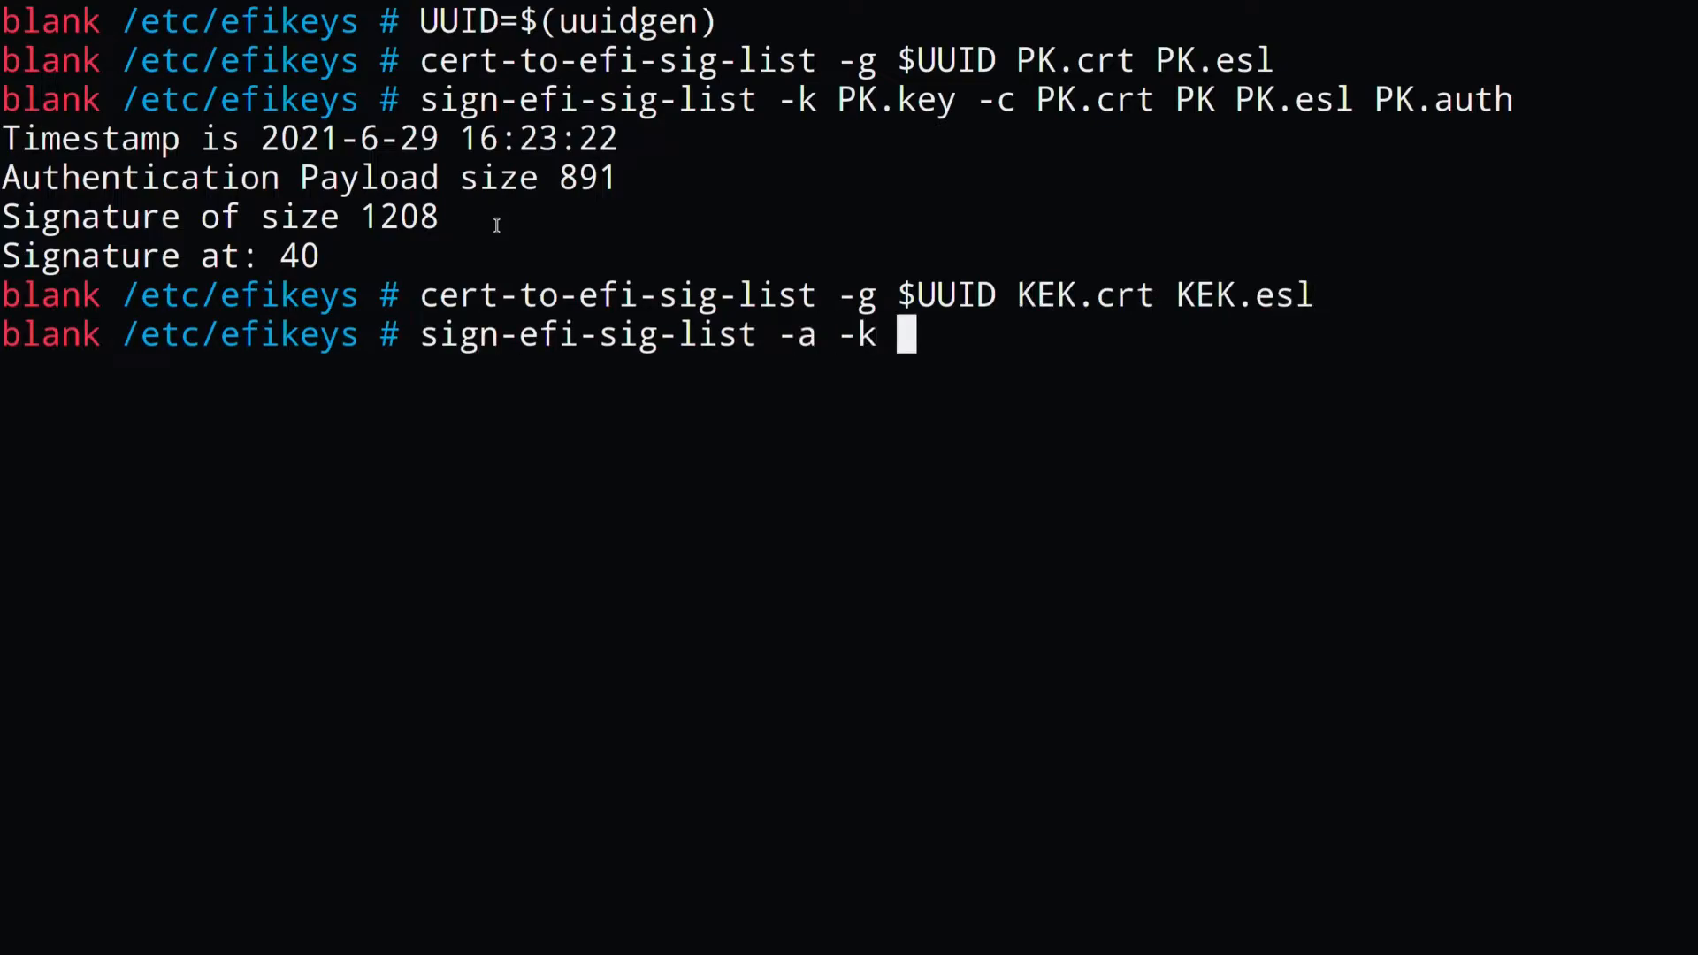
type("PK.key -c PK.crt KEK.")
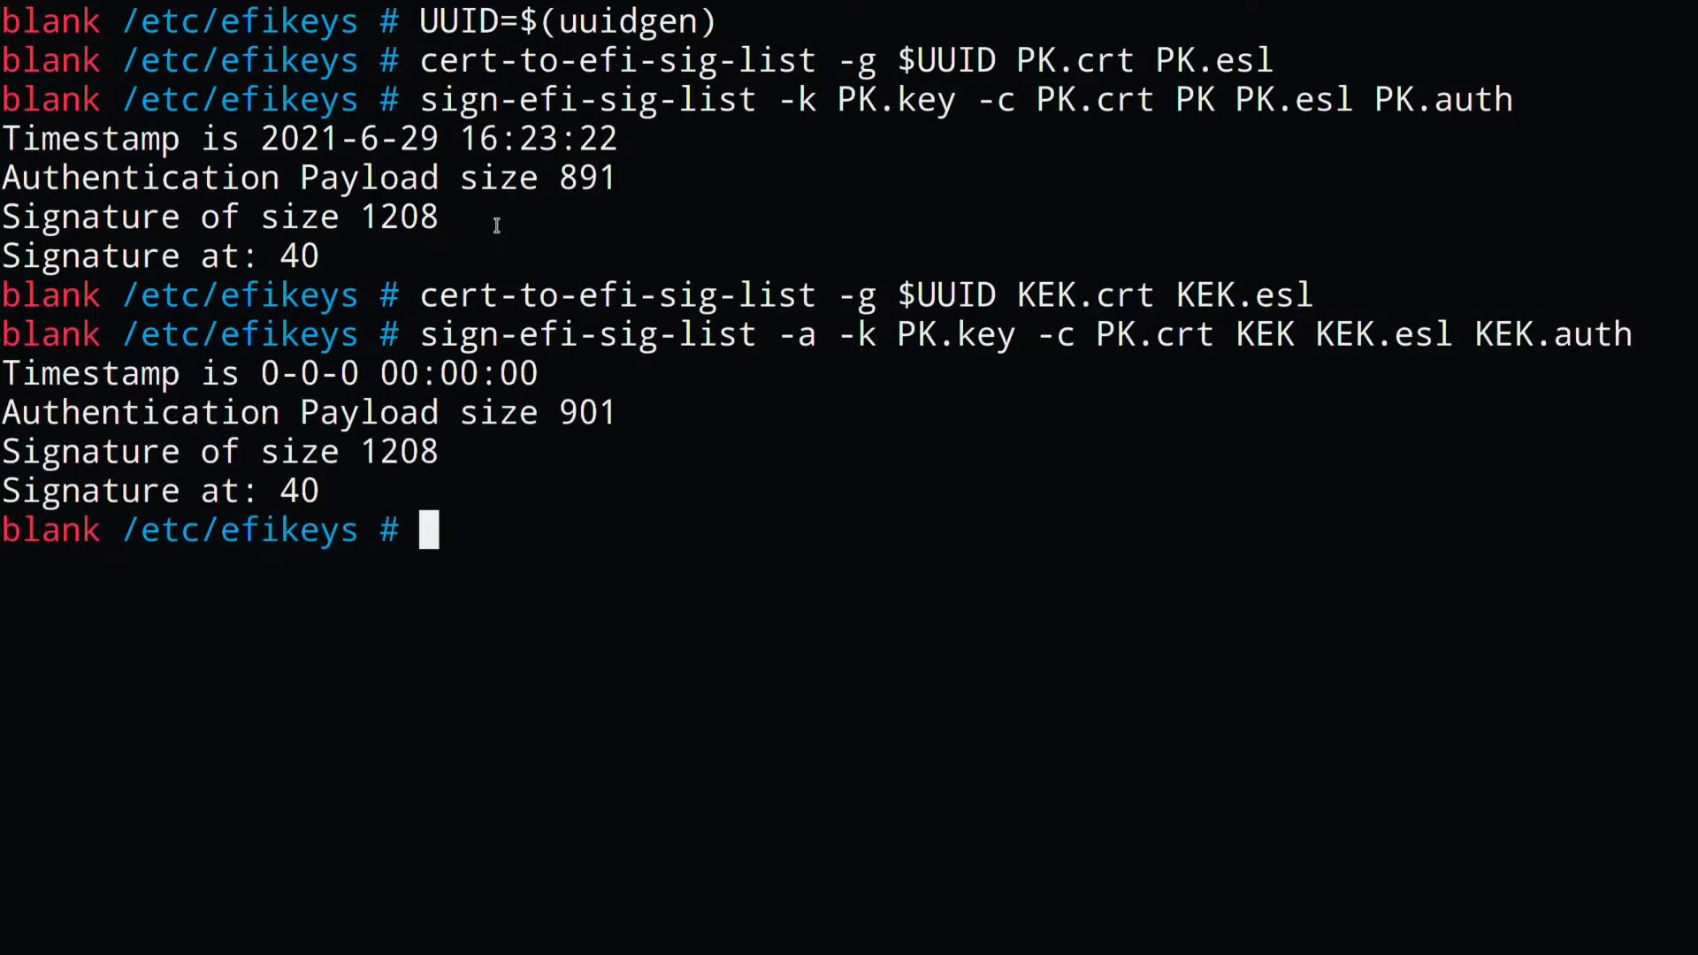
Step: Build the db signature list from db.crt and sign it with KEK.key/KEK.crt
type("cert-to-efi-sig-list")
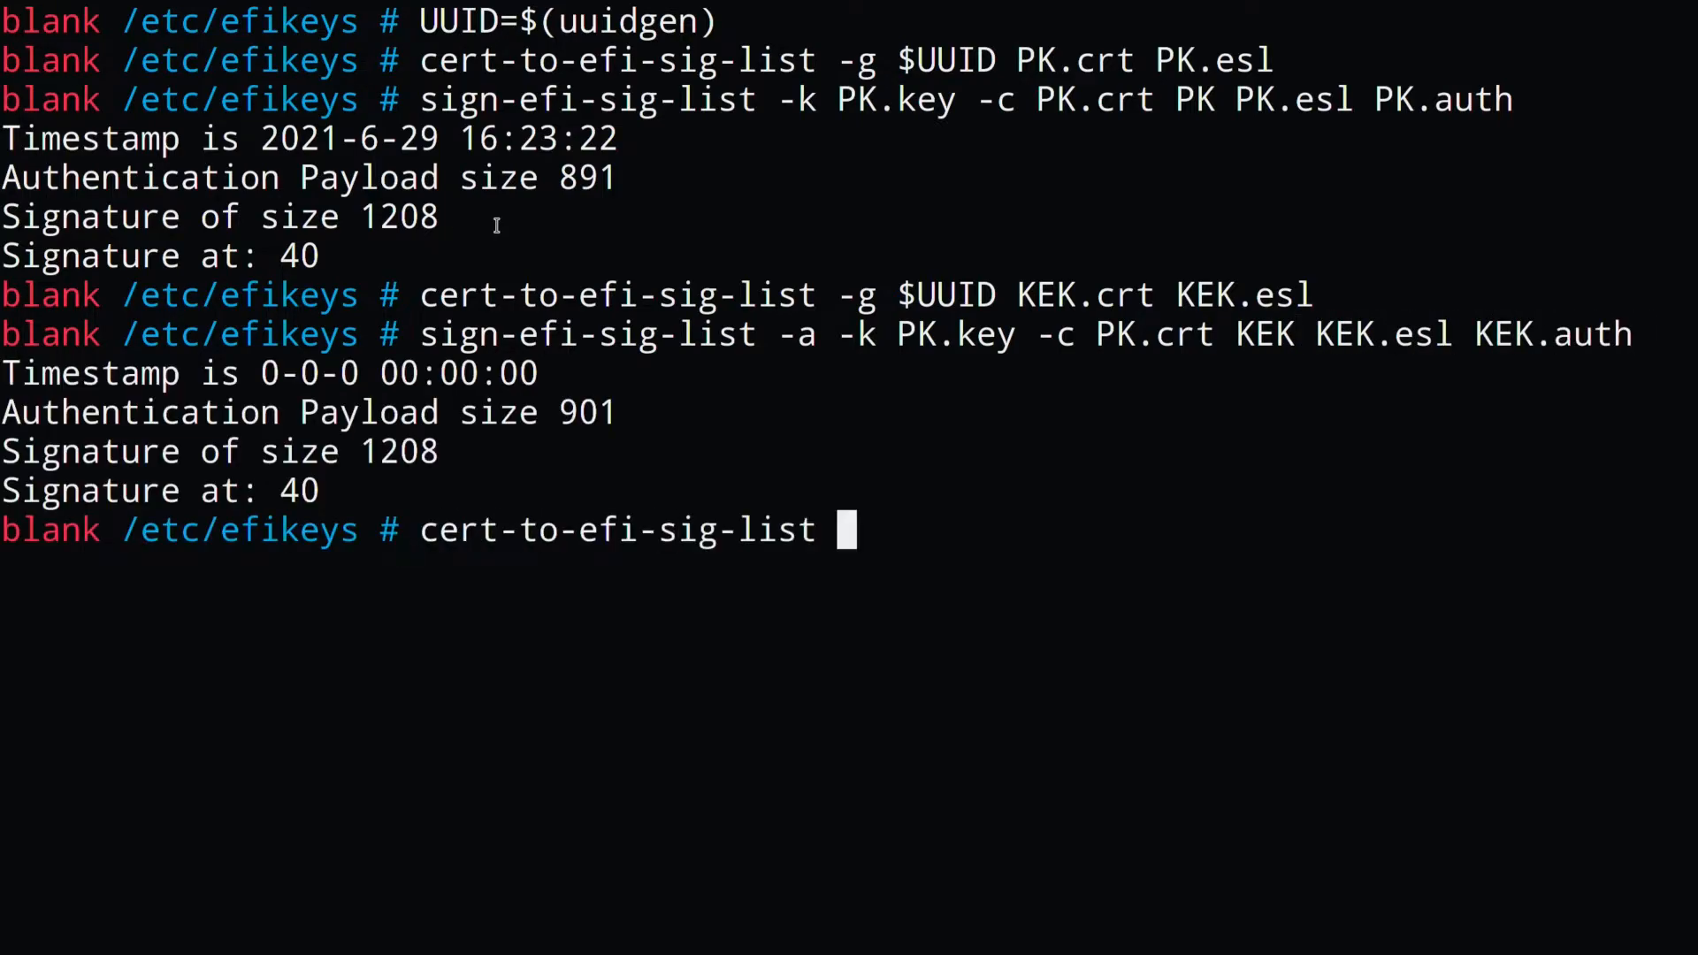
type("-g $UUID db")
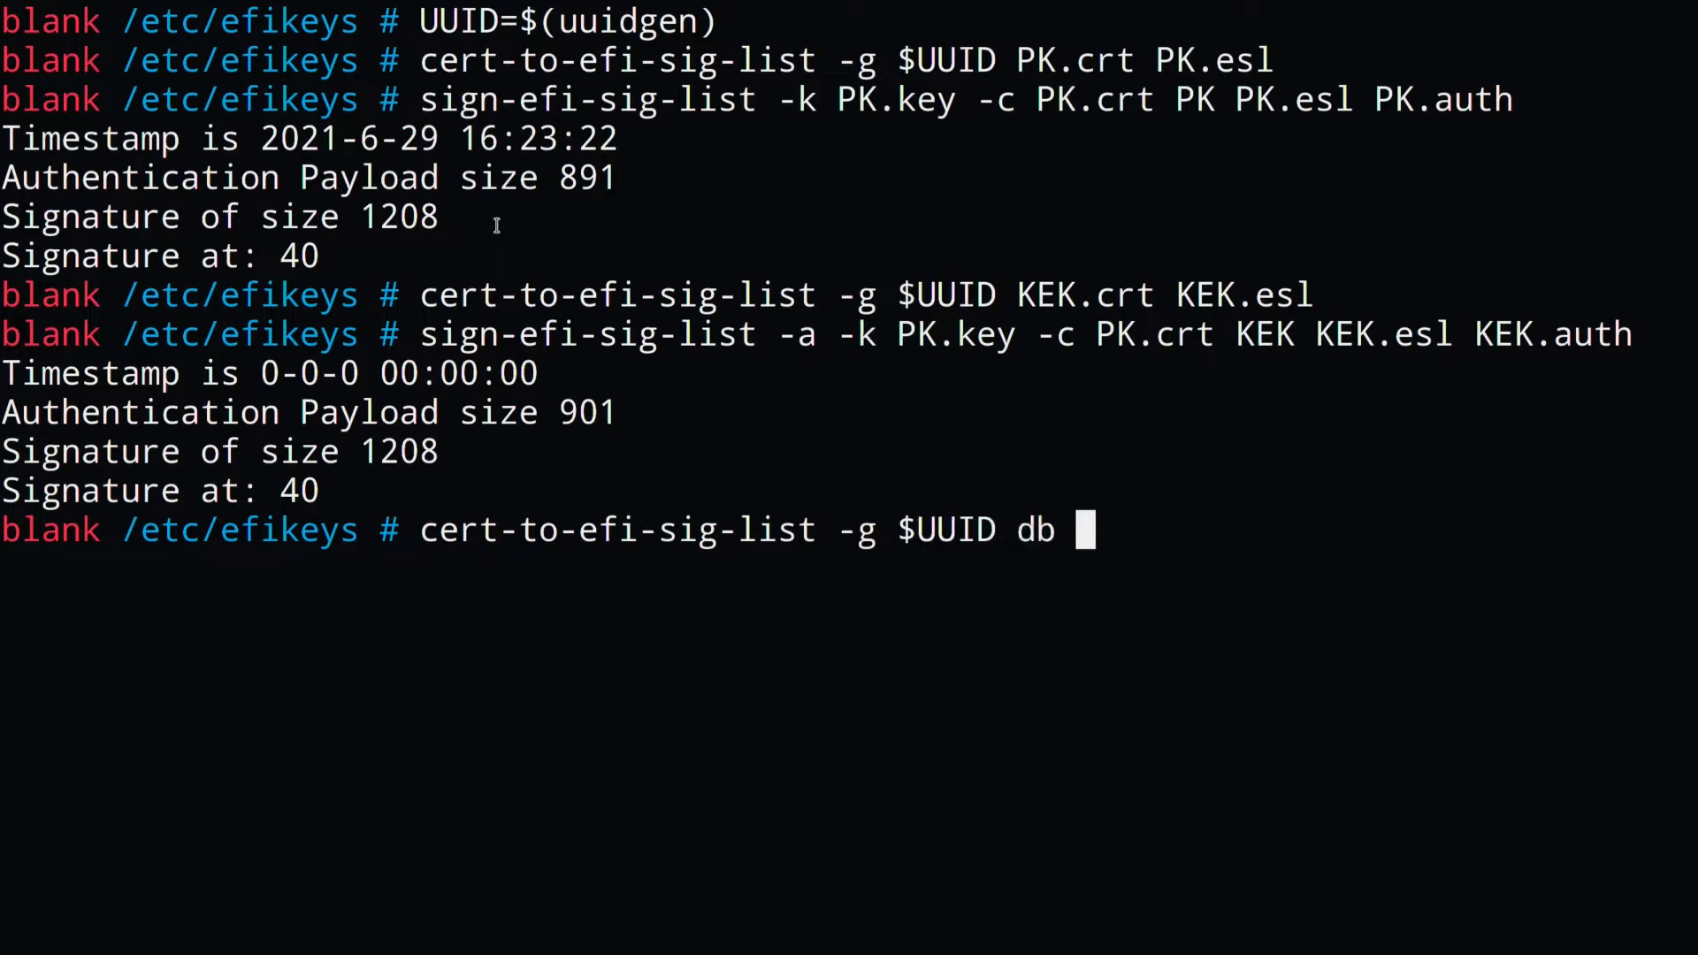
type(".crt db.esl")
type("sign-efi-sig-list -a -k KEK")
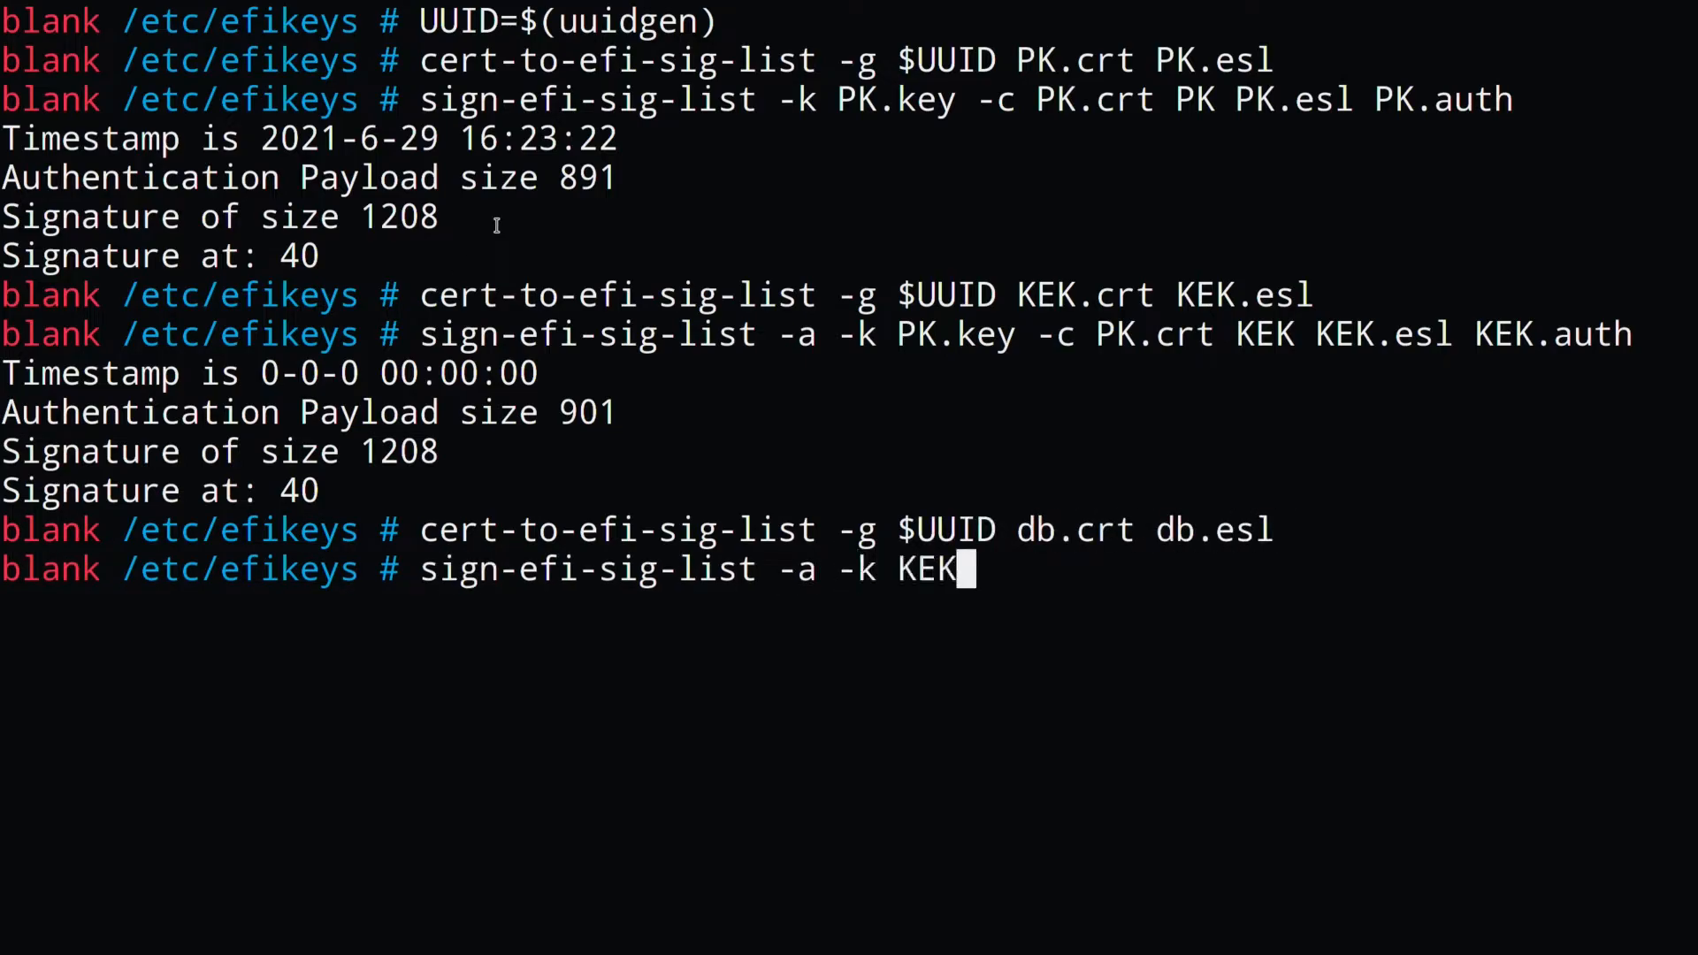
type(".key -c KEK.crt db db.esl db.auth")
type("sign")
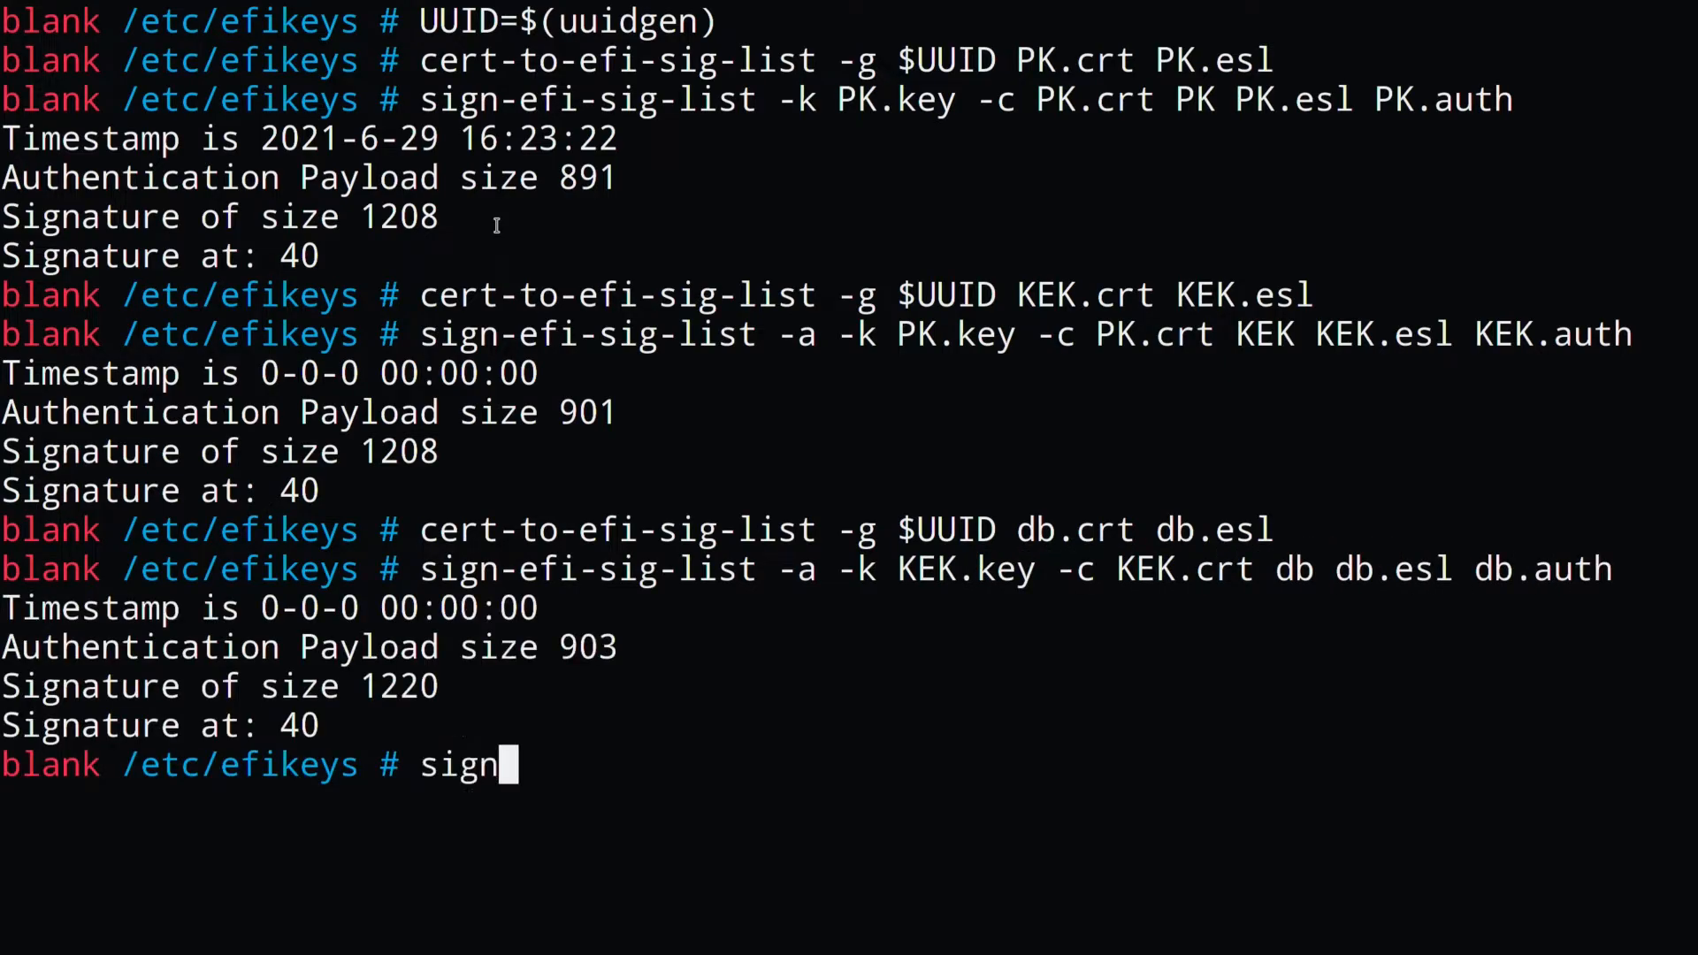
Step: Re-sign old_dbx.esl with the KEK key to produce old_dbx.auth
type("-efi-sig-list -k")
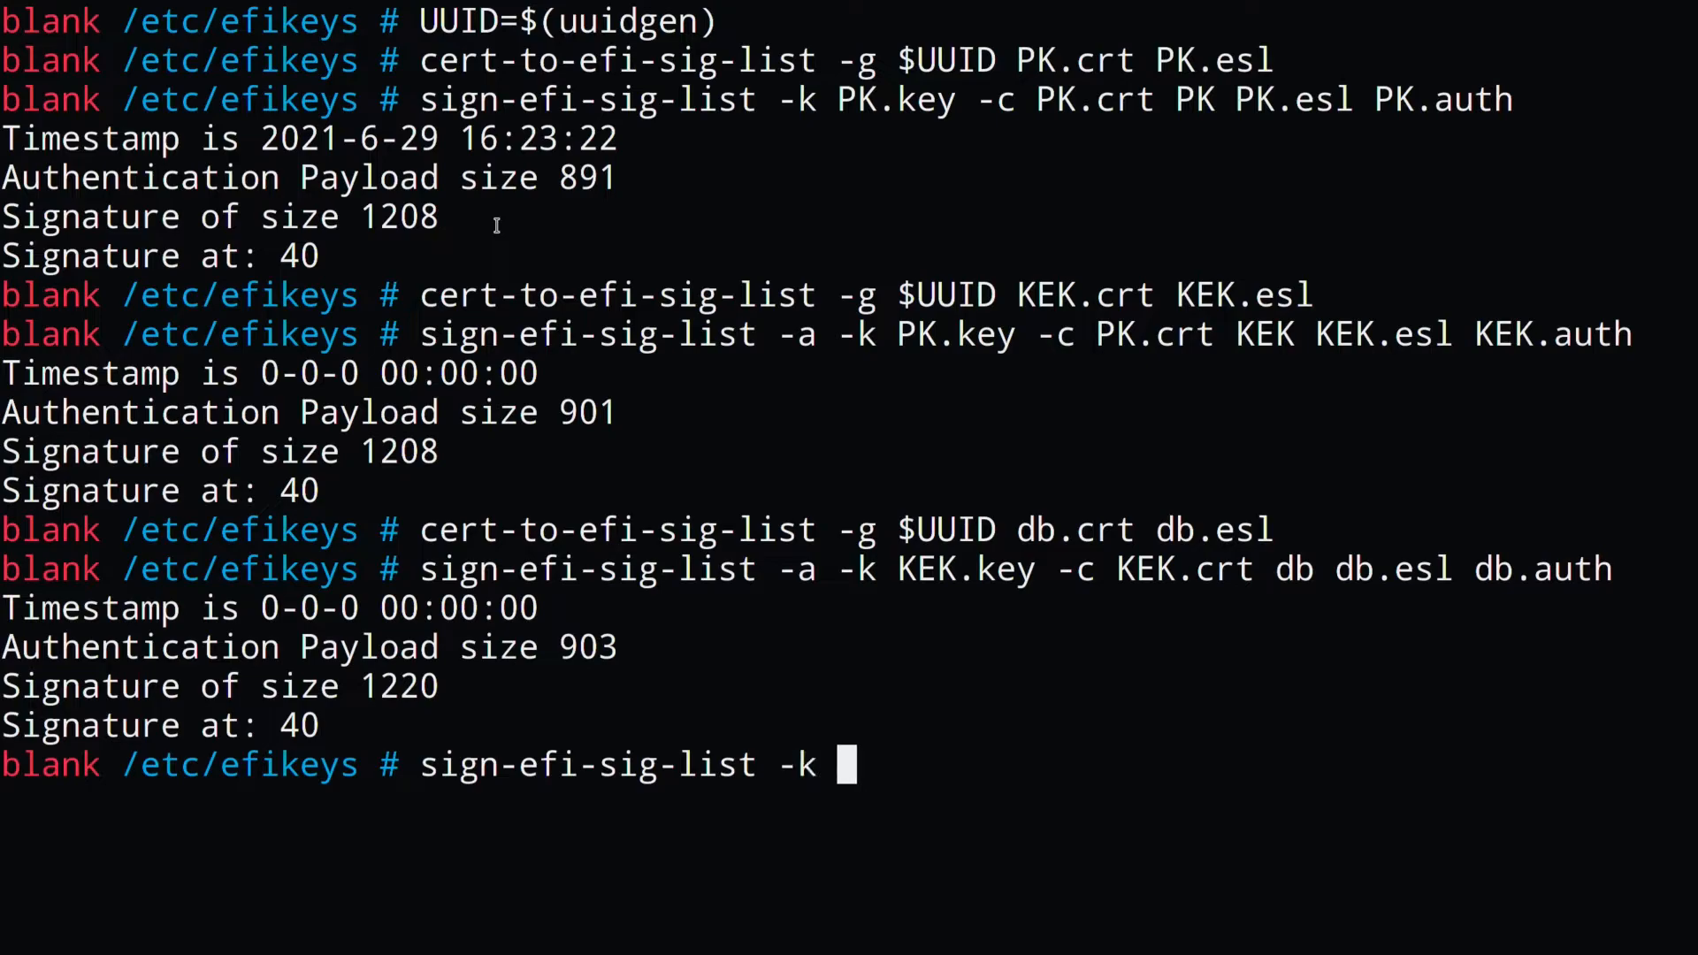
type("KEK.key -c KEK.crt")
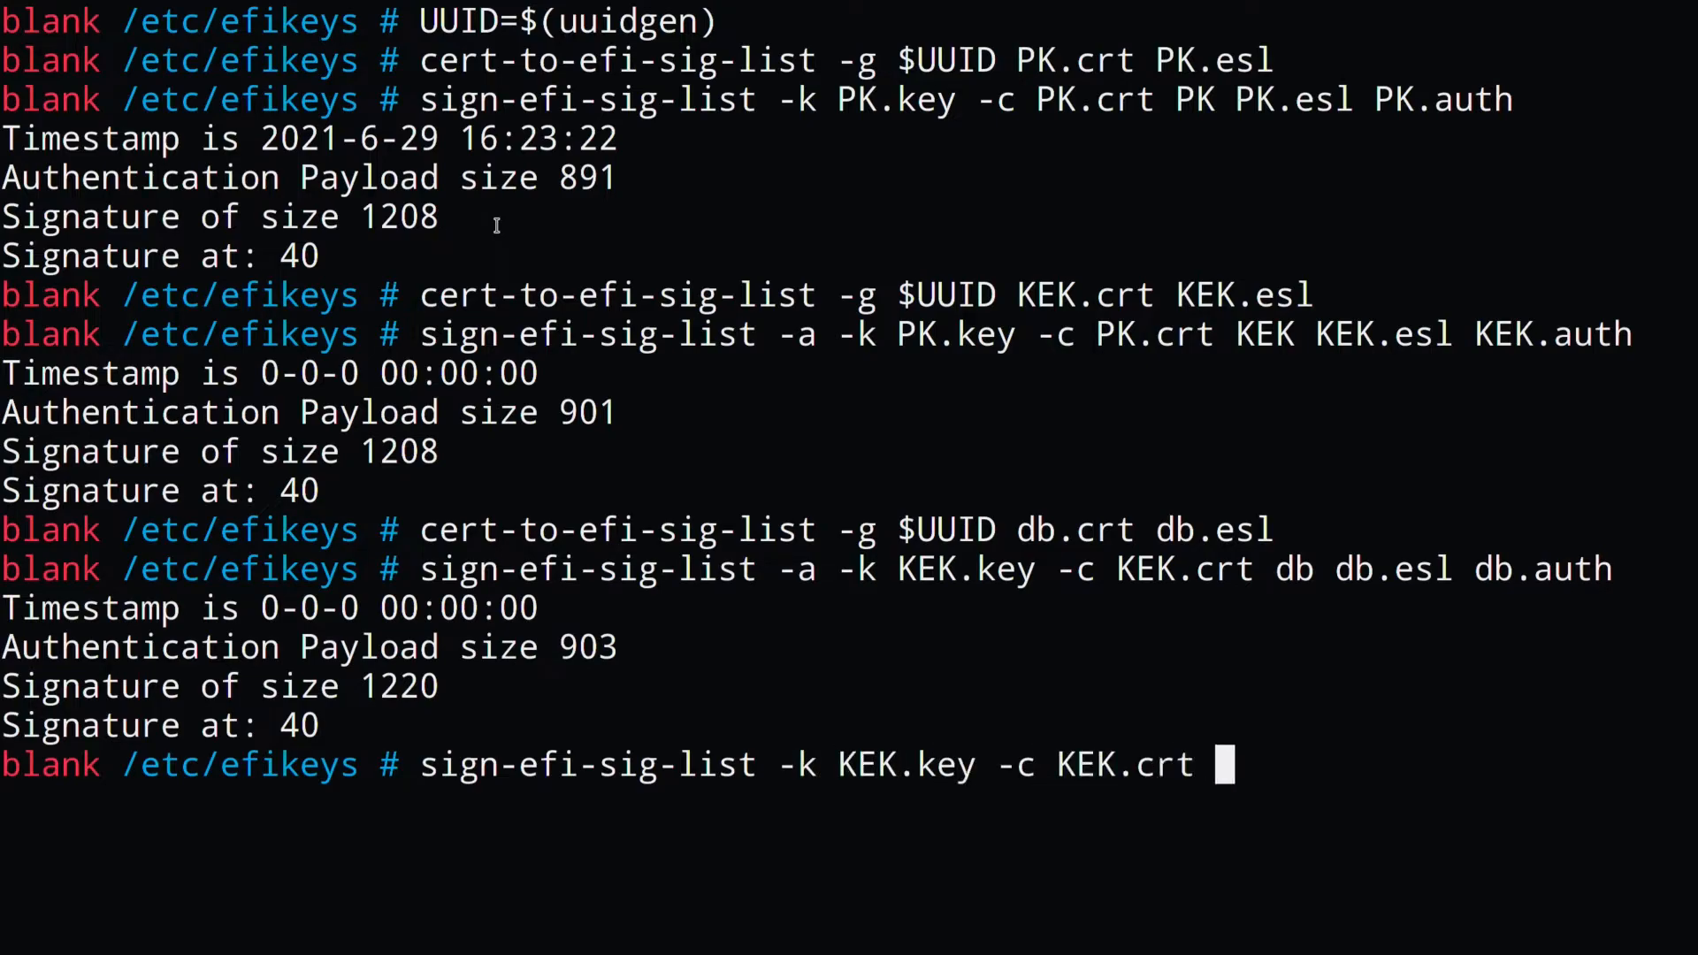
type("dbx old_dbx.esl")
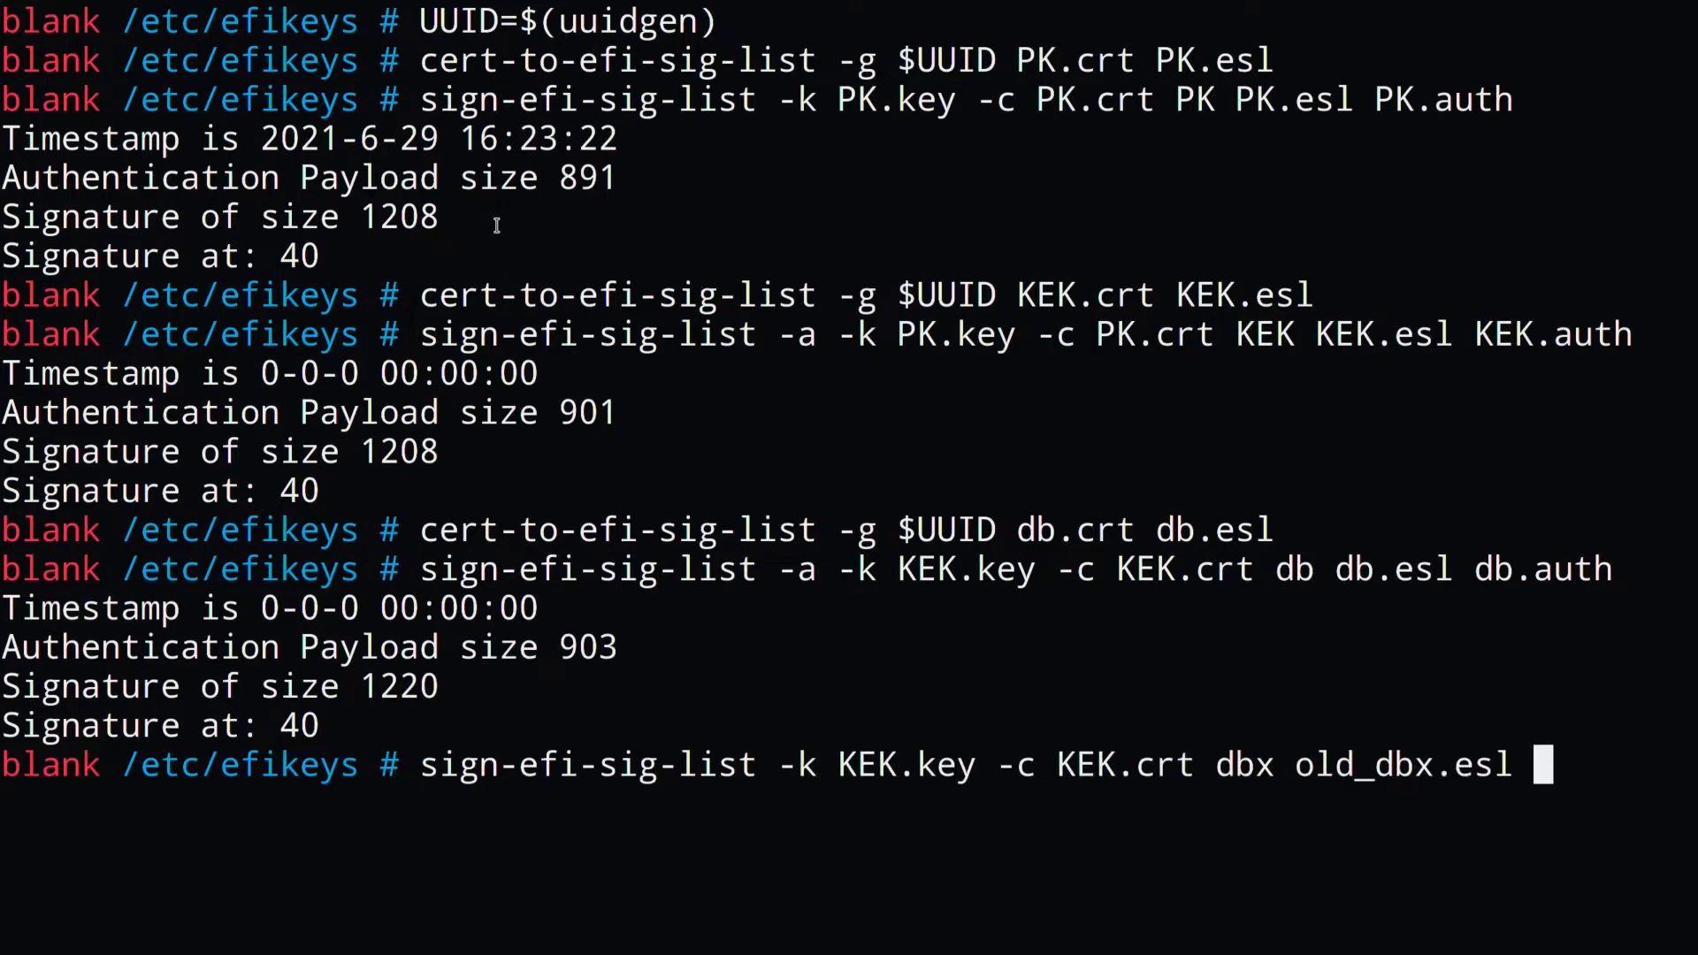
type("old_dbx.auth")
type("openssl x509")
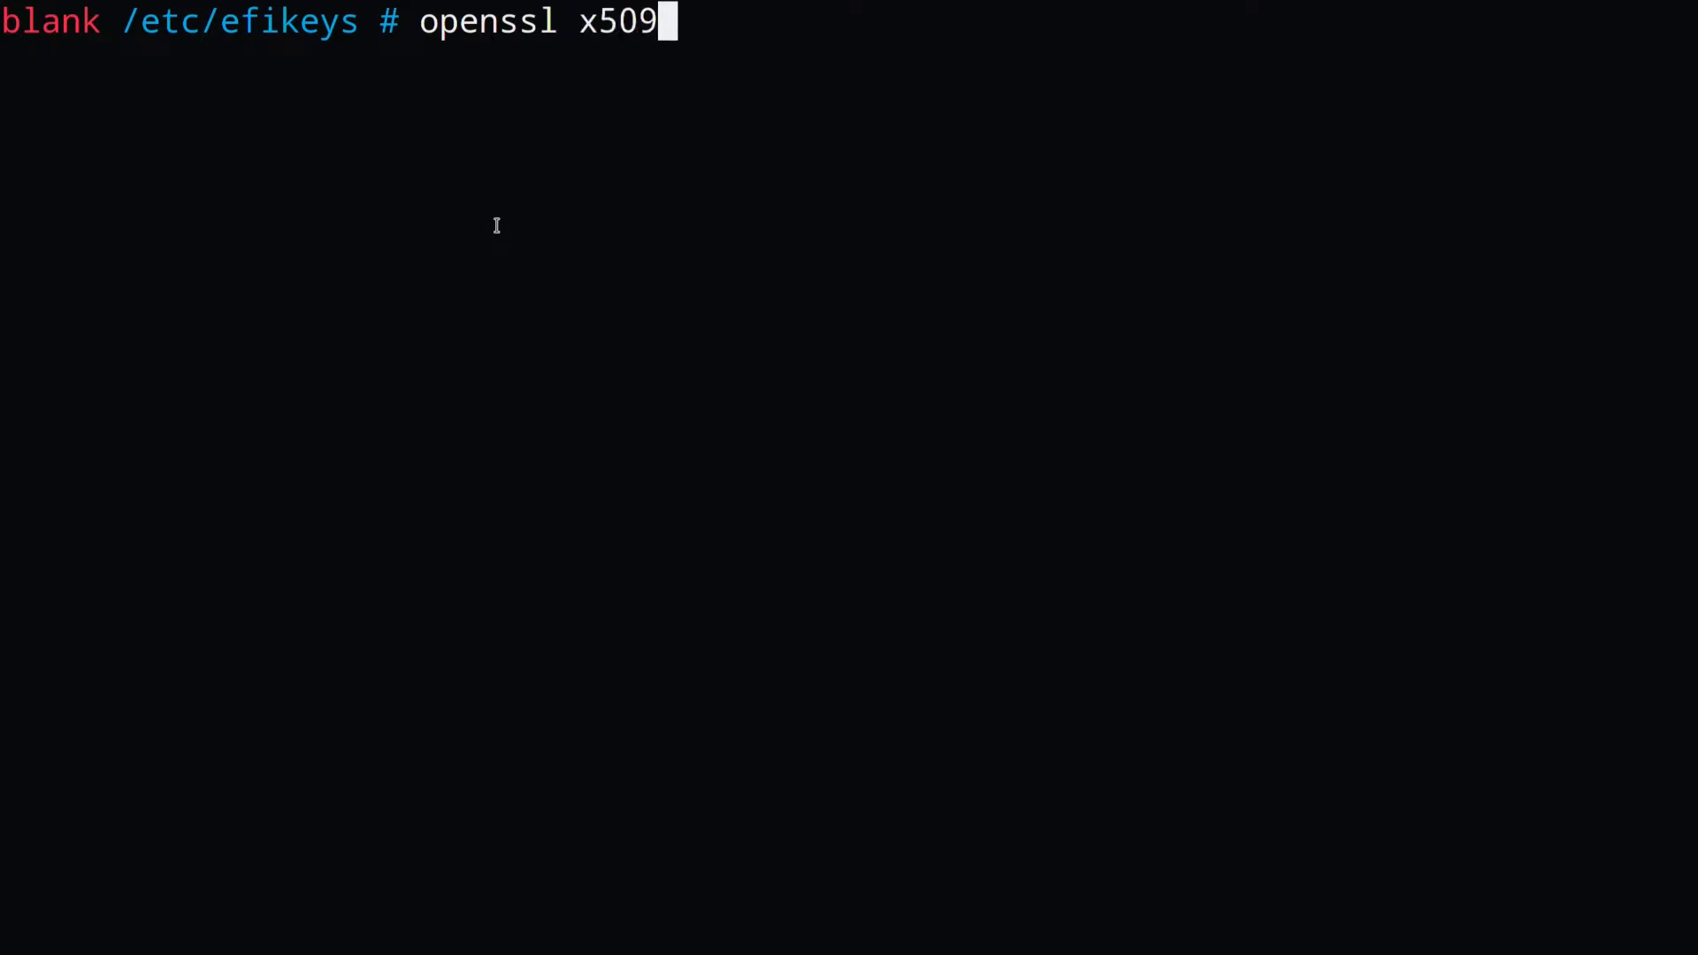
Step: Export DER copies PK.cer and KEK.cer from PK.crt and KEK.crt with openssl x509
type("-outform DER -in PK.crt -out PK.cer")
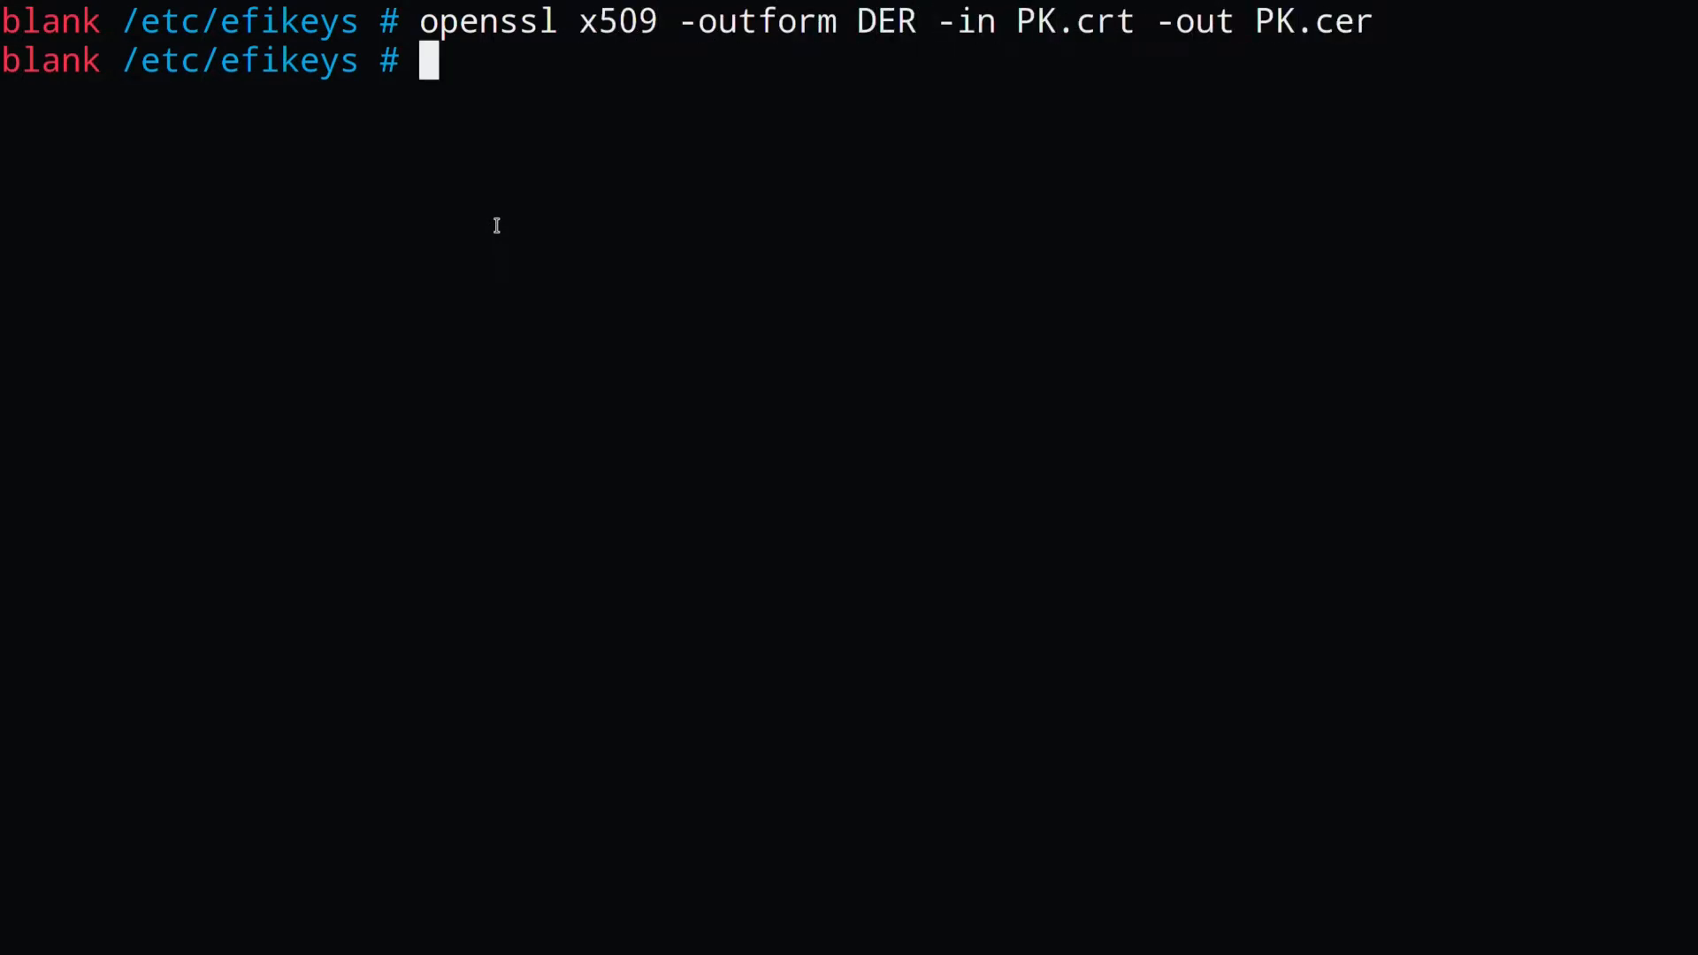
type("openssl x509 -outform DER -in KEK.crt -out KEK.cer")
type("cat old_")
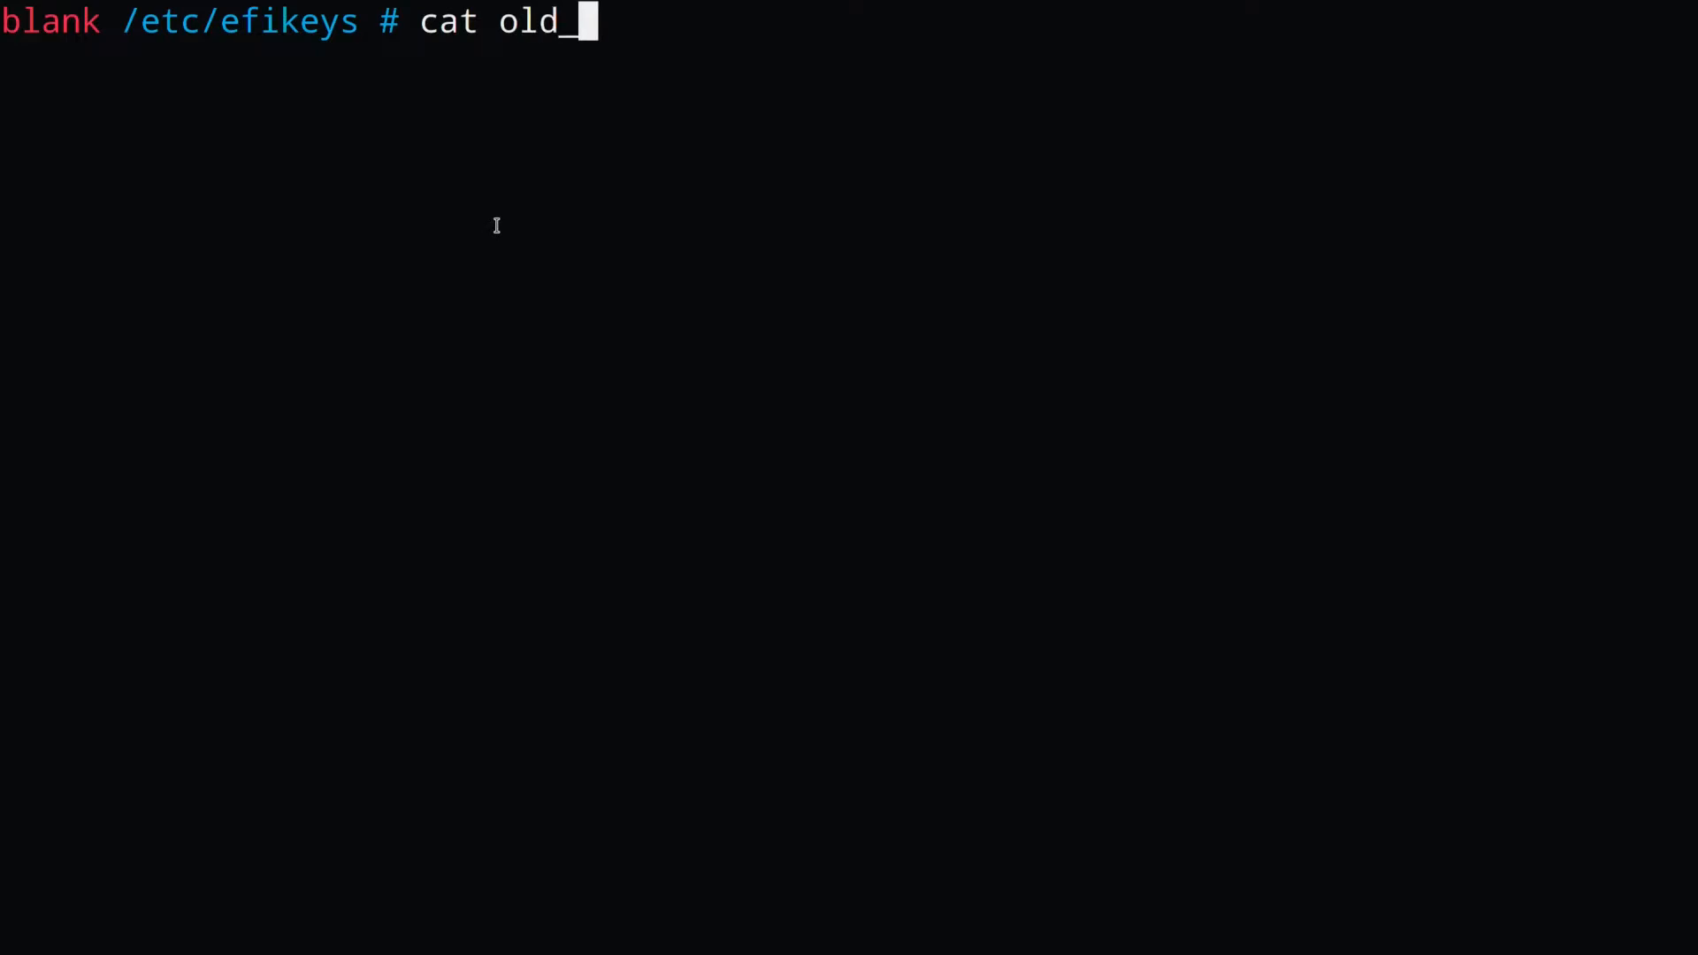
Step: Concatenate old and new KEK lists into compound_KEK.esl and sign it with PK.key/PK.crt
type("KEK.esl KEK.")
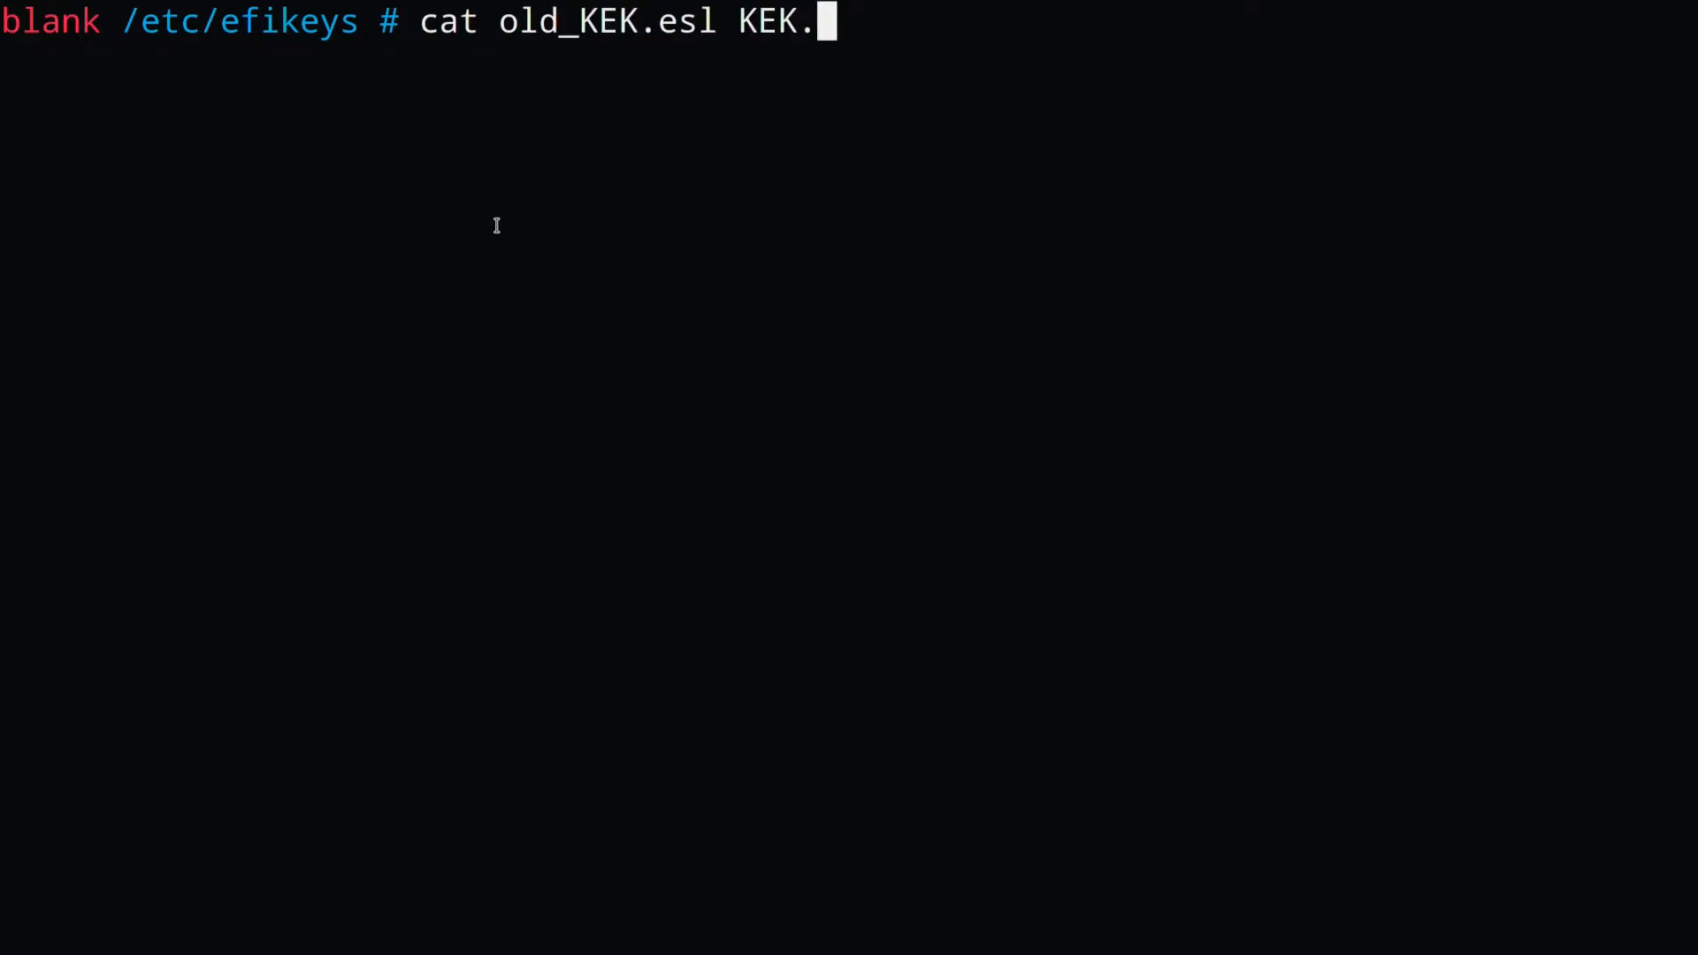
type("esl > compound_KEK.esl")
type("sign-efi-sig-list -k")
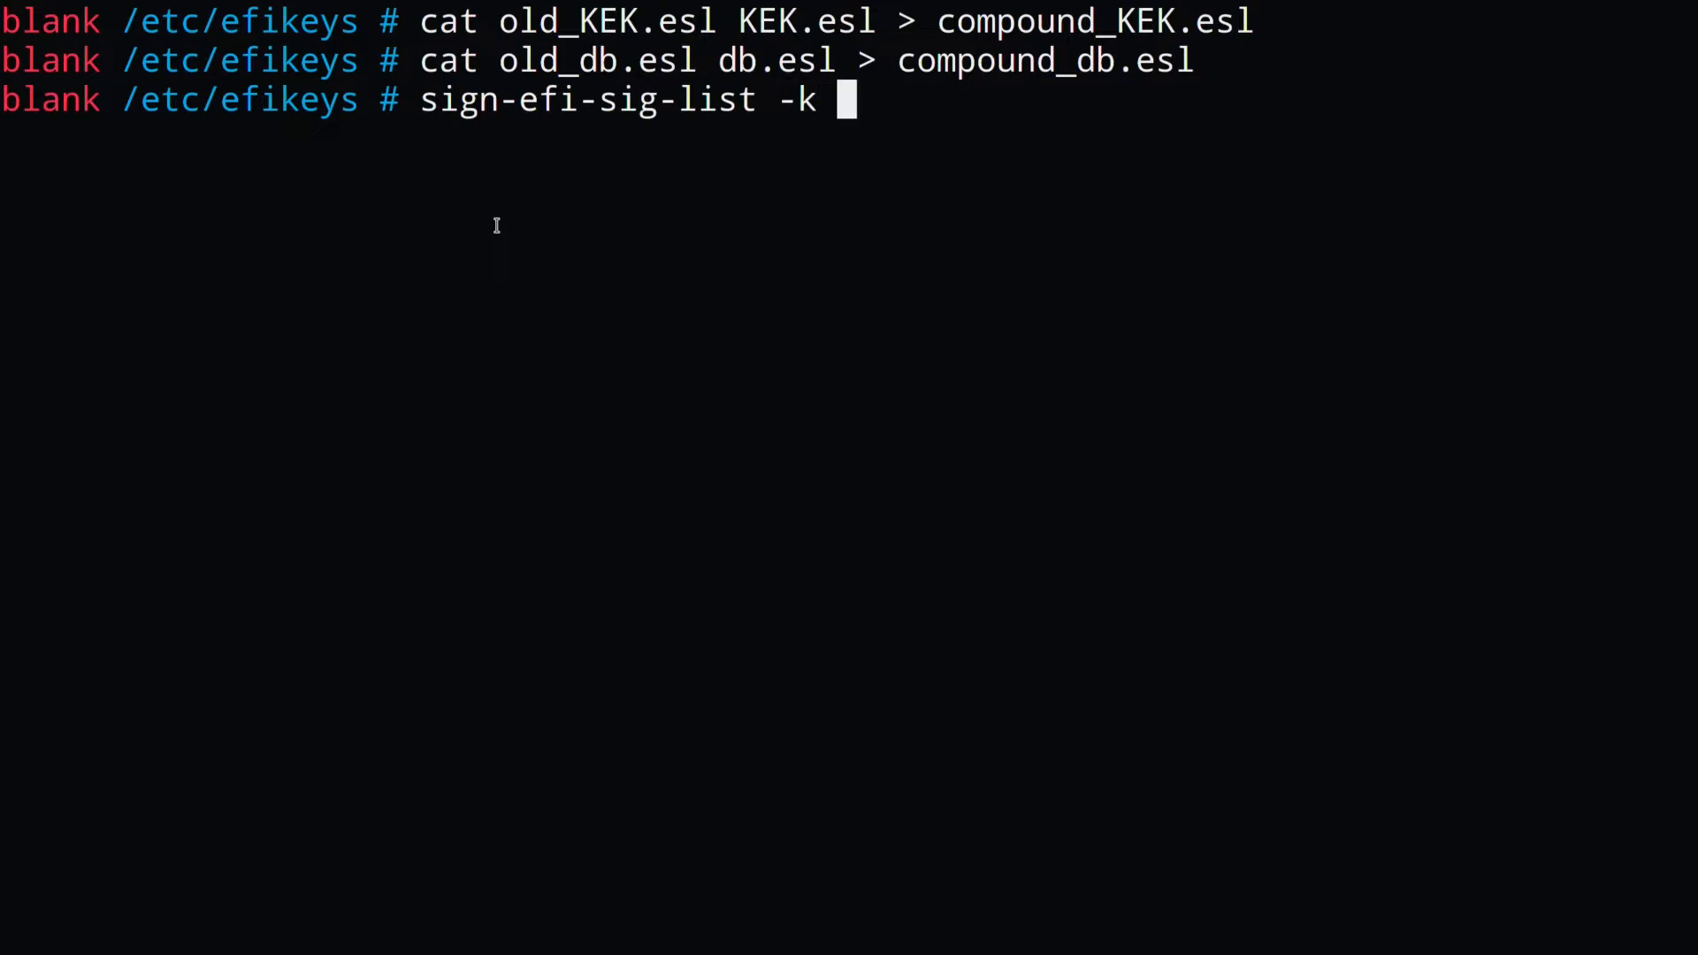
type("PK.key -c PK.crt KEK compound_KEK.esl compound_KEK.auth")
type("sign-efi-sig-list -k")
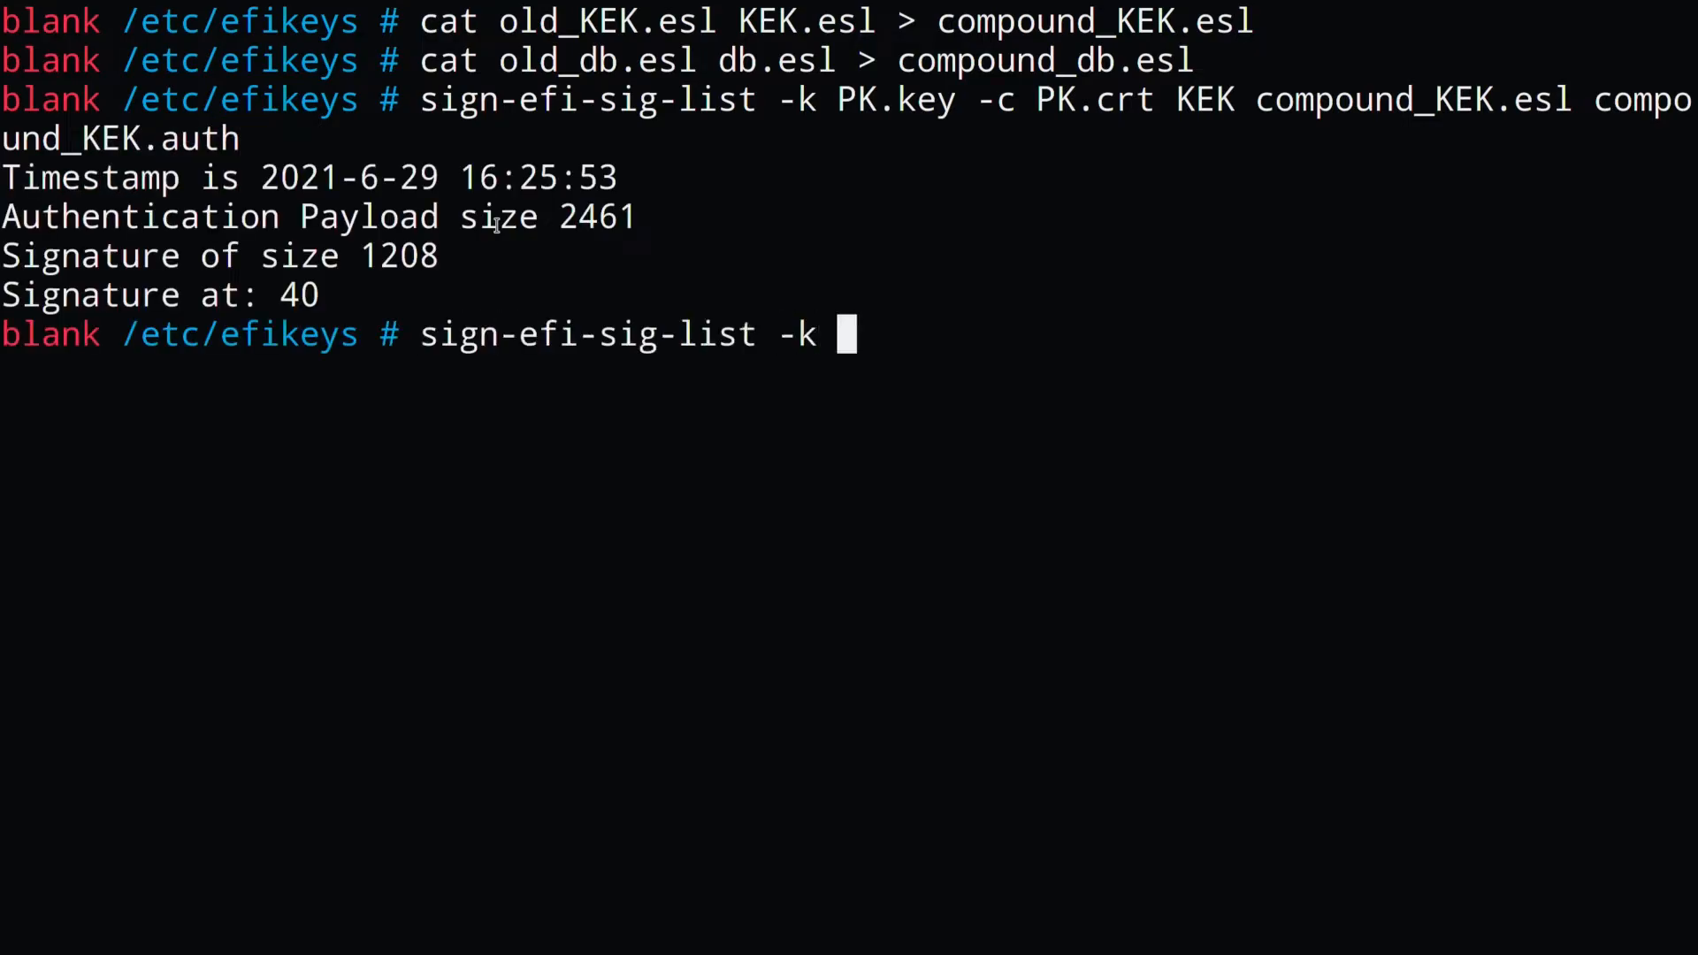
Step: Sign compound_db.esl with KEK.key/KEK.crt to produce the compound db update
type("KEK.key -c KEK.c")
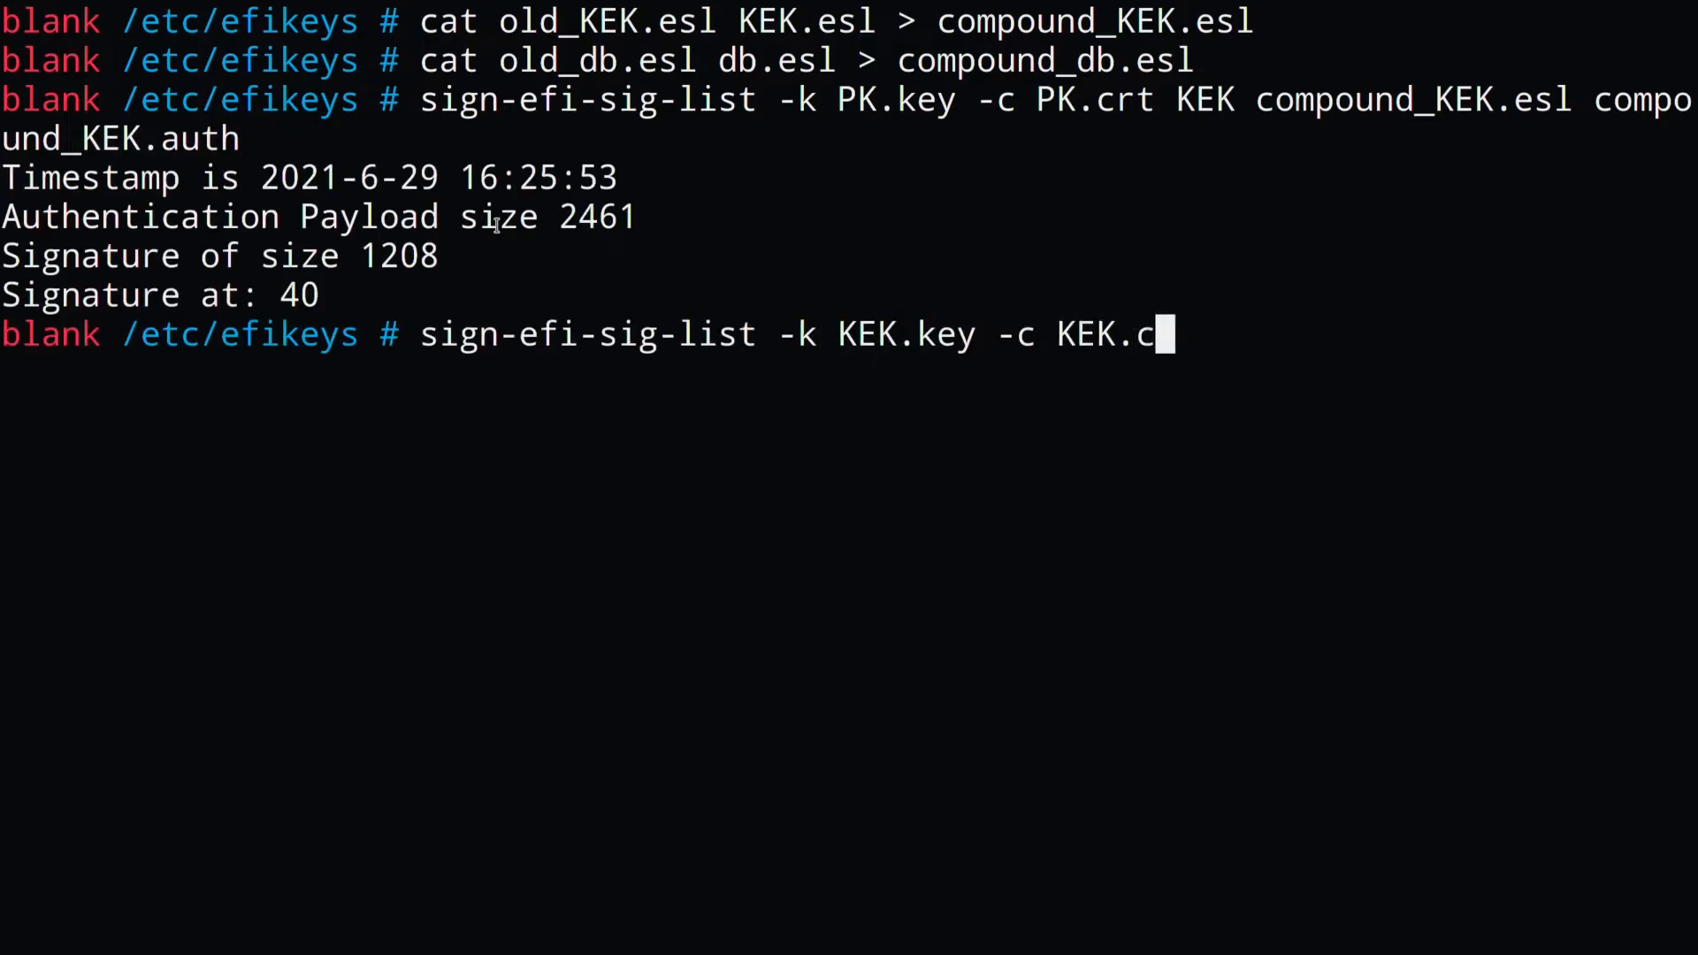
type("rt db comb")
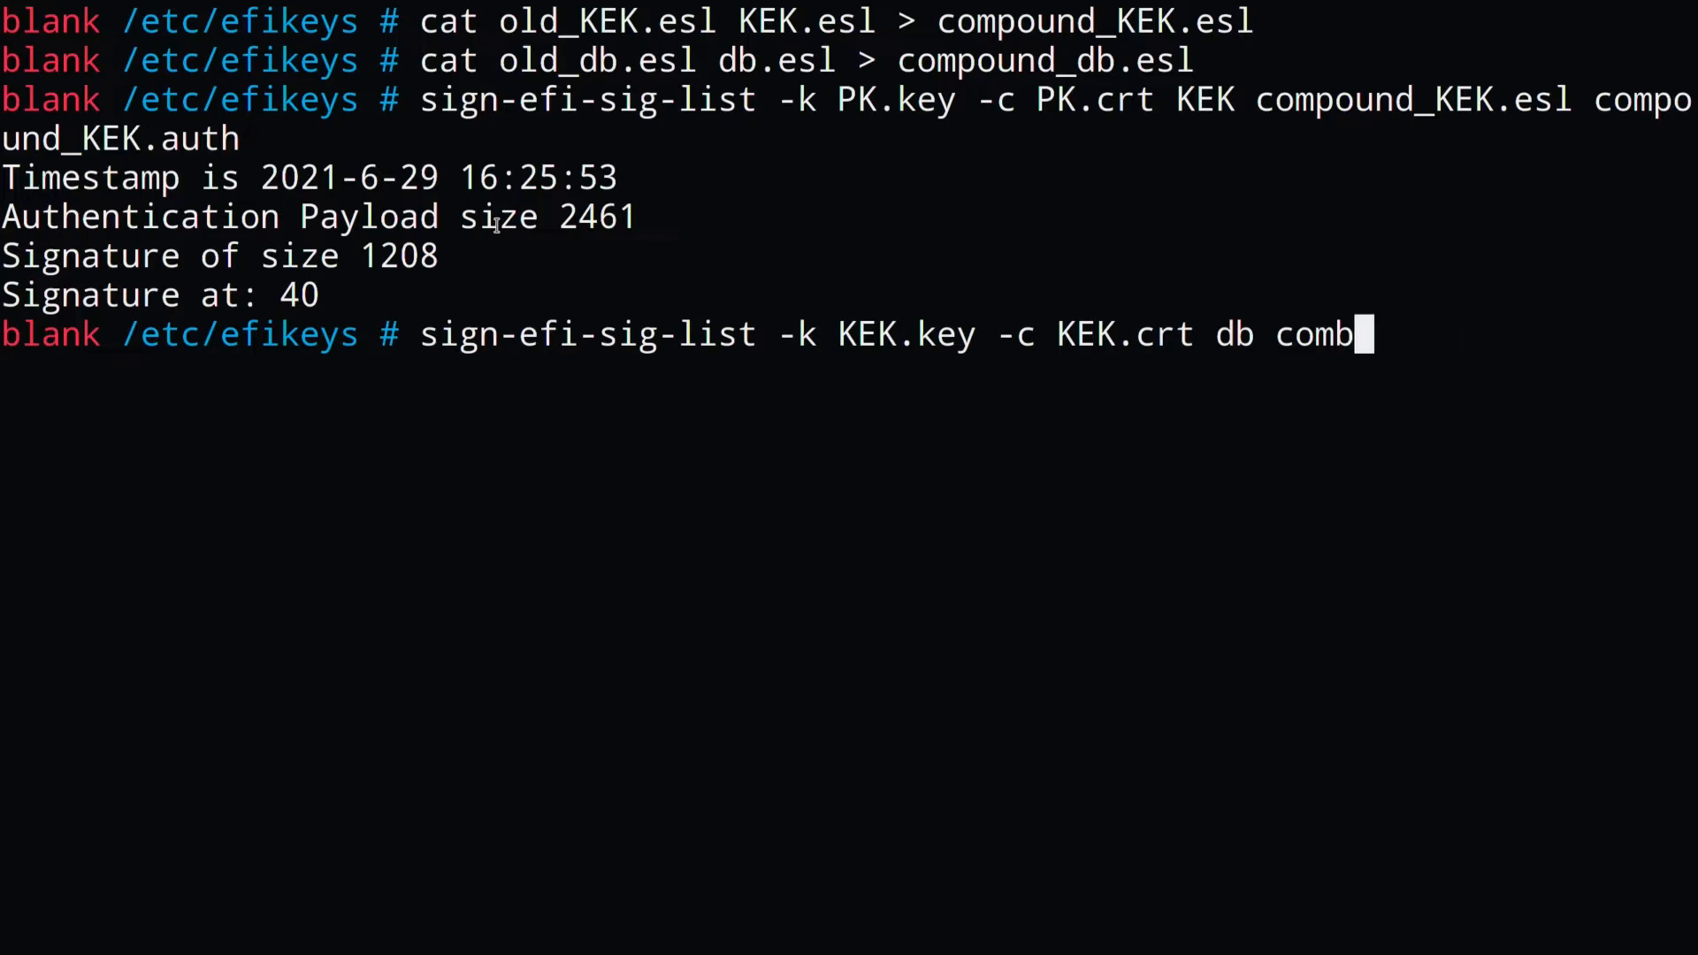
type("ompound_db.esl compound_")
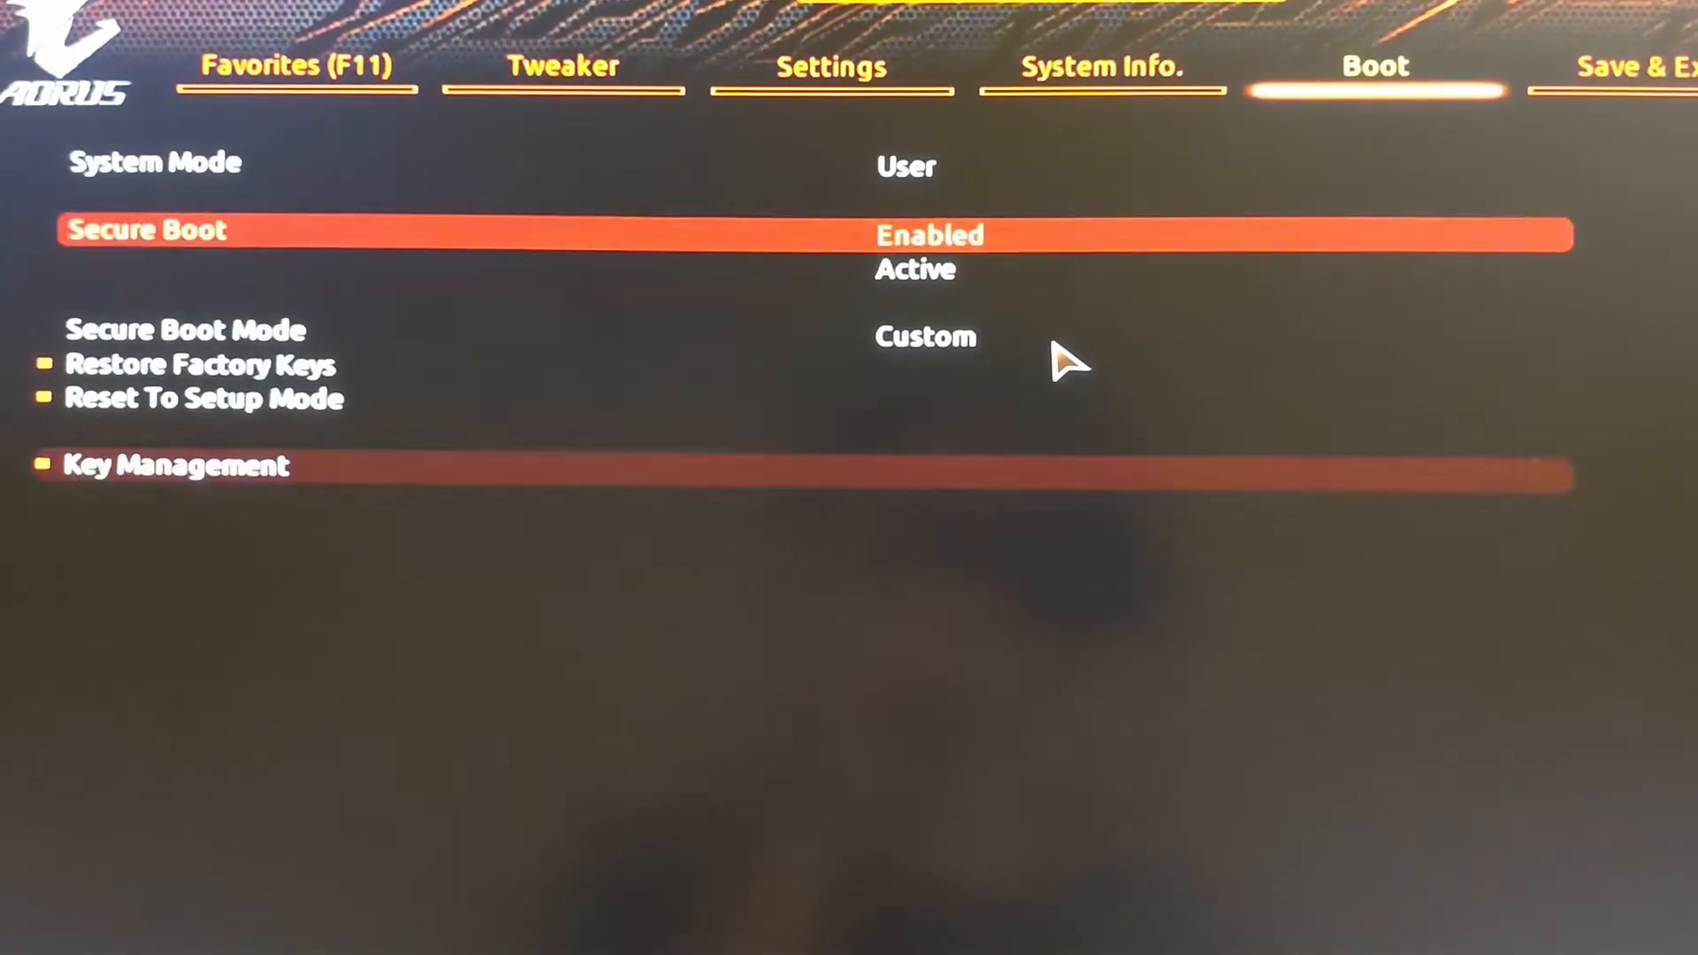
Step: Reset the firmware to Setup mode, confirming deletion of all Secure Boot variables
key("Down")
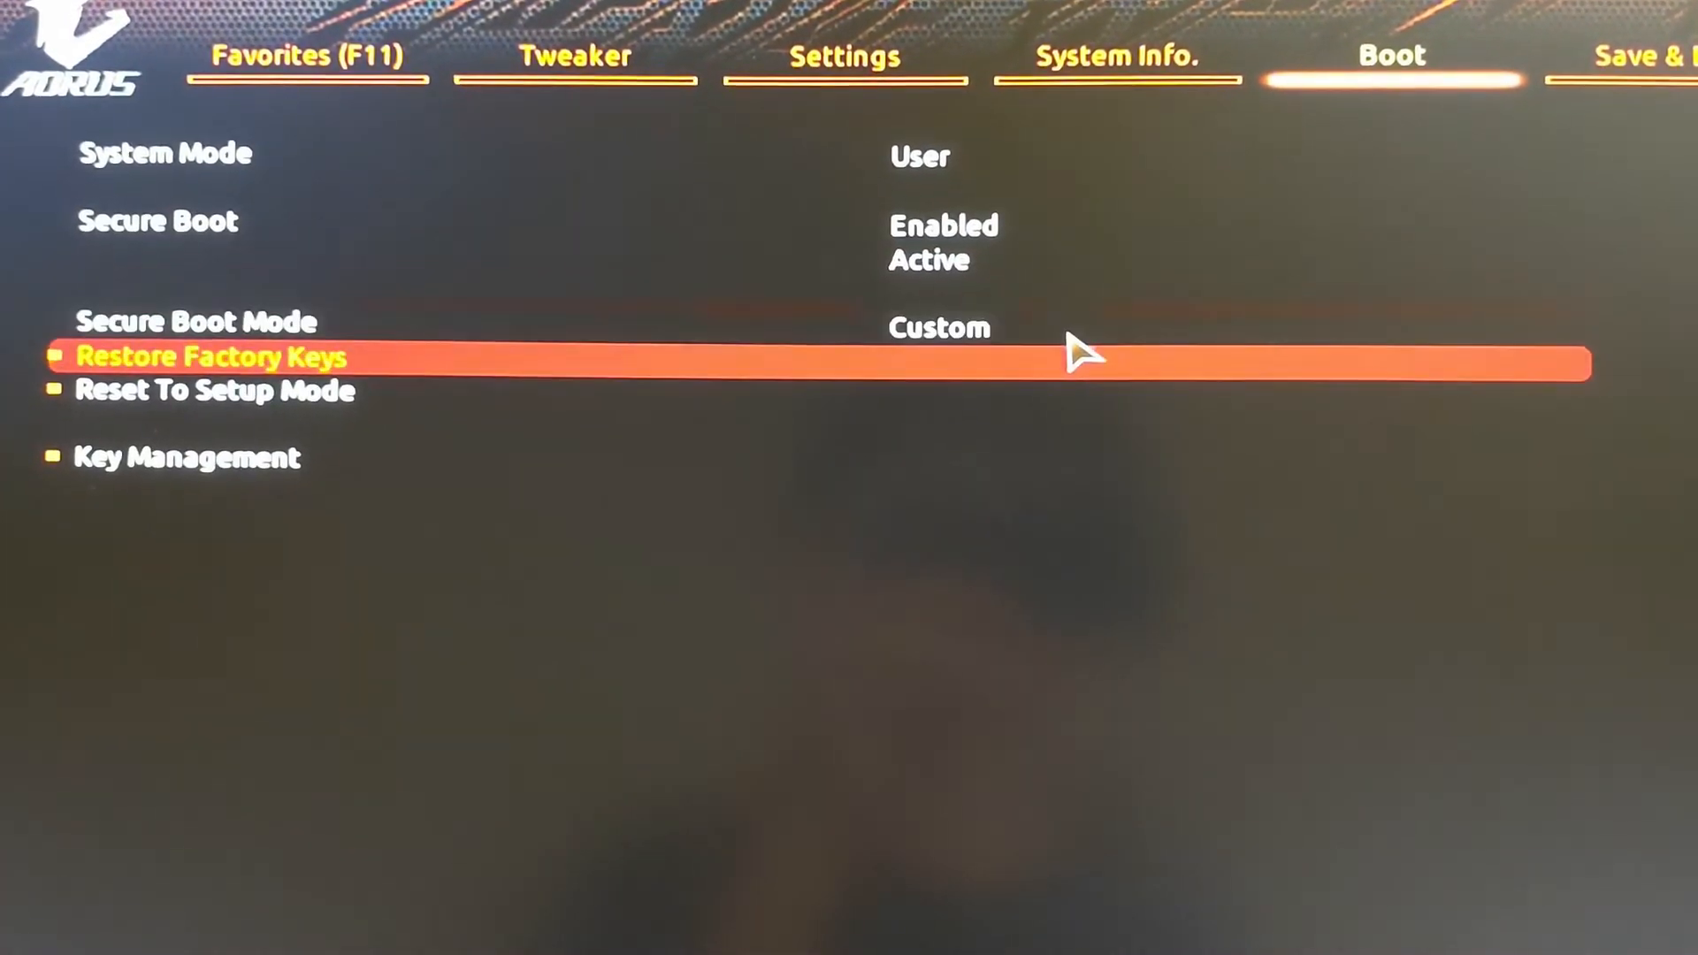
left_click(214, 389)
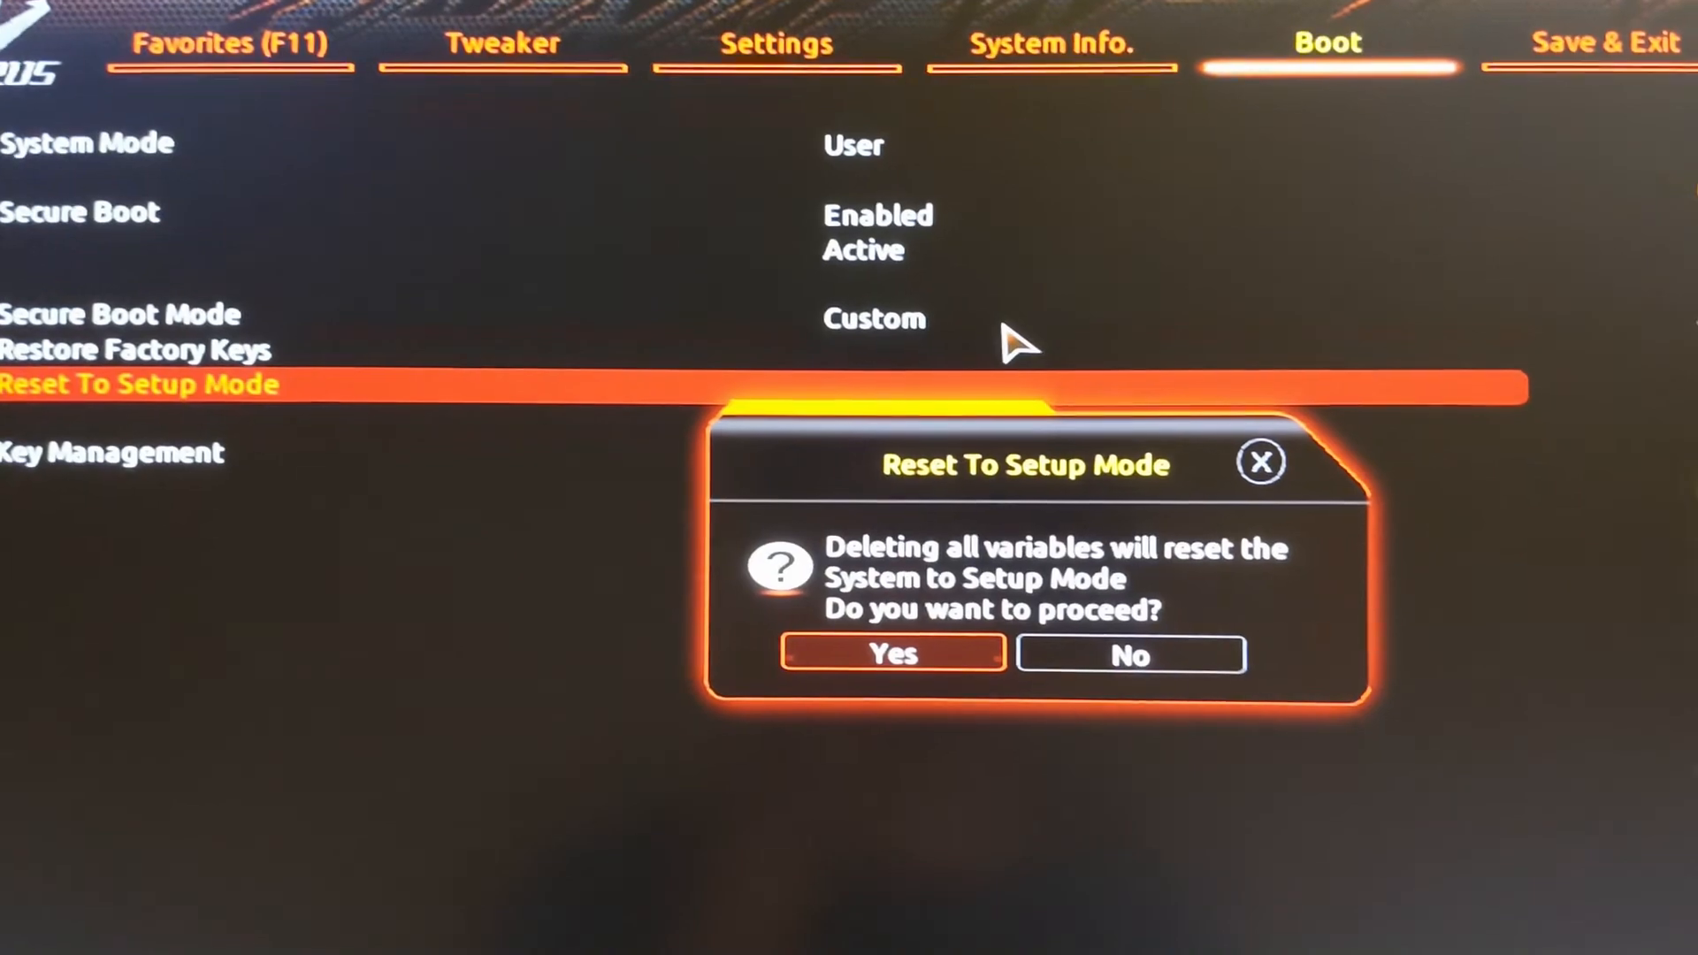
left_click(892, 655)
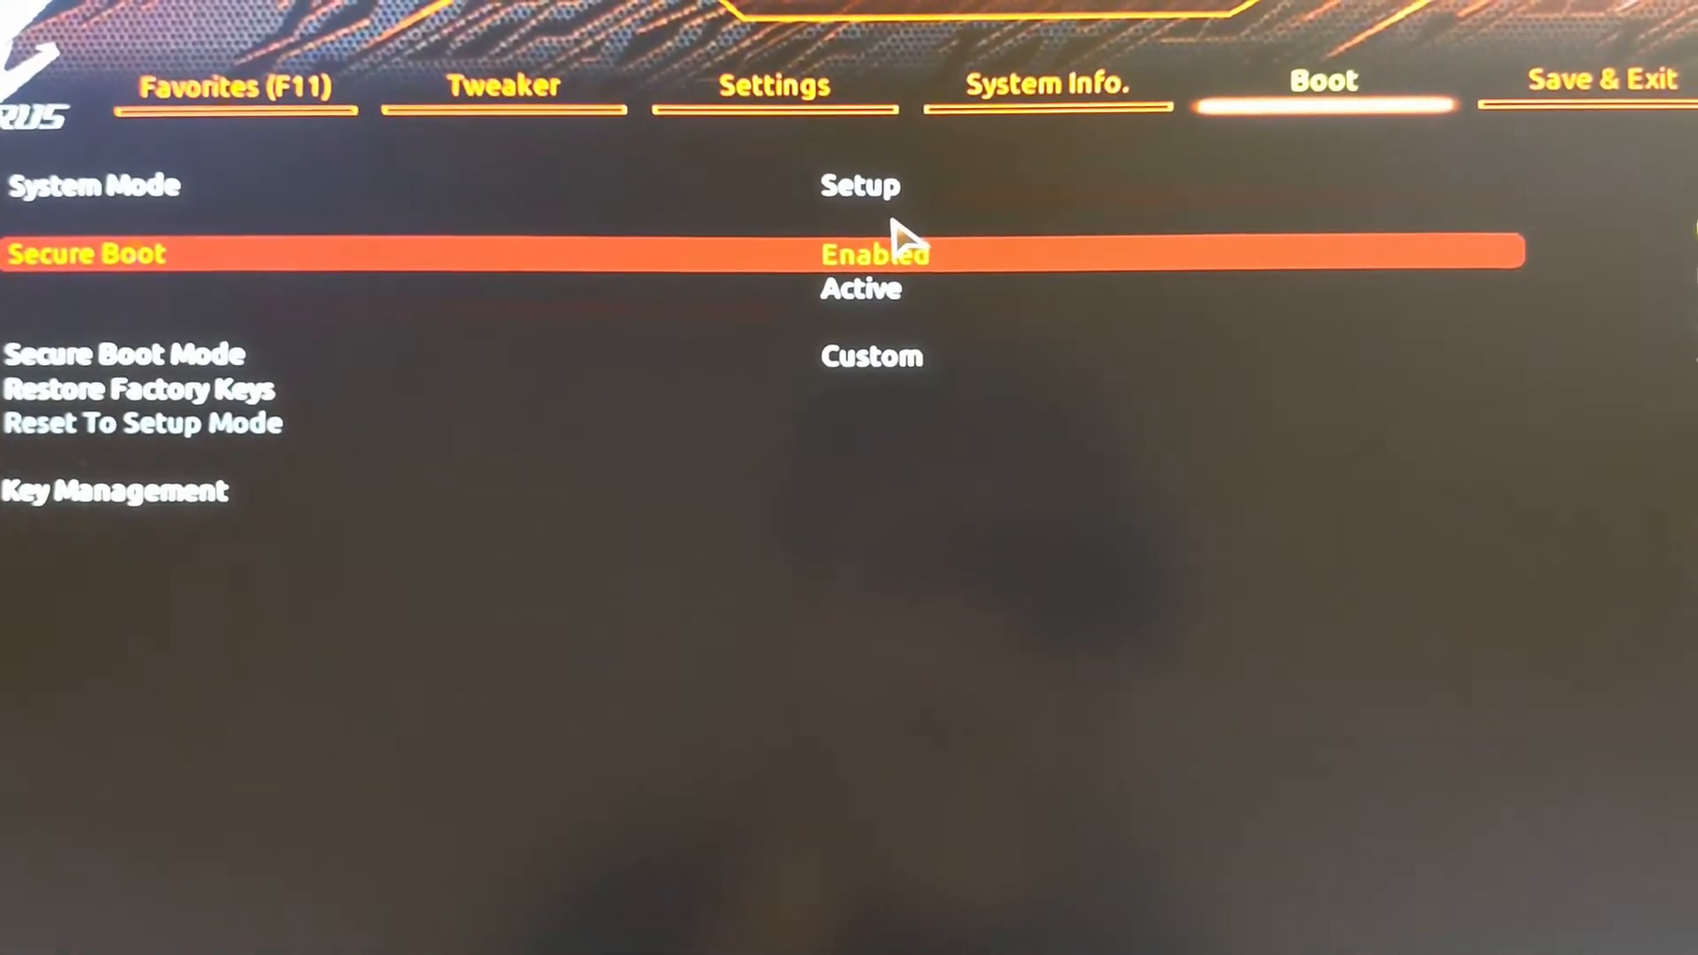
Step: Visit Save & Exit, return to the Boot settings and confirm Secure Boot stays Enabled
left_click(1603, 80)
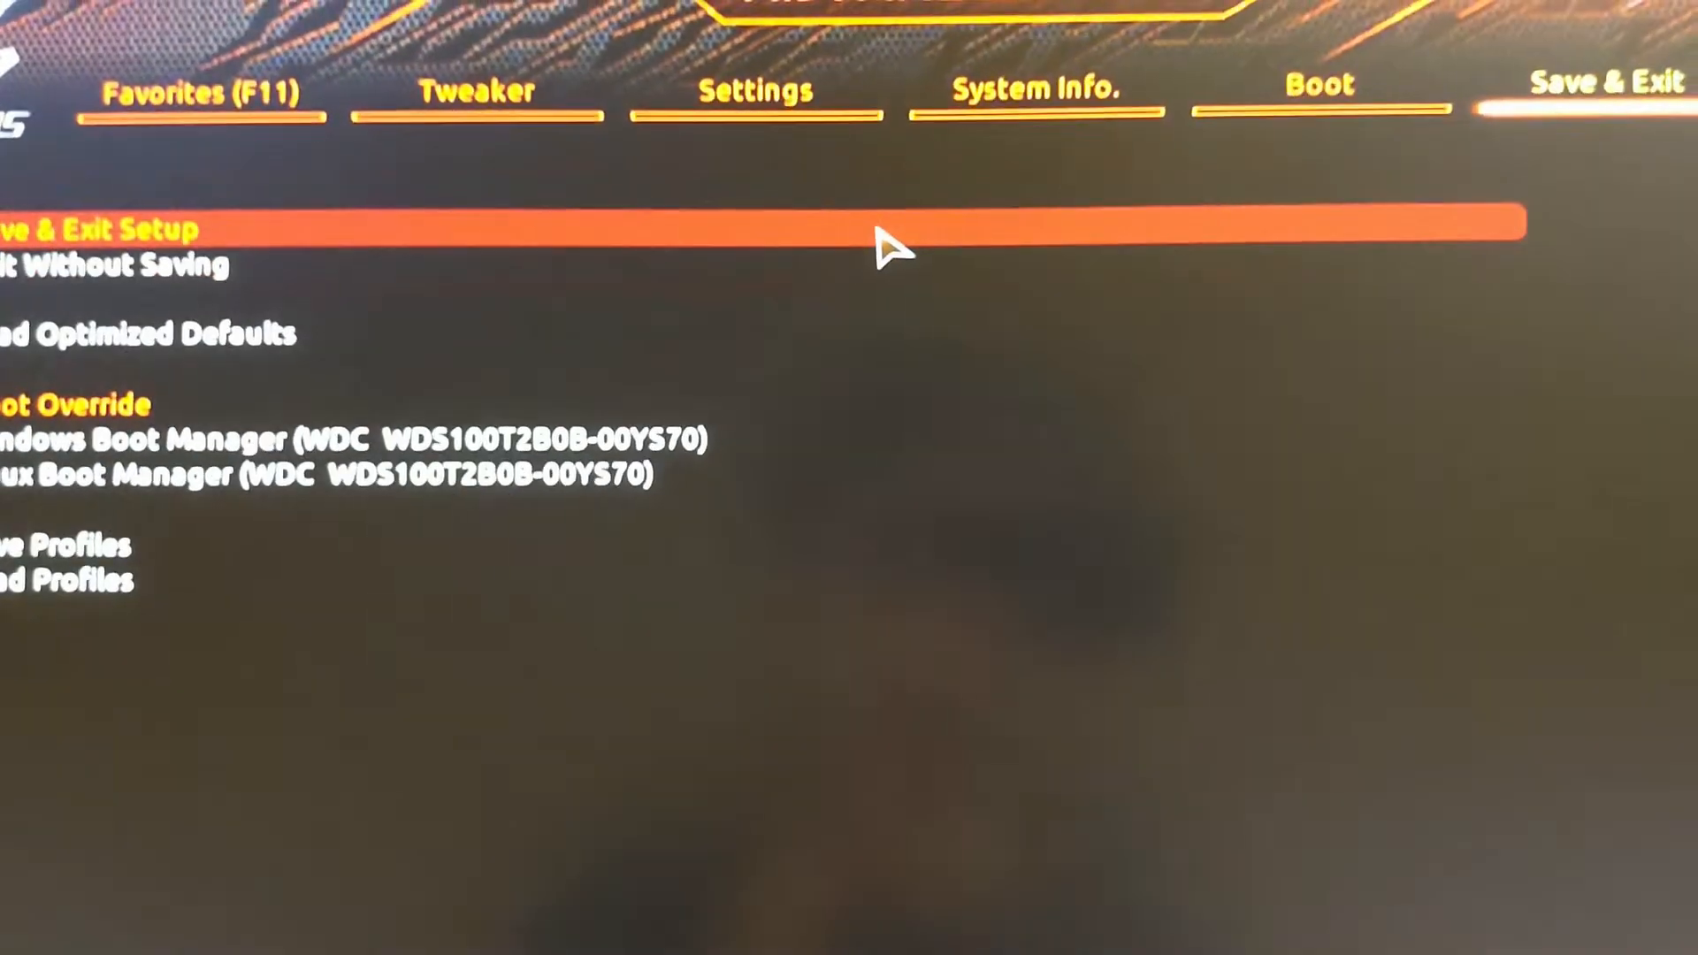
left_click(1320, 85)
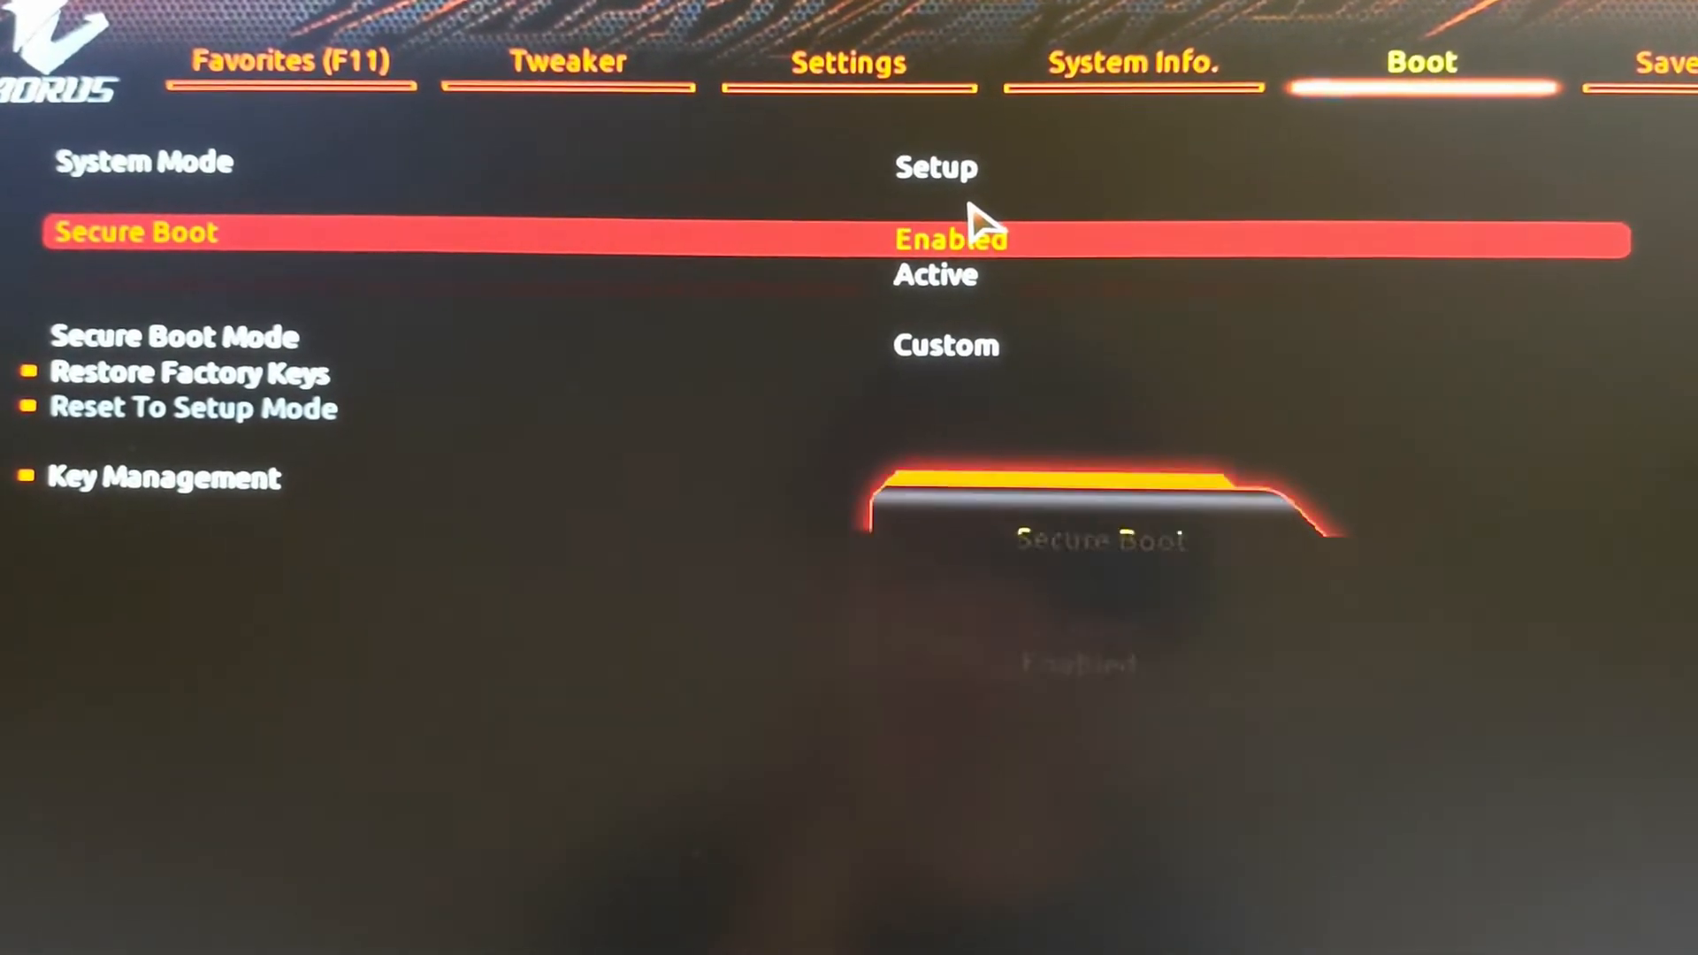
left_click(1619, 55)
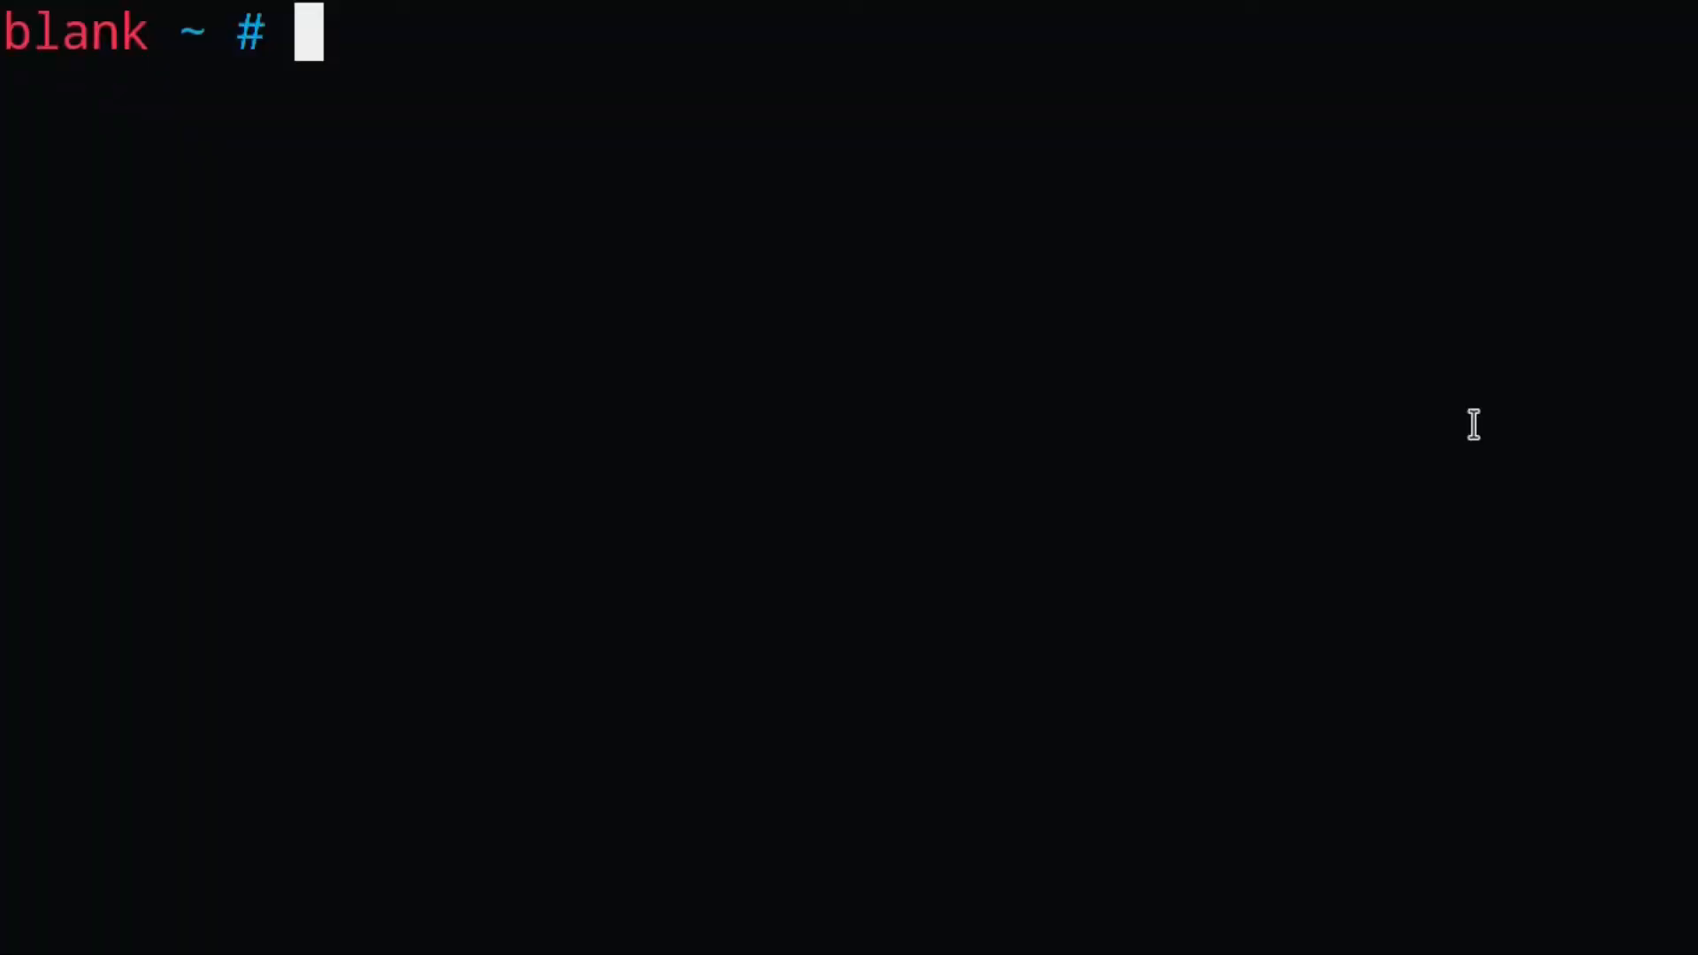
Step: Check variables with efi-readvar, enter /etc/efikeys and write compound_db.esl to db with efi-updatevar -e -f
type("efi-readbar")
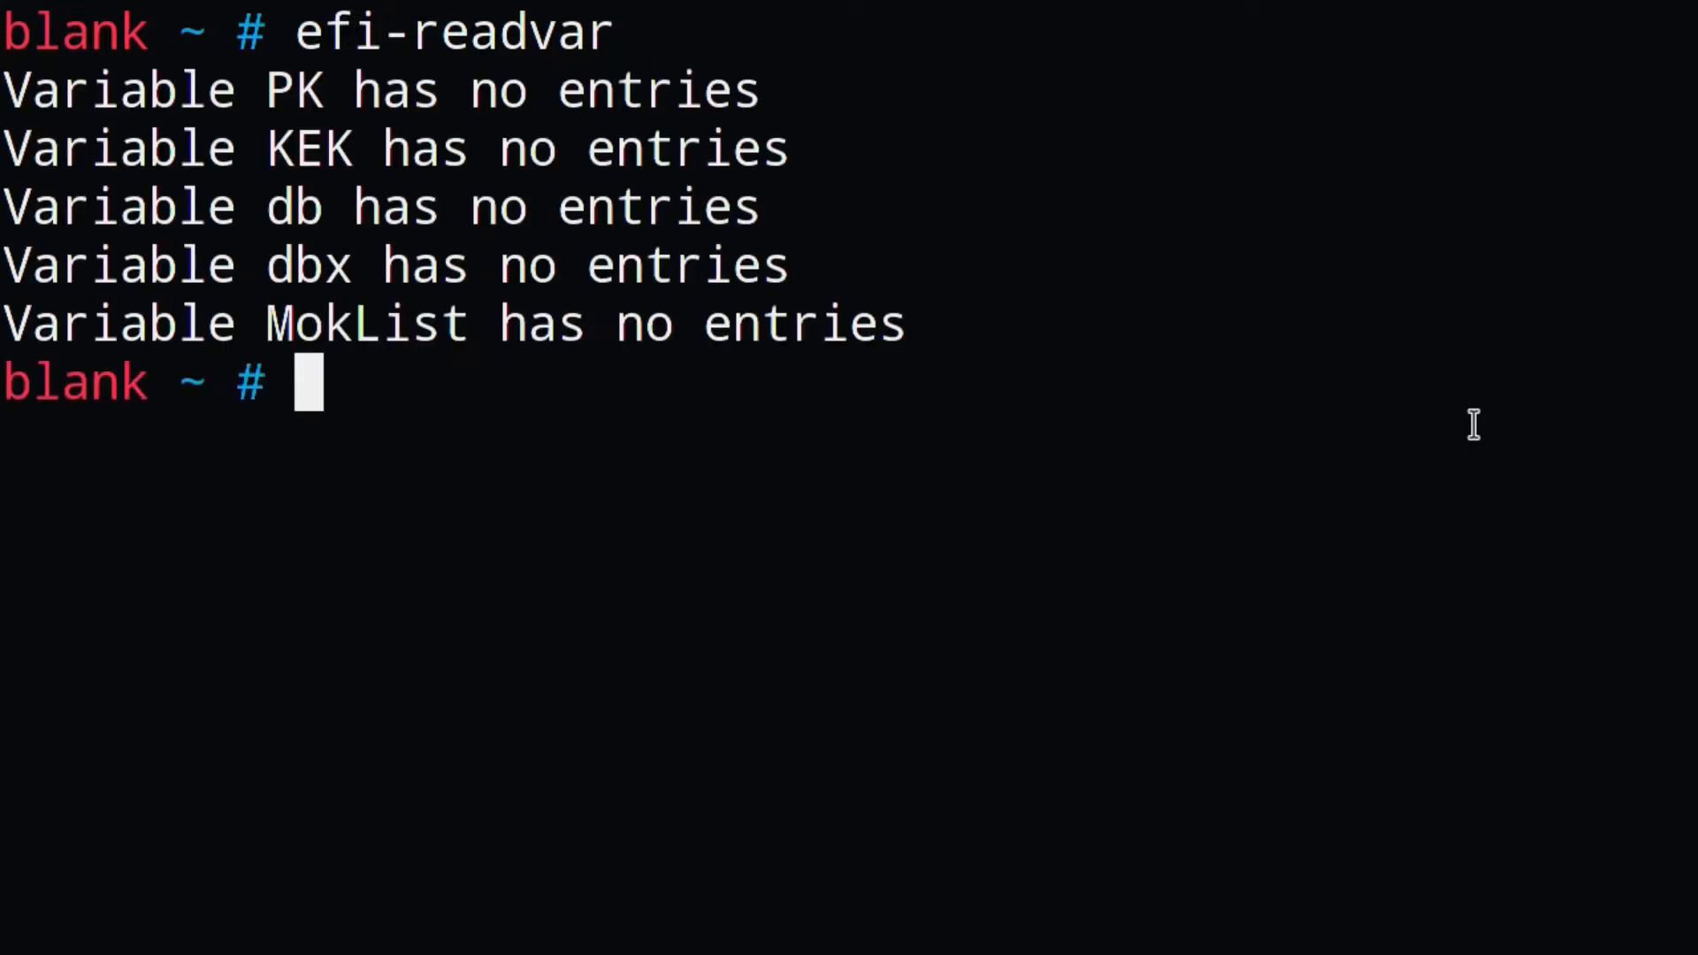
type("cd /etc/")
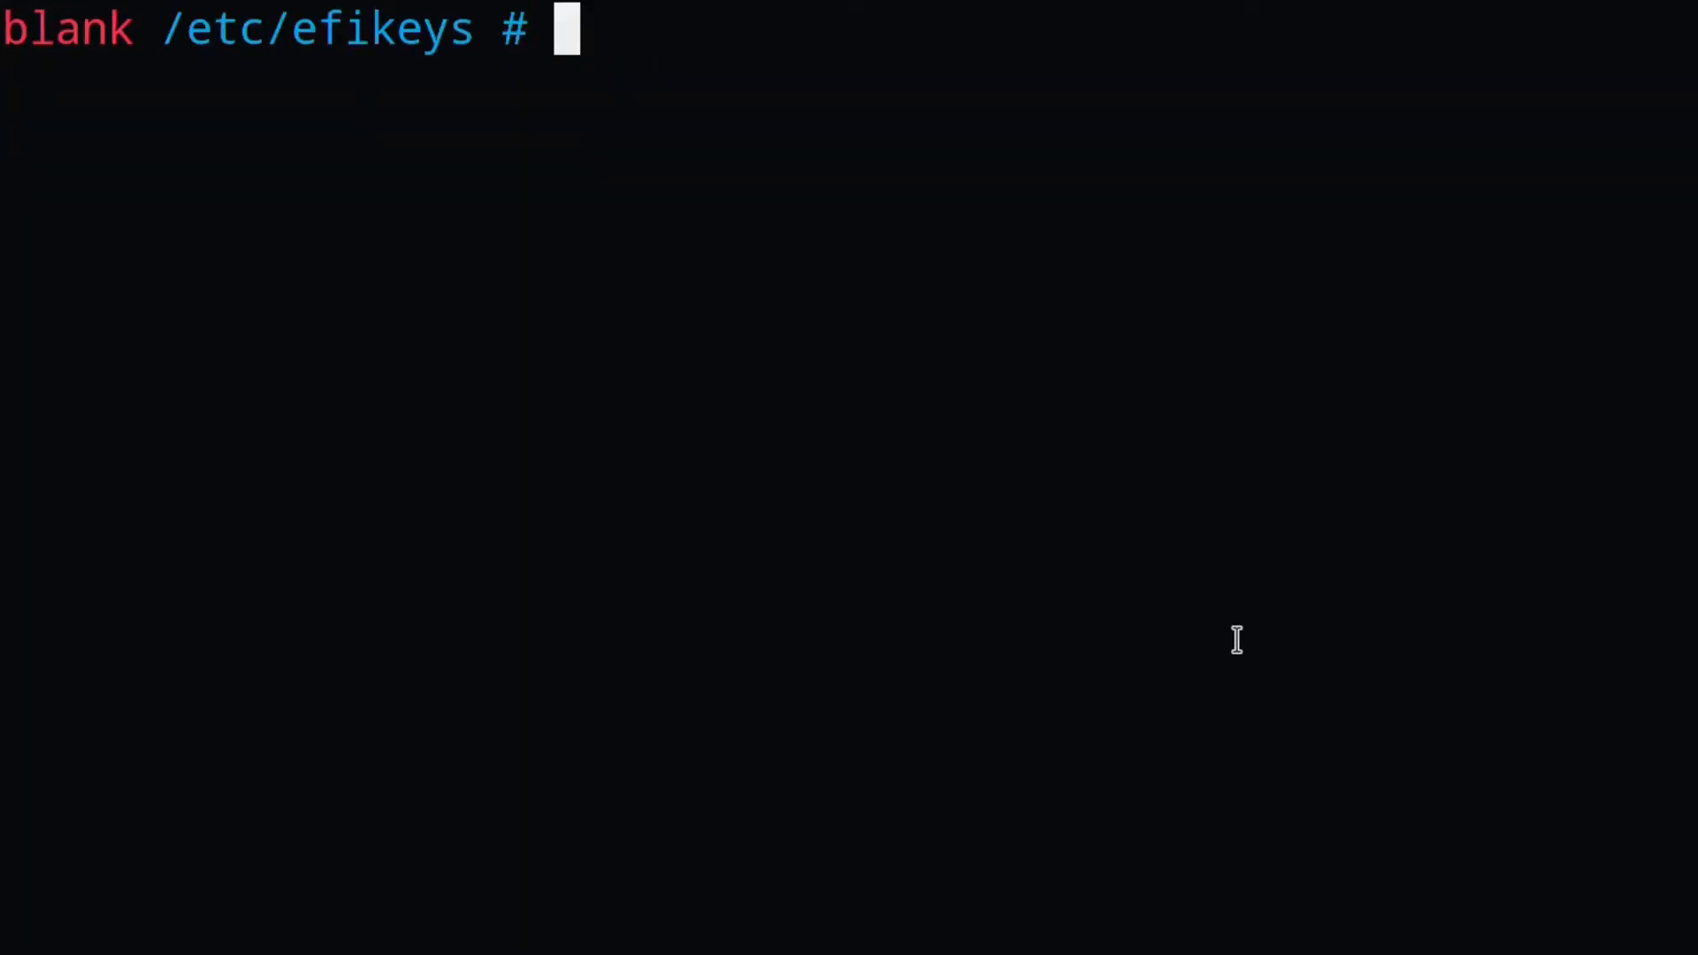
type("efi-updatevar -e -f")
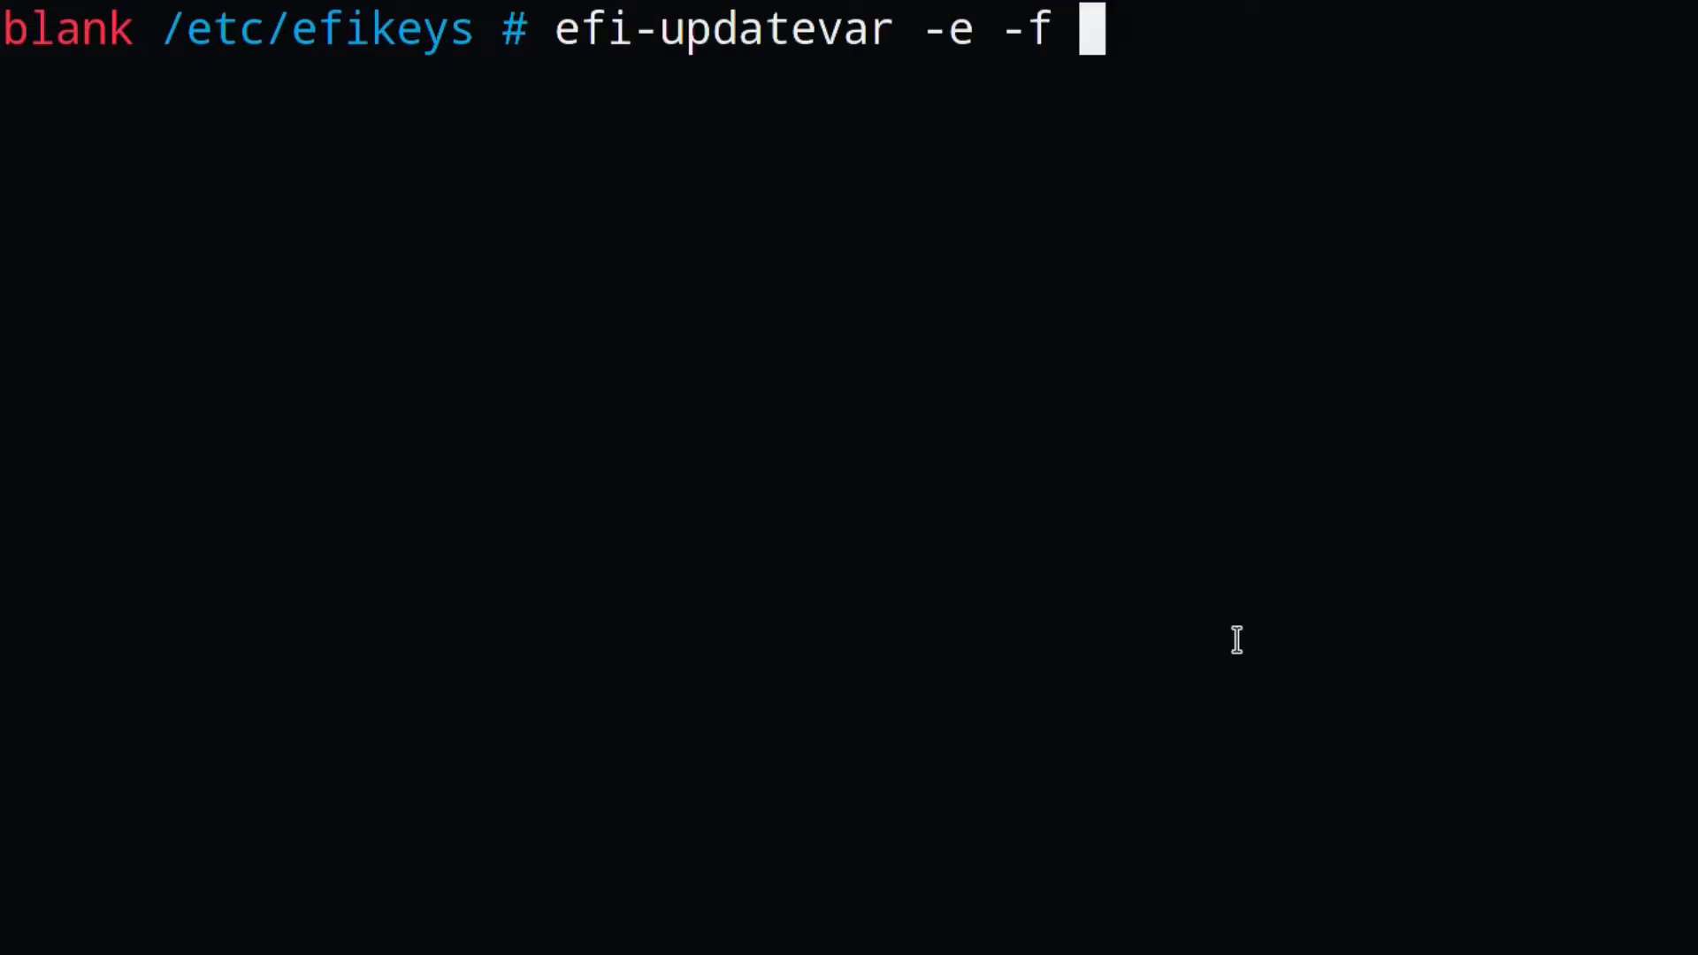
type("compound_d")
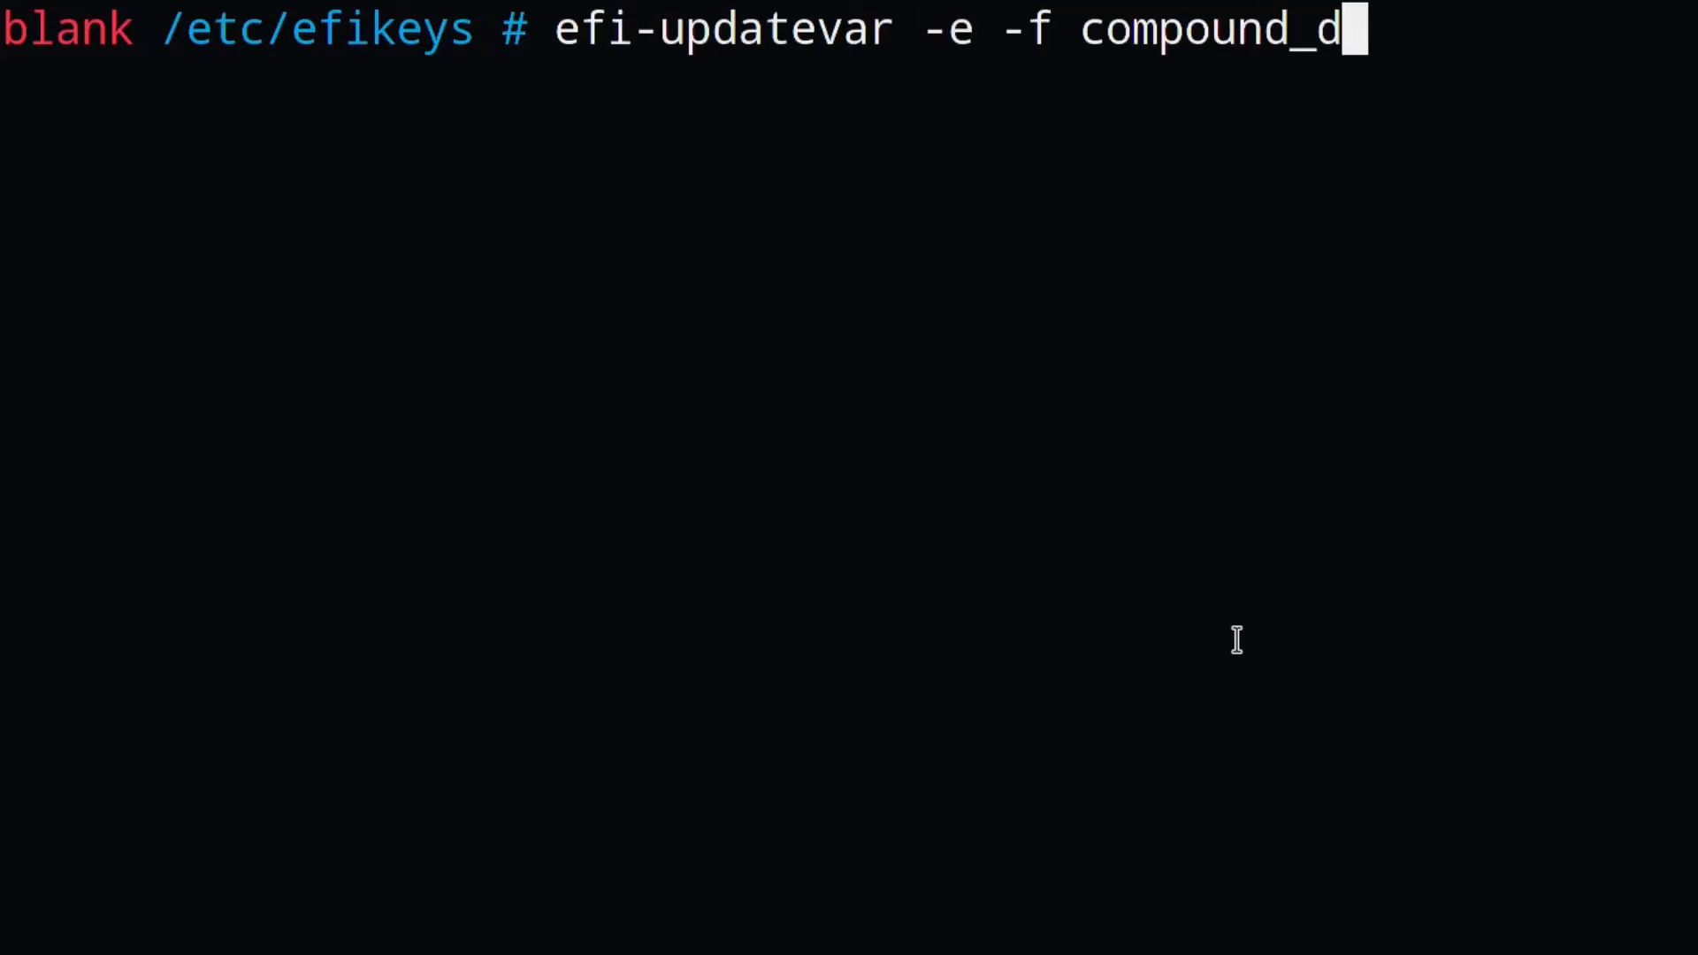
type("b.esl db")
type("efi-updatevar -e -f")
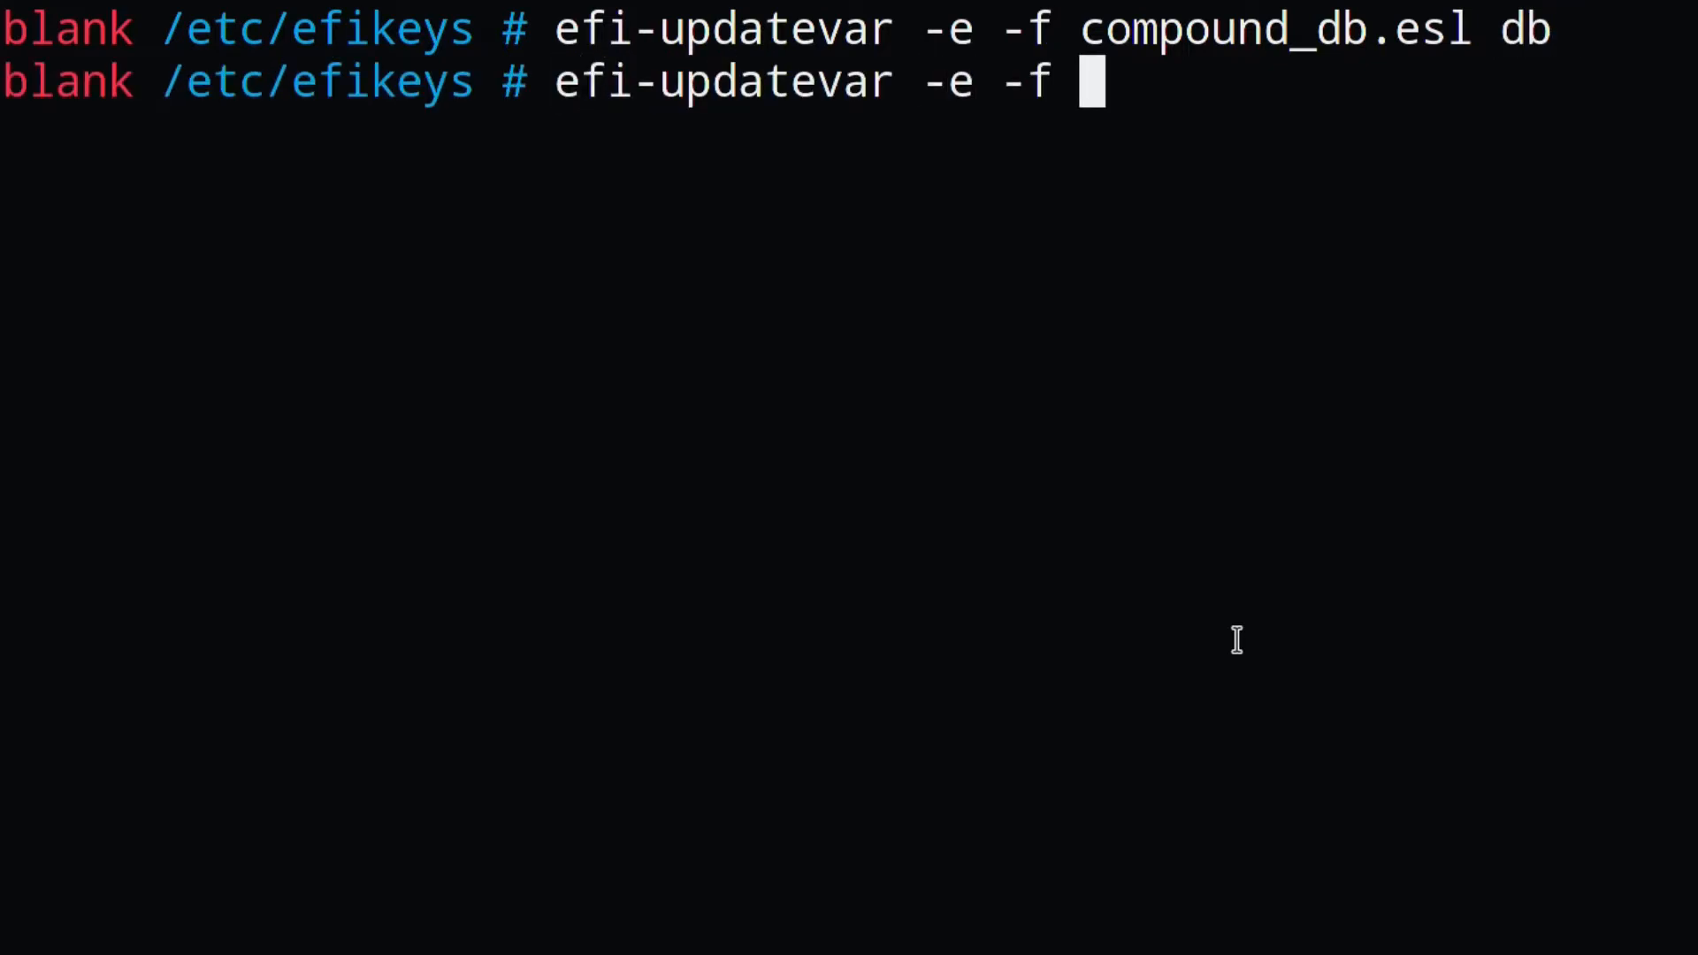
Step: Write compound_KEK.esl to KEK and PK.auth to PK, then verify with efi-readvar
type("compound_KEK.esl KEK")
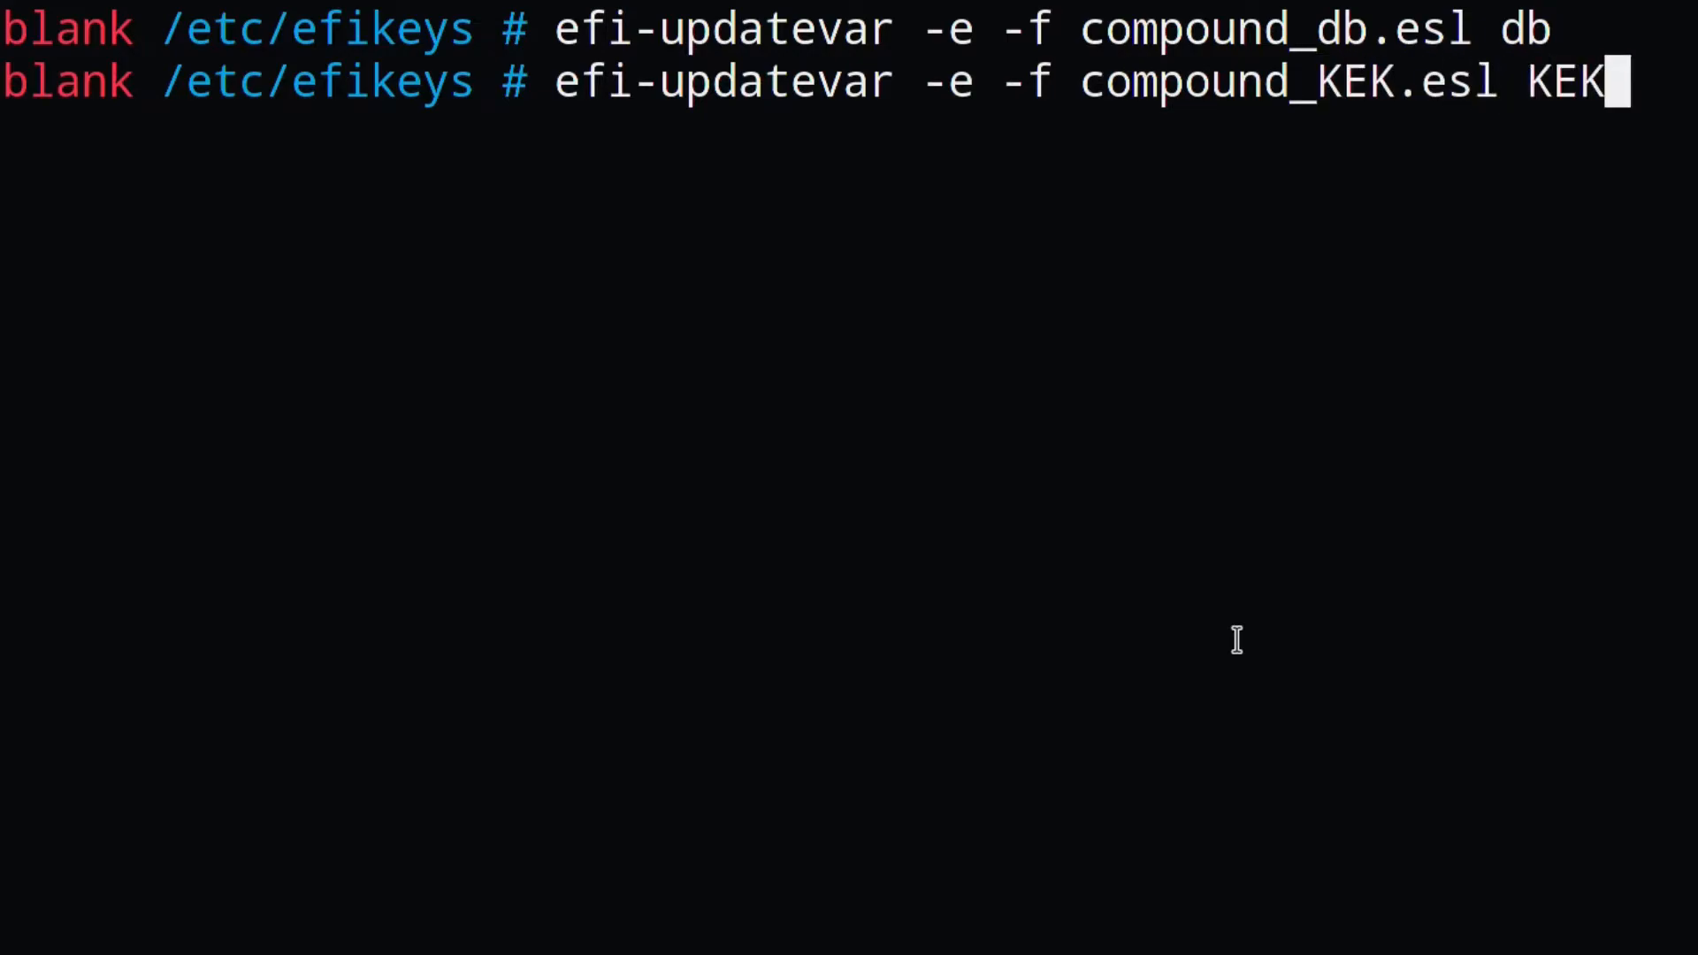
type("efi-updatevar -f PK.auth PK")
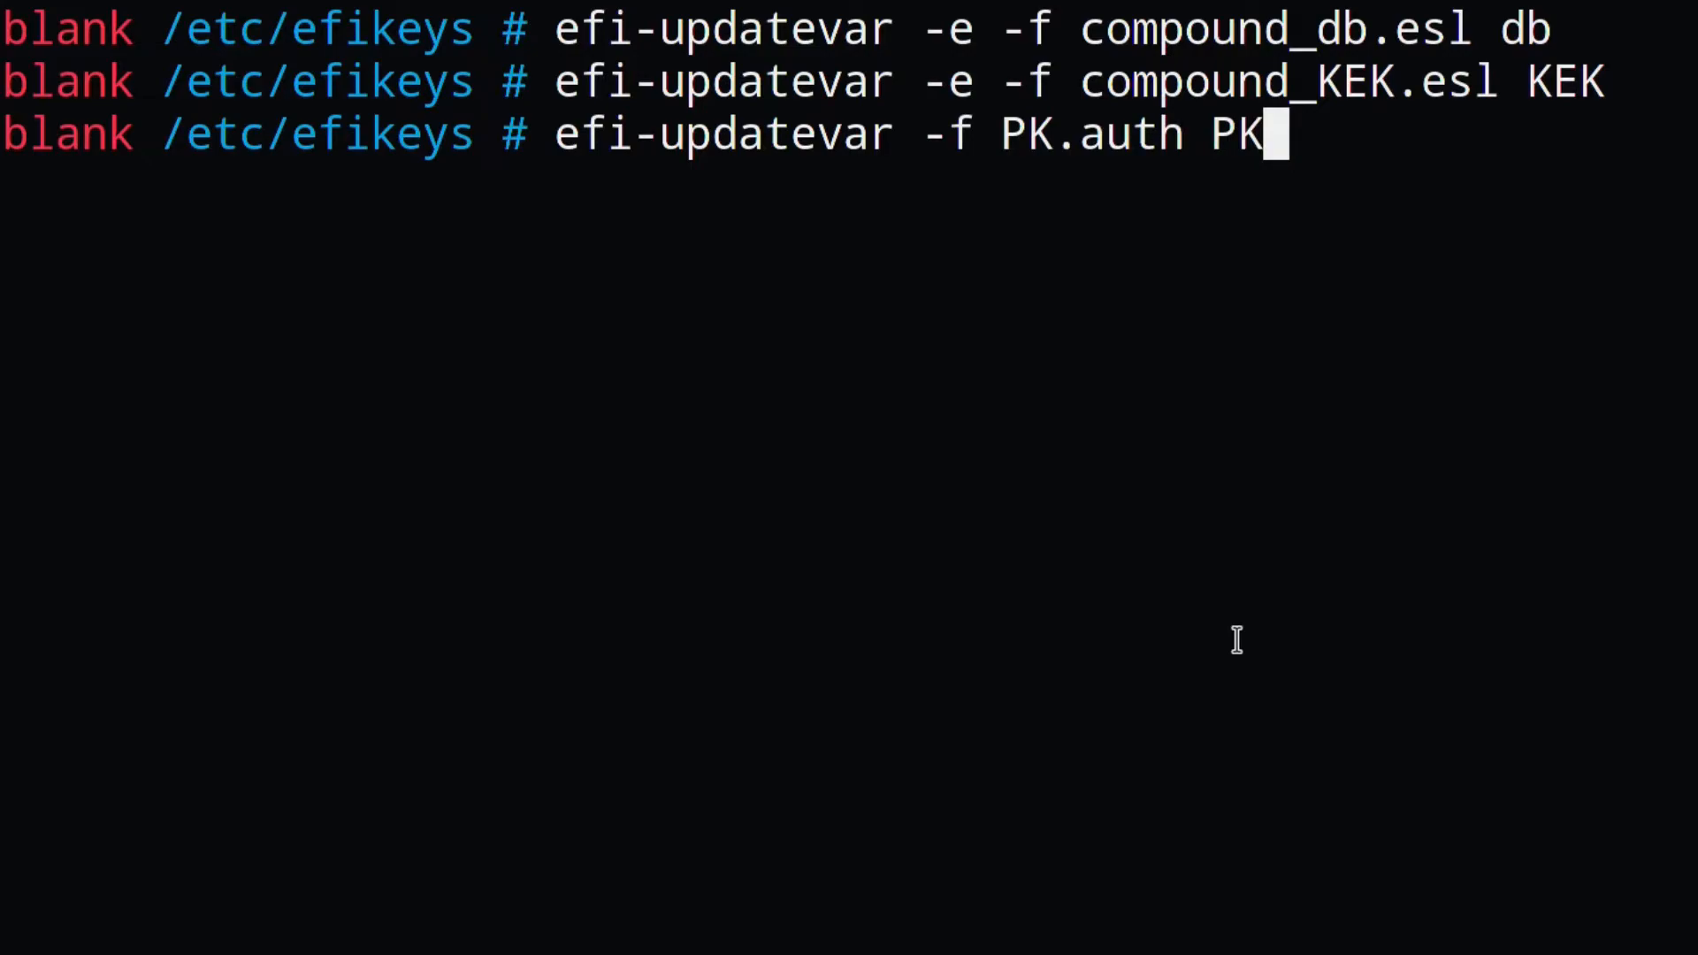
type("efi-readb")
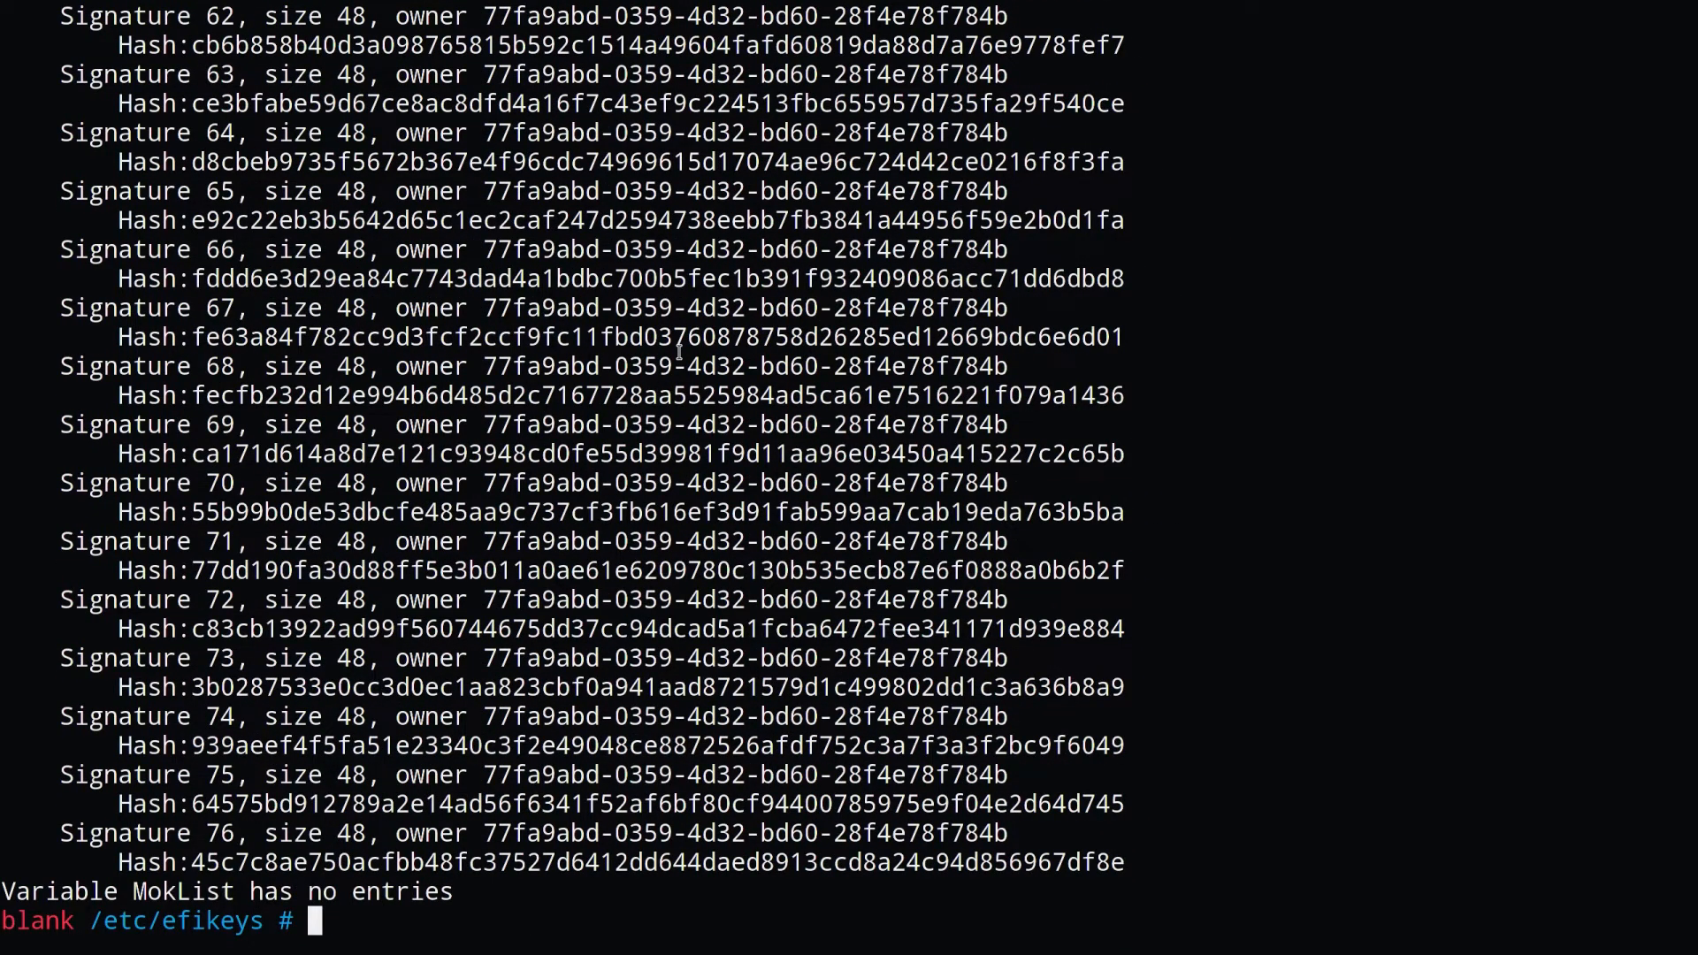
Step: Back up the enrolled variables to new_*.esl files with efi-readvar and mount /dev/sda1
type("efi-rea")
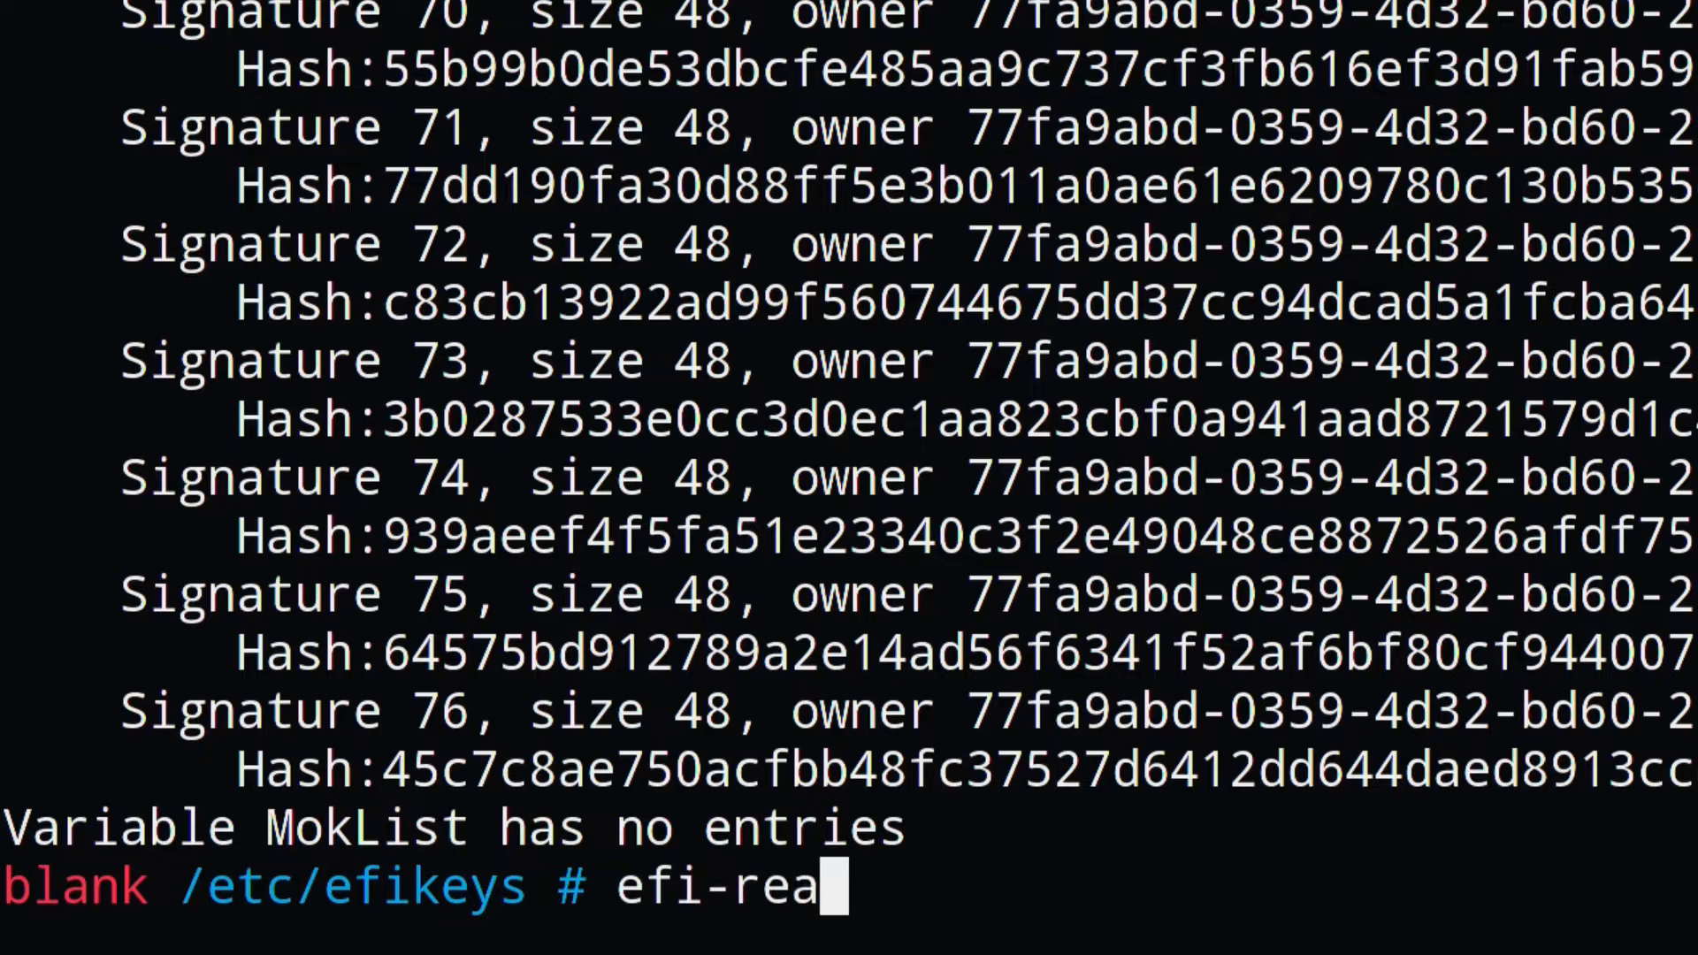
type("dvar -v PK -o new_PK.esl")
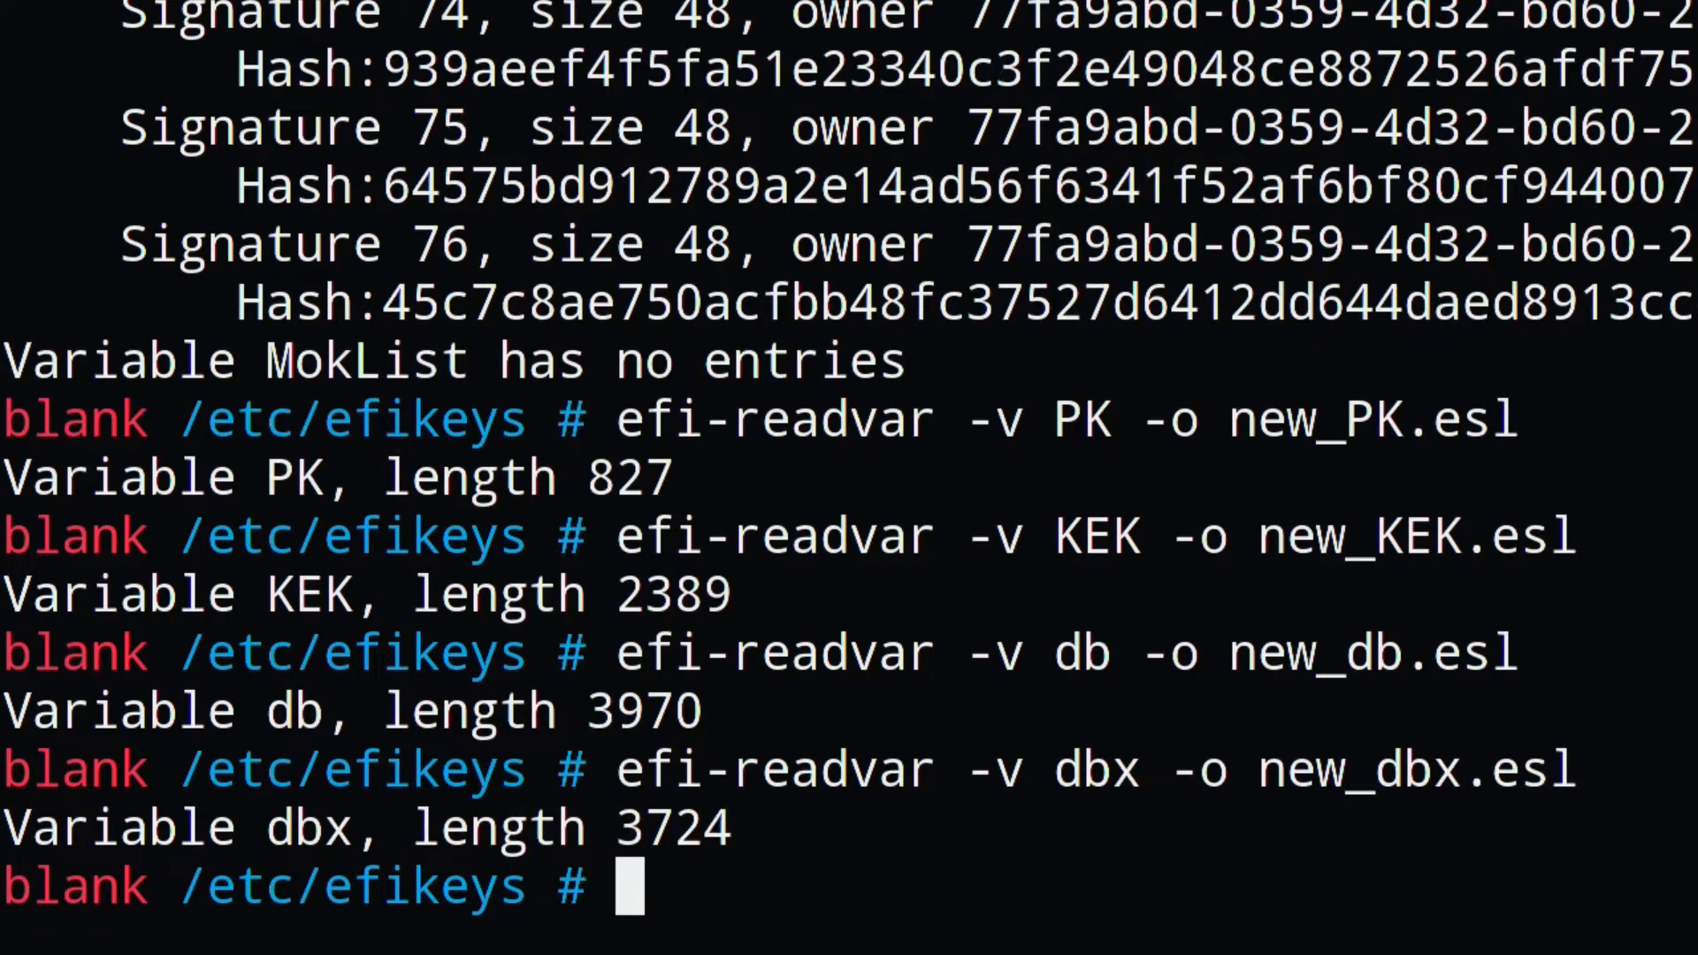
type("mount /dev/sda1")
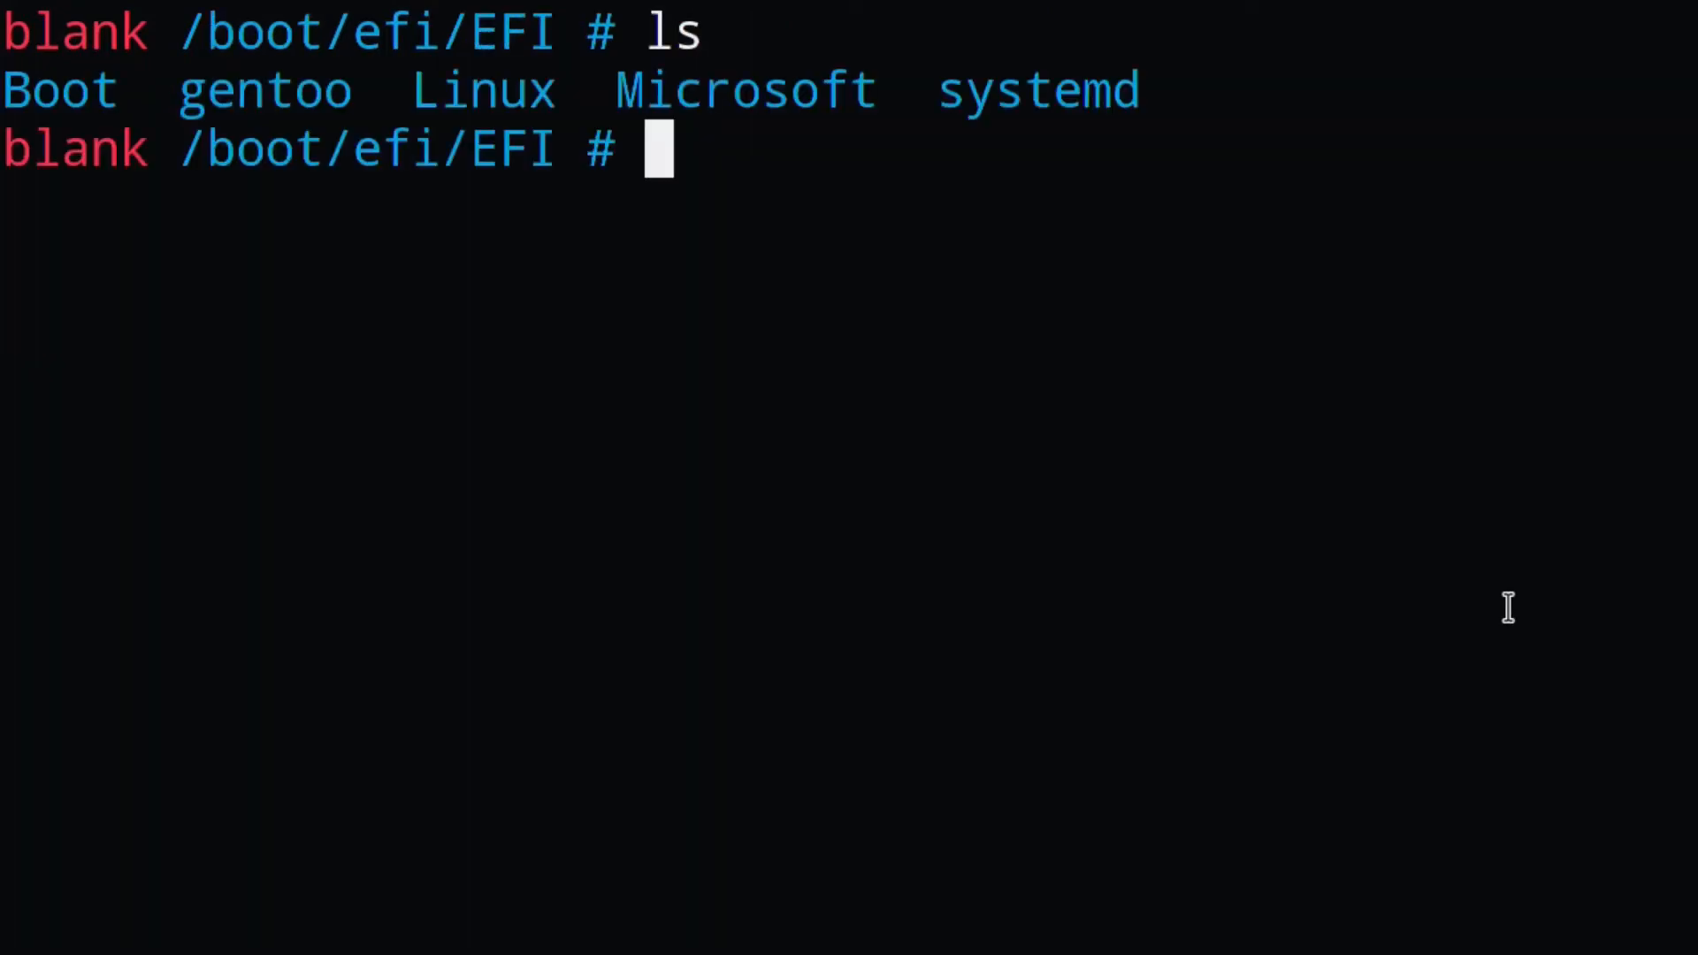
Step: In EFI/Boot and systemd, rename each .efi to -unsigned.efi and sbsign it with db.key/db.crt
type("cd Boot/")
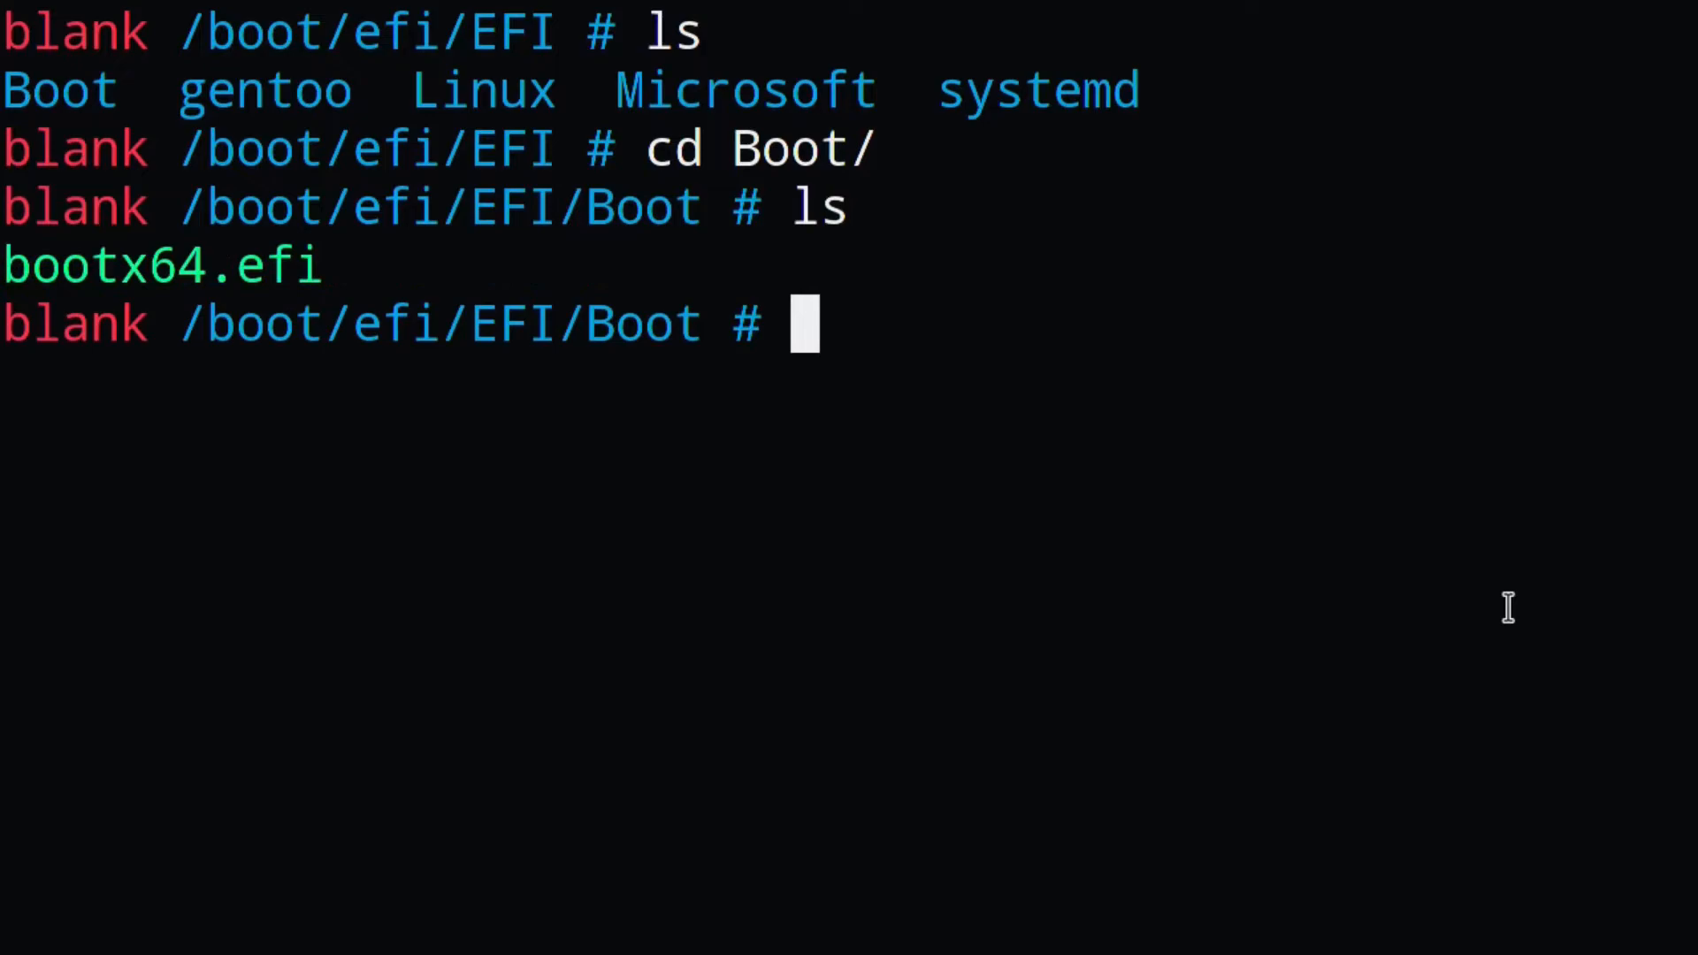
type("mv bootx64.efi bootx64-unsigned.efi")
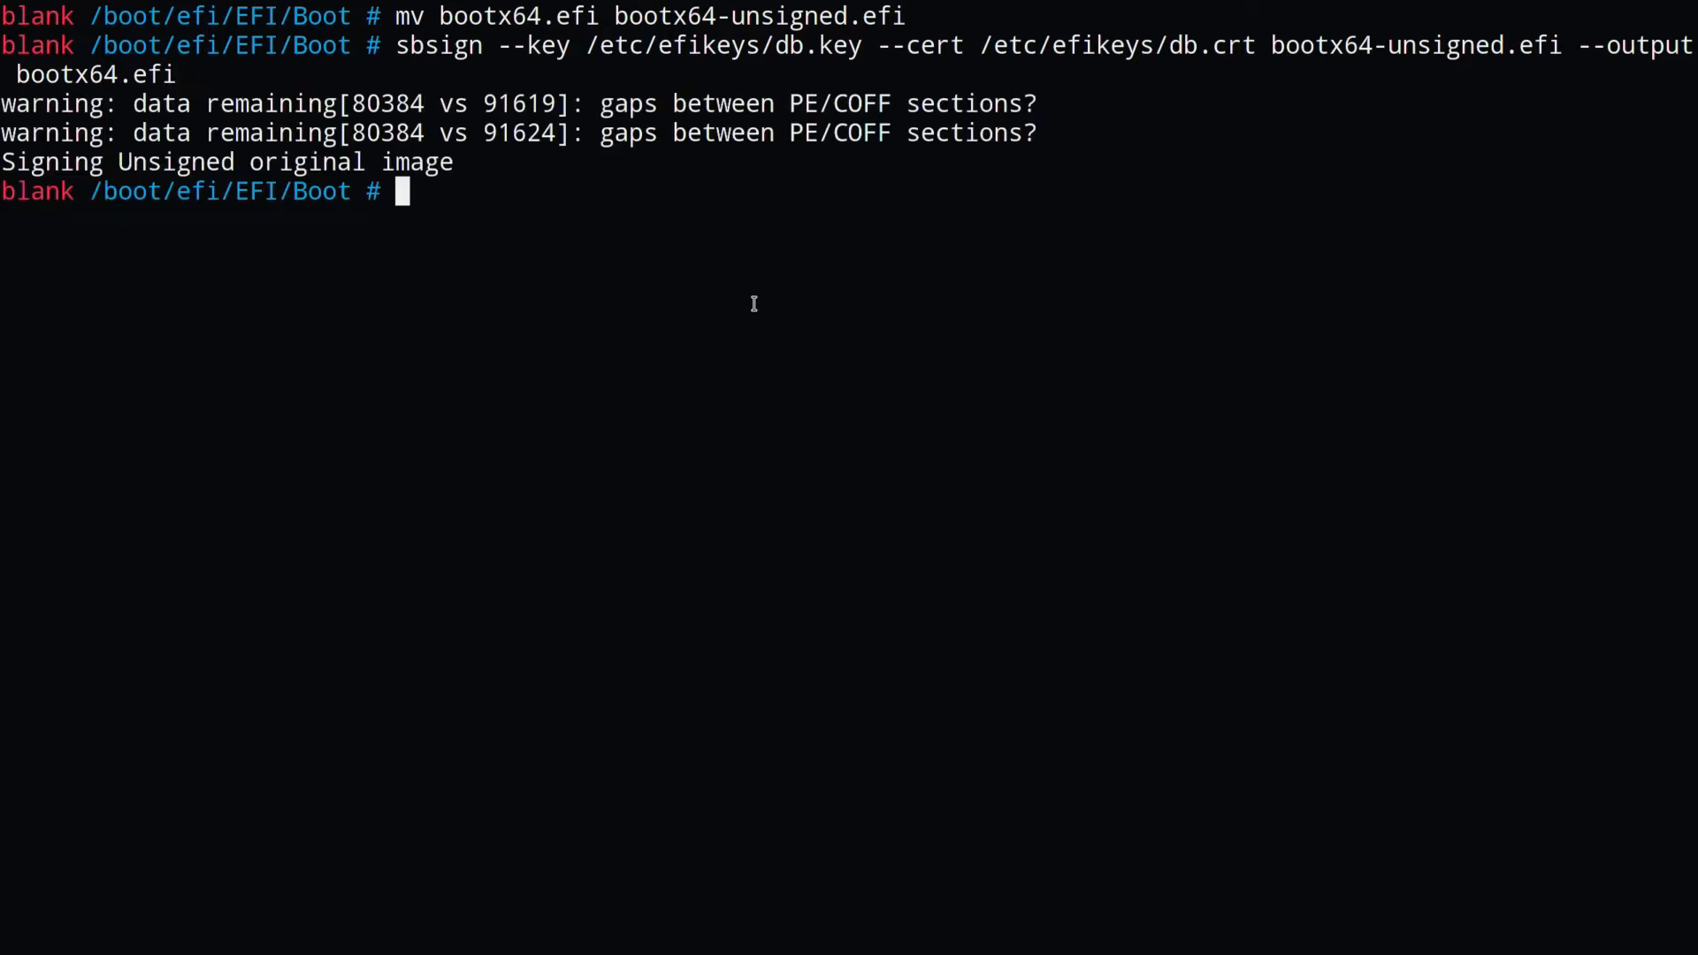
type("cd ../")
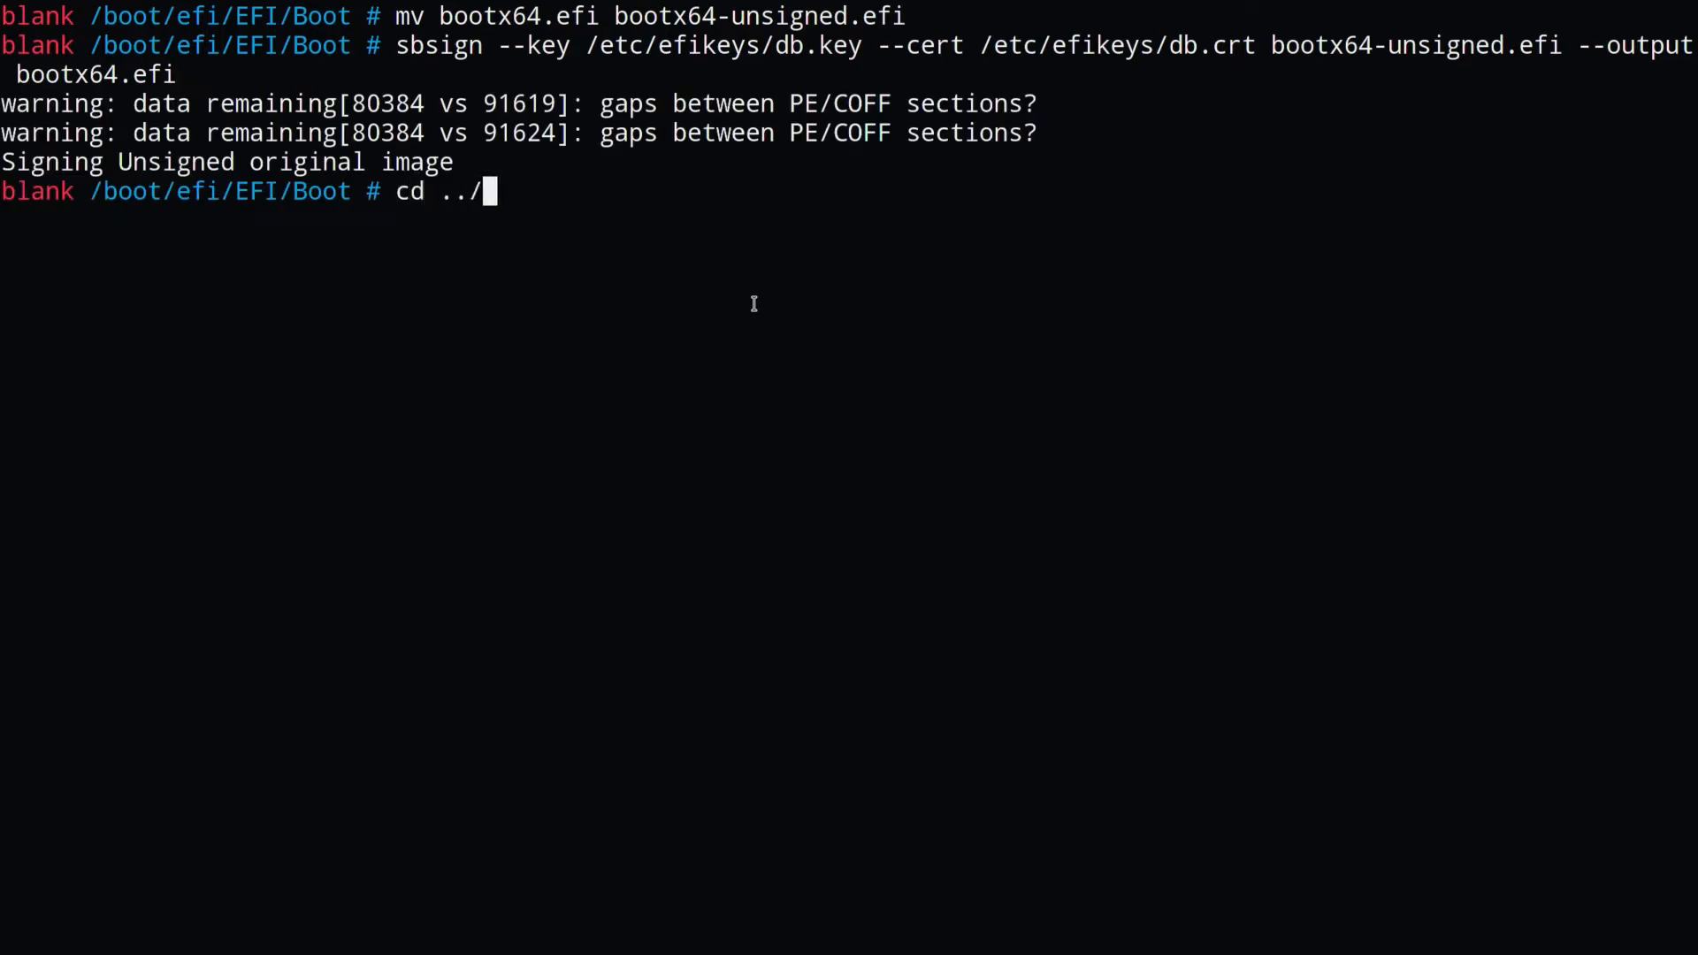
type("systemd/")
type("cd")
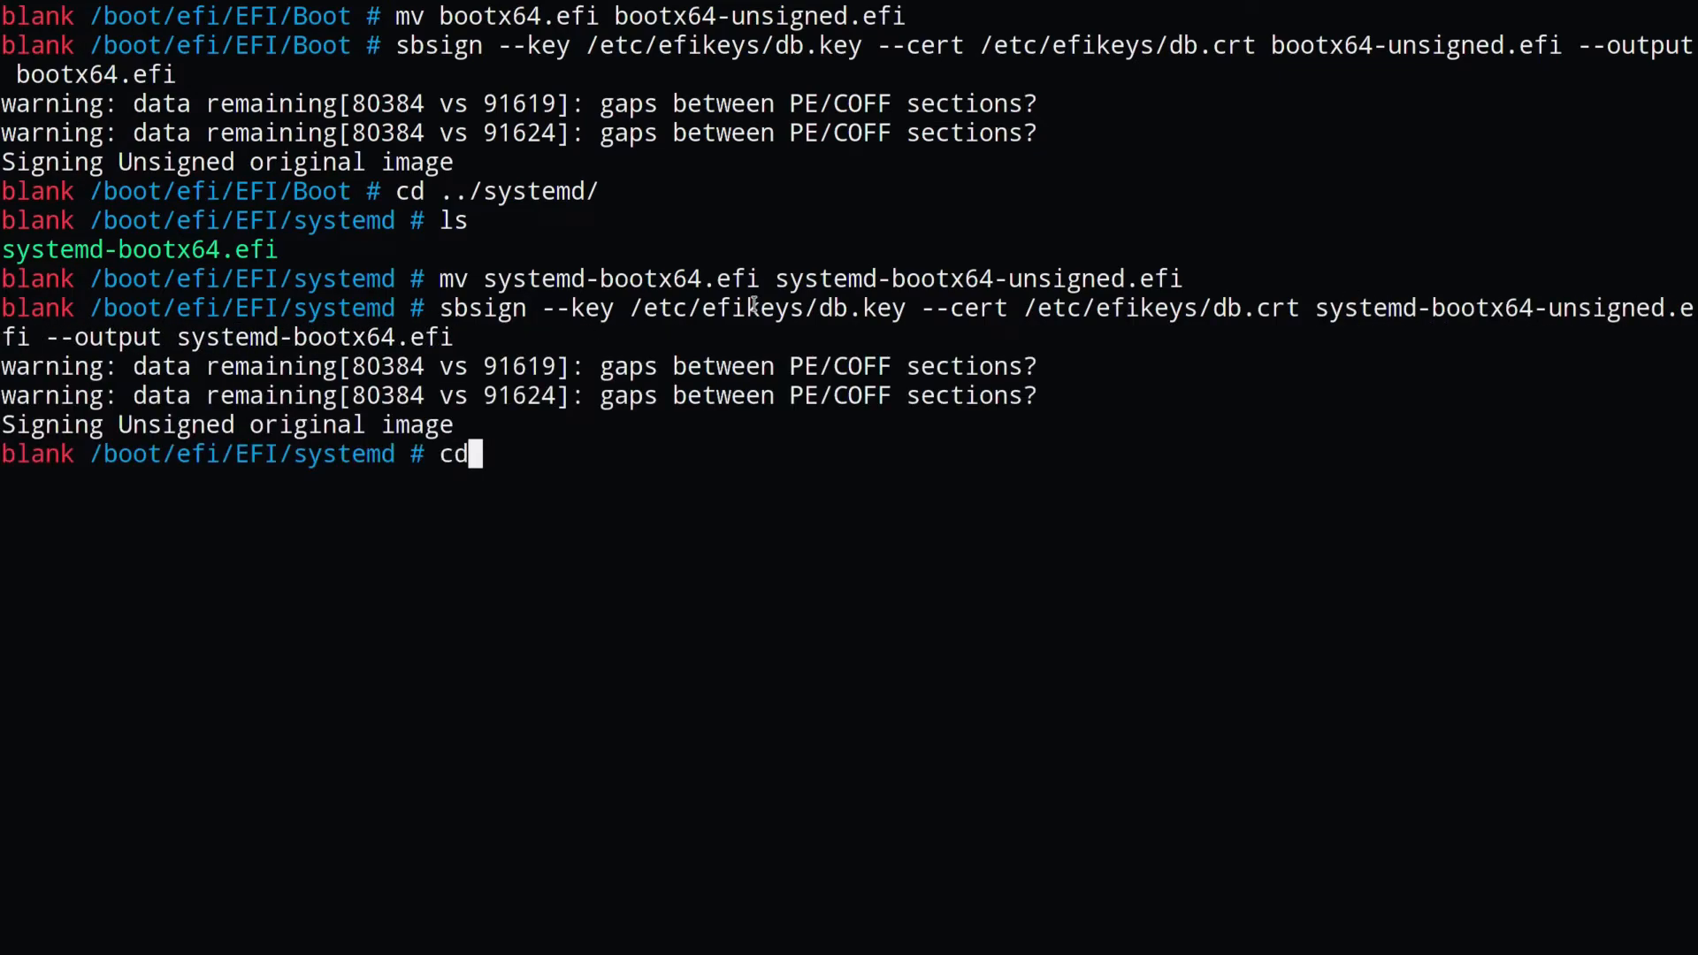
Step: Enter ../gentoo, list it and rename vmlinuz-5.12.8.efi to vmlinuz-5.12.8-unsigned.efi
type("../gentoo/")
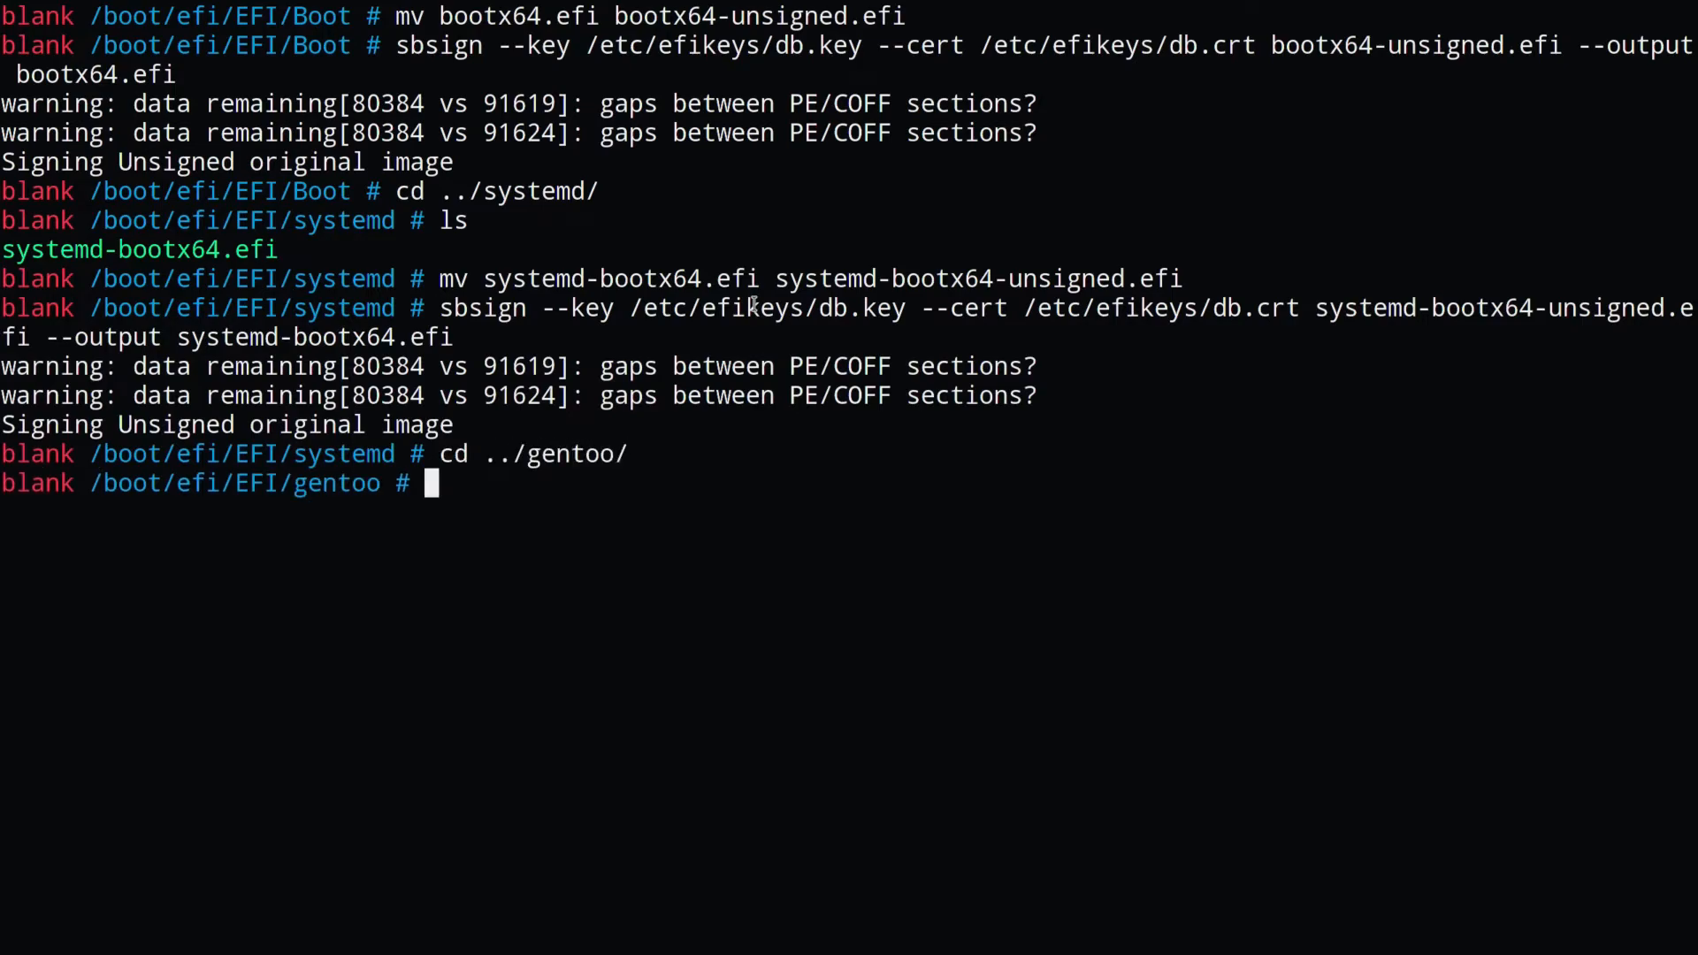
type("ls")
type("mv ")
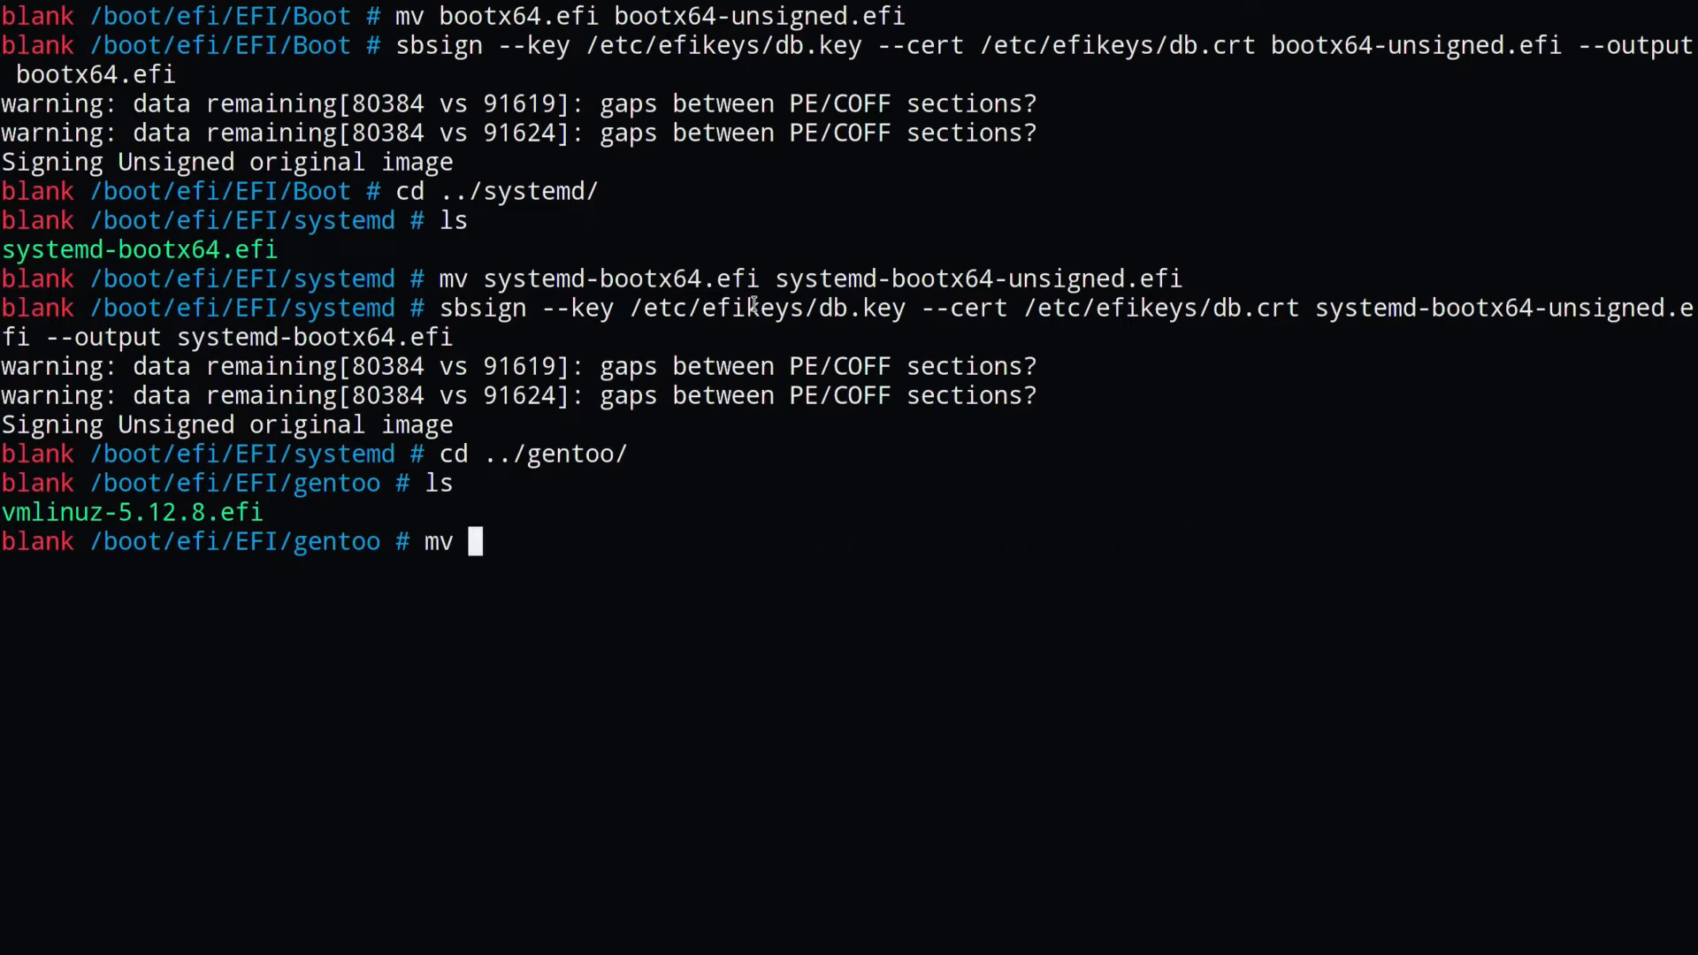
type("vmlinuz-5.12.8.efi vmlinuz-5.12.8-unsigned.efi")
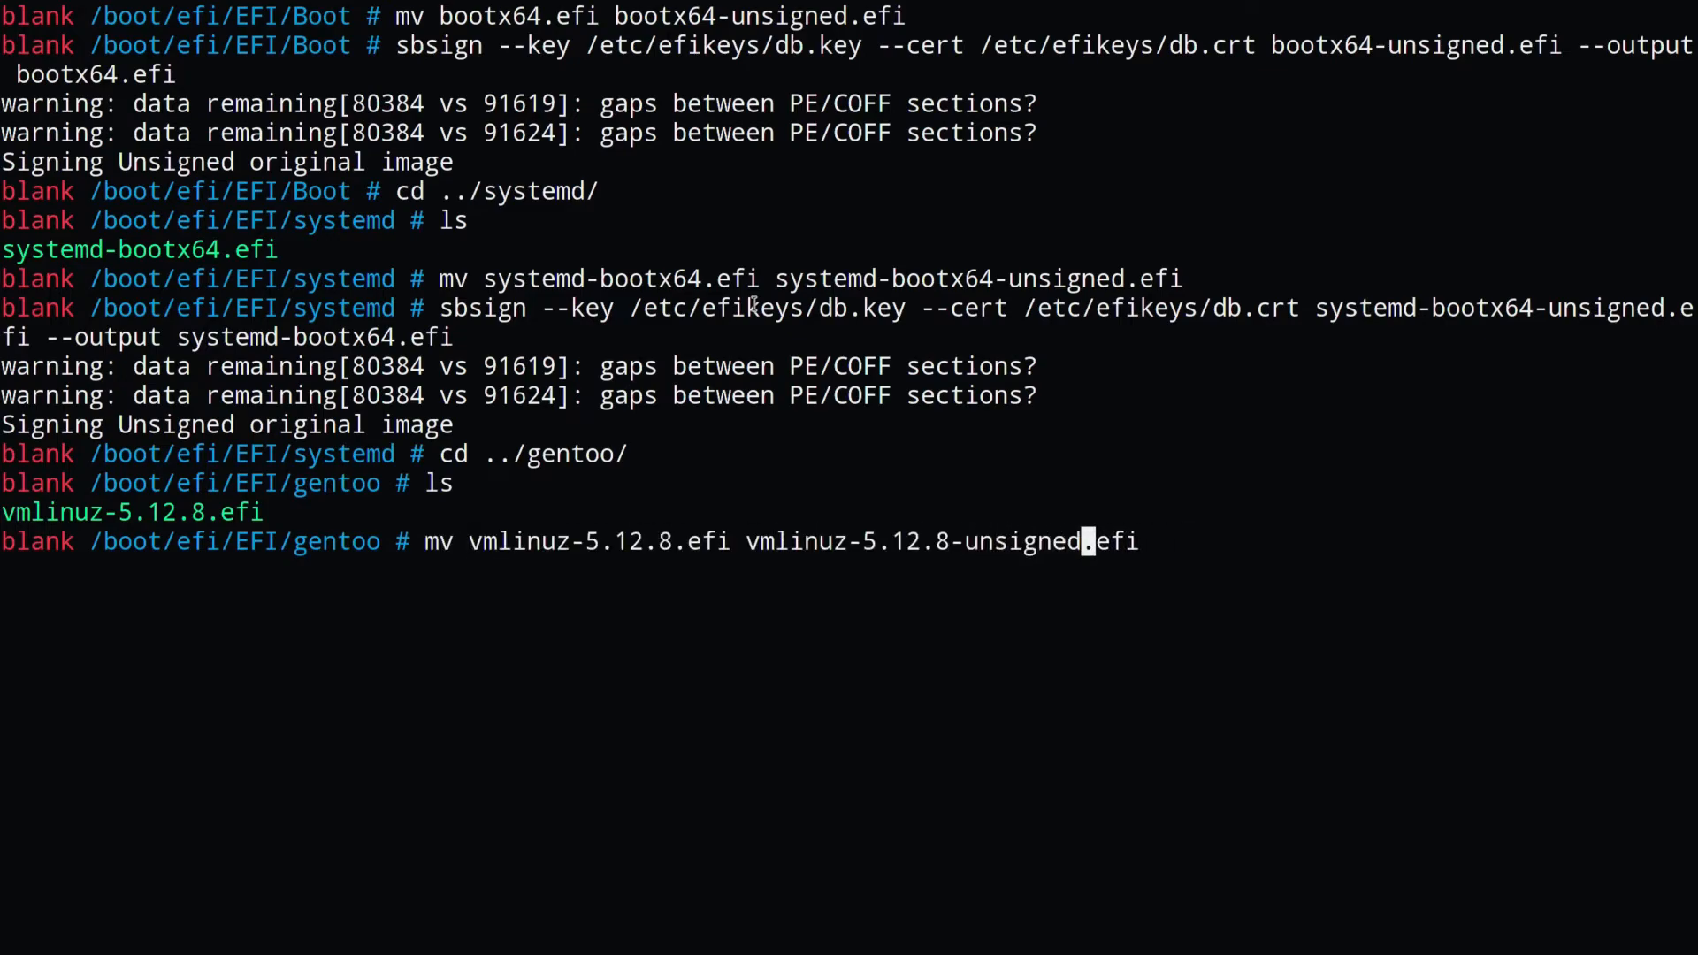